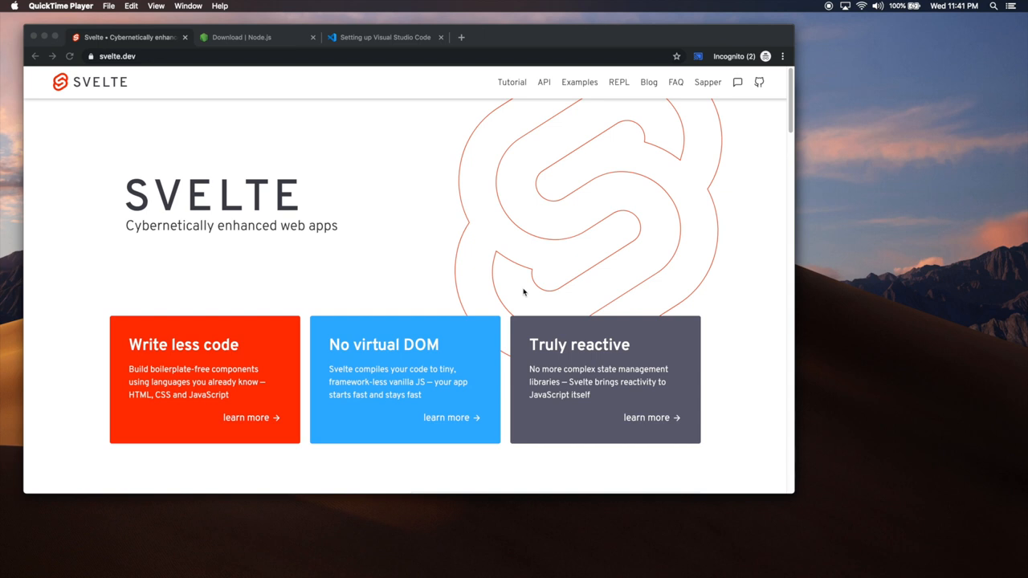
{"action": "mouse_move", "coordinate": [527, 368]}
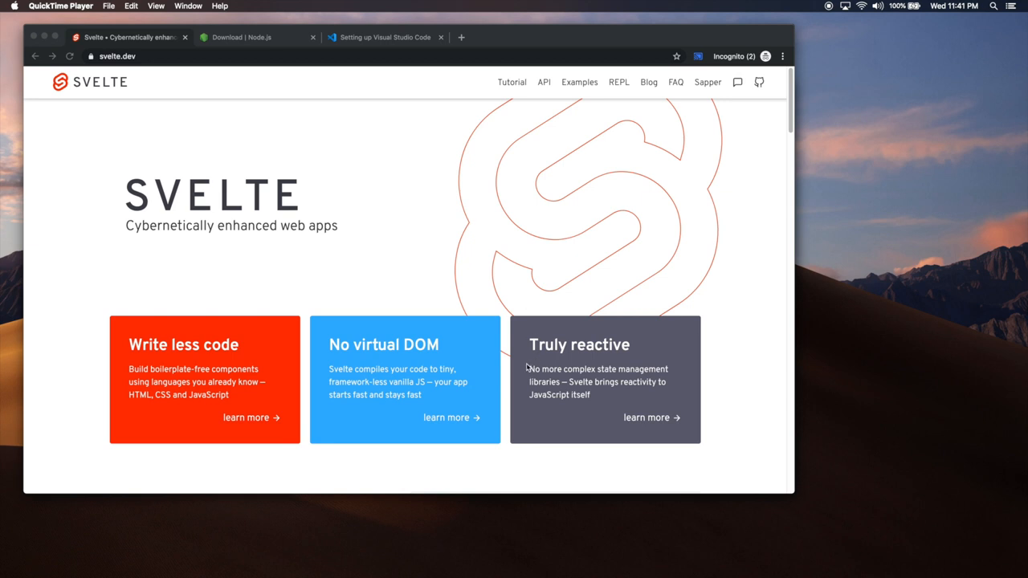
{"action": "mouse_move", "coordinate": [432, 320]}
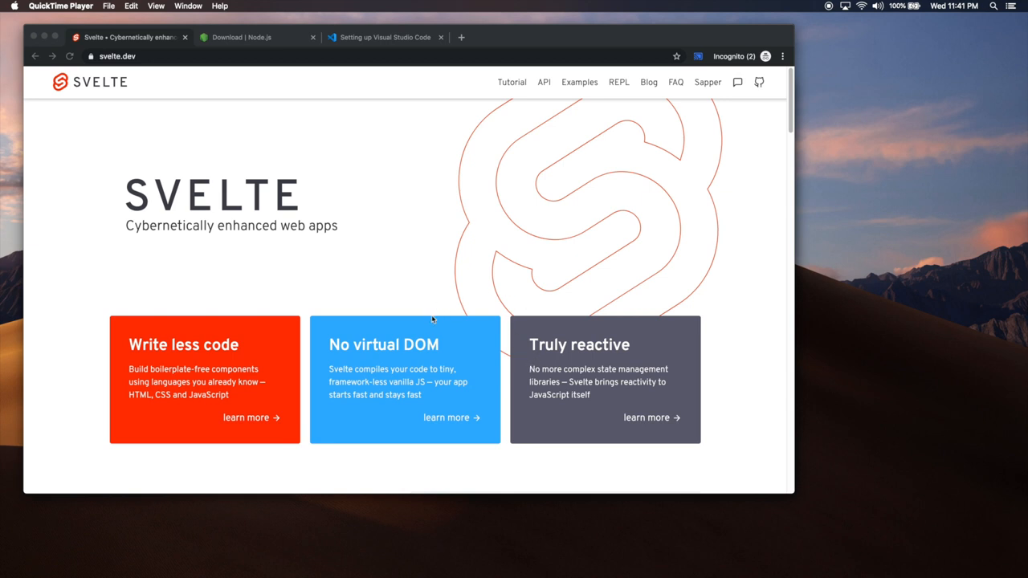
{"action": "mouse_move", "coordinate": [564, 363]}
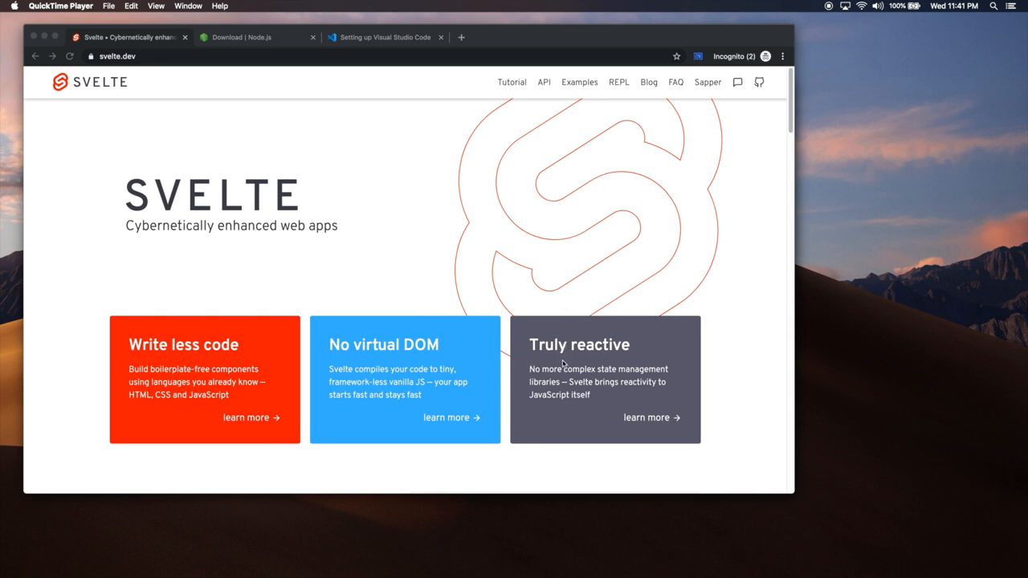
{"action": "mouse_move", "coordinate": [558, 383]}
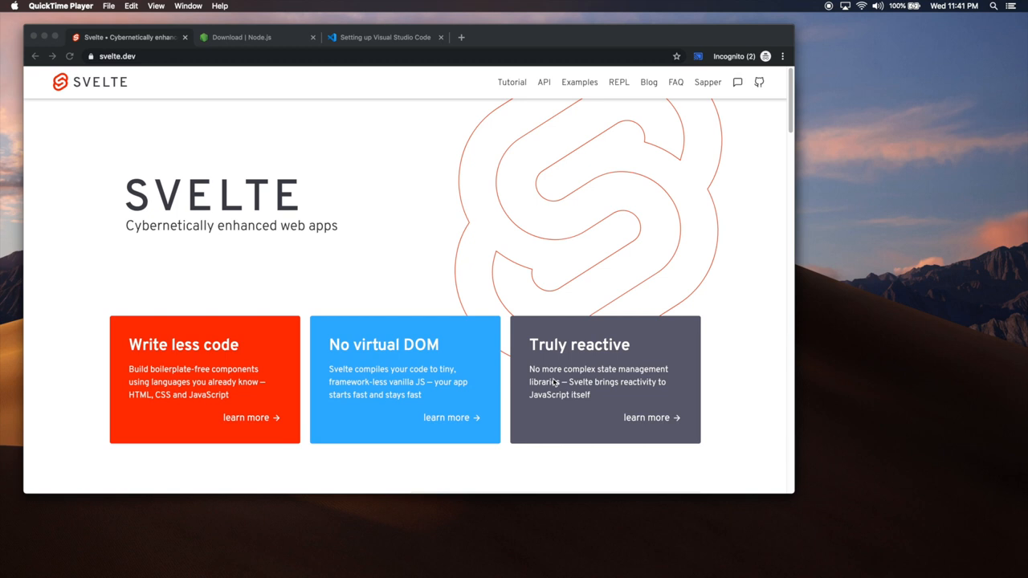
{"action": "mouse_move", "coordinate": [471, 345]}
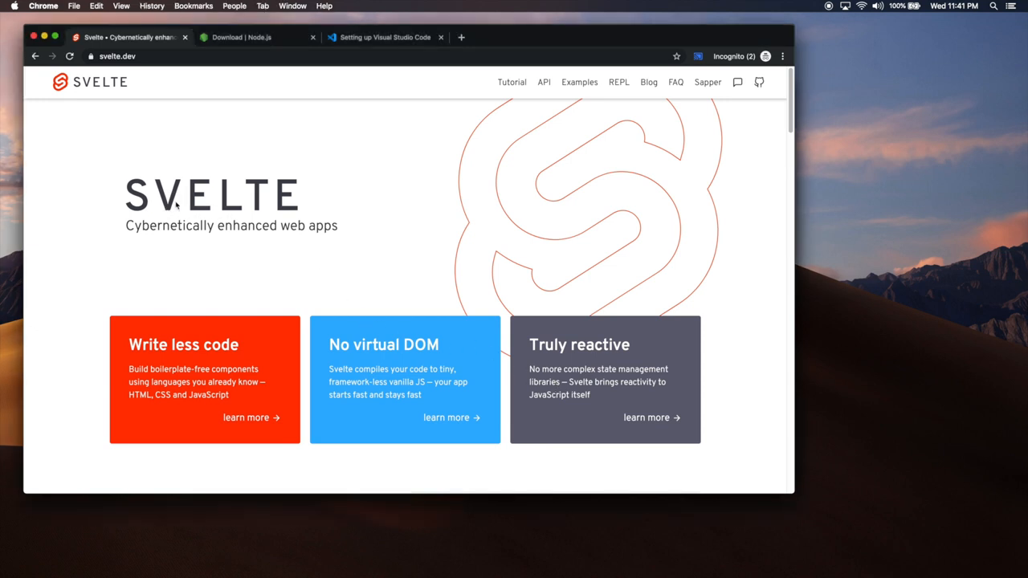
{"action": "mouse_move", "coordinate": [261, 231]}
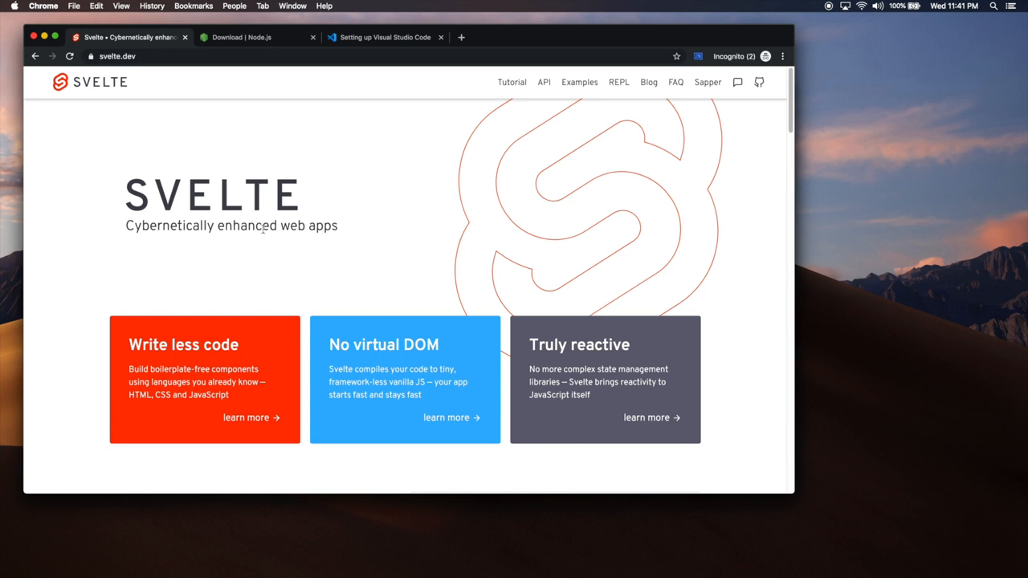
Glance at the Svelte tutorial, return to svelte.dev, then show the Node.js download page.
{"action": "double_click", "coordinate": [246, 225]}
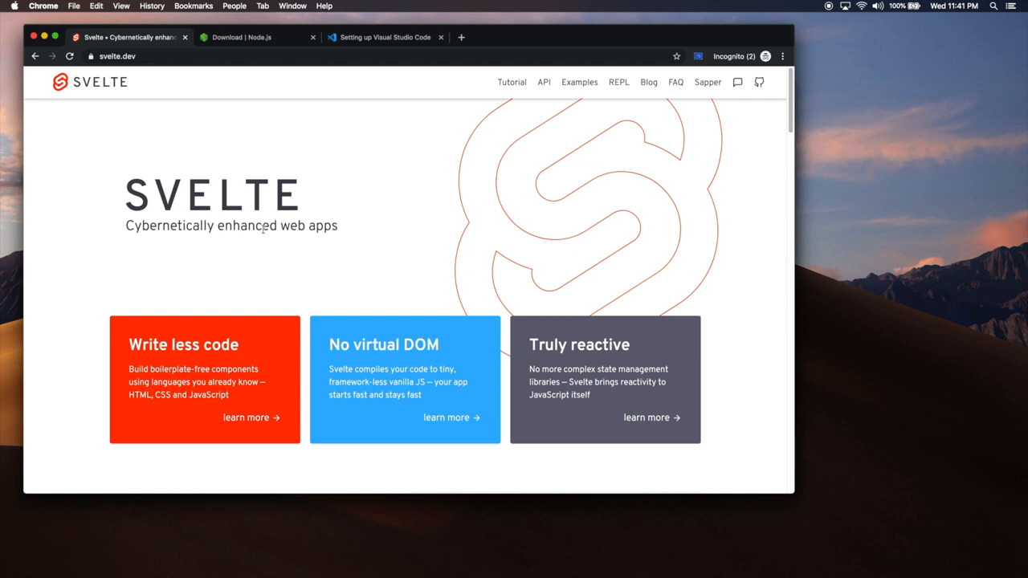
{"action": "mouse_move", "coordinate": [157, 227]}
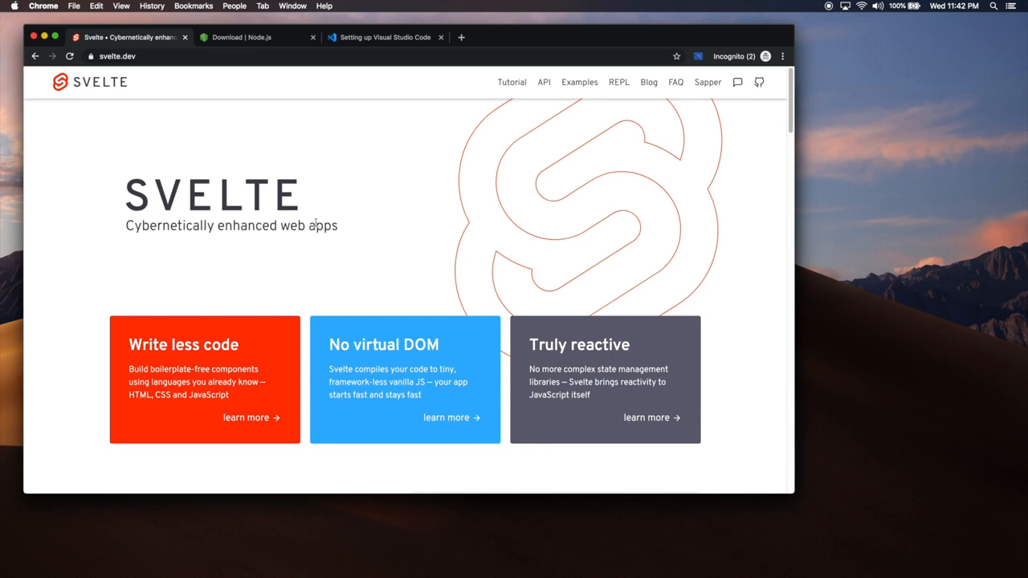
{"action": "mouse_move", "coordinate": [316, 225]}
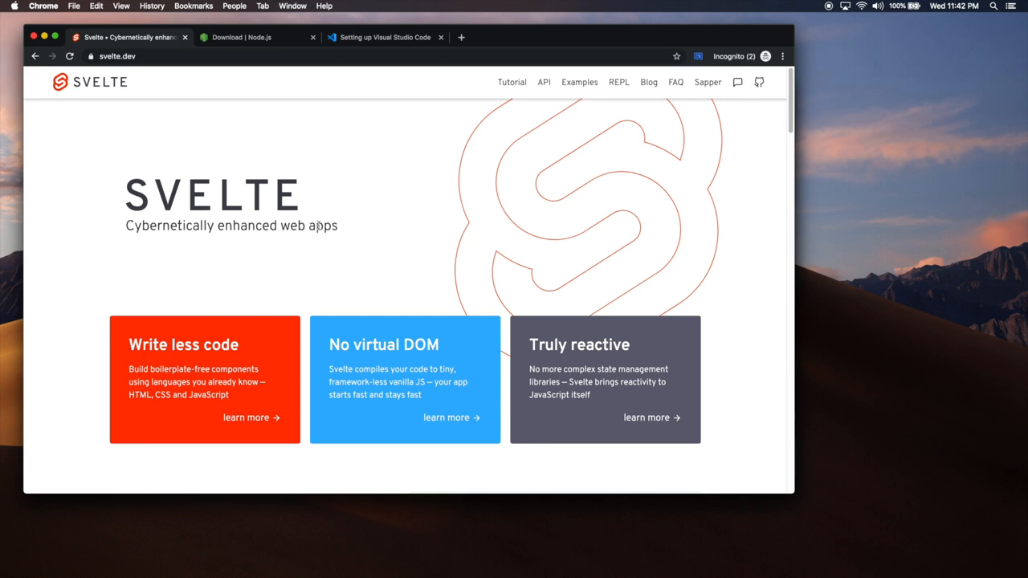
{"action": "mouse_move", "coordinate": [320, 229]}
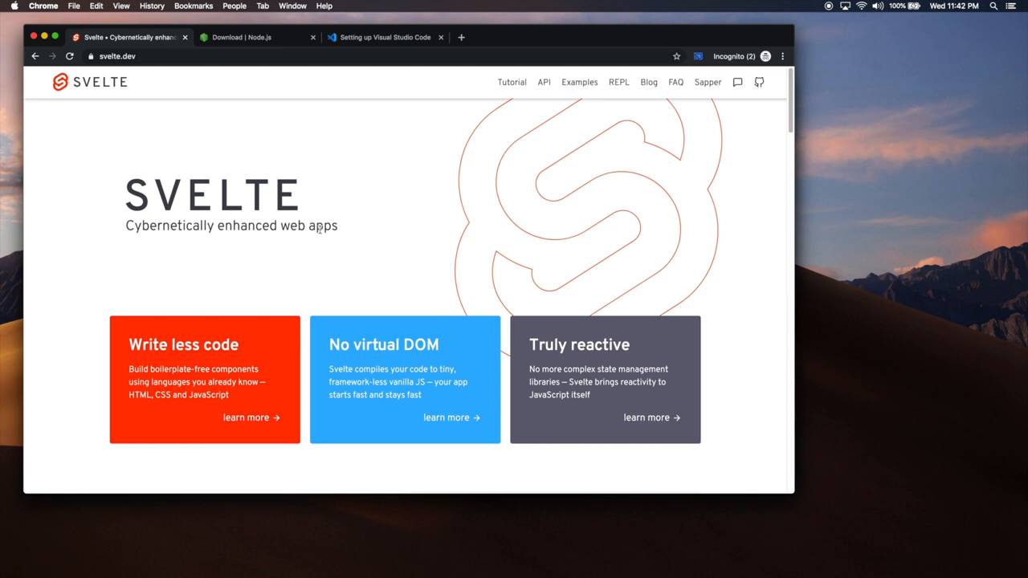
{"action": "left_click", "coordinate": [116, 57]}
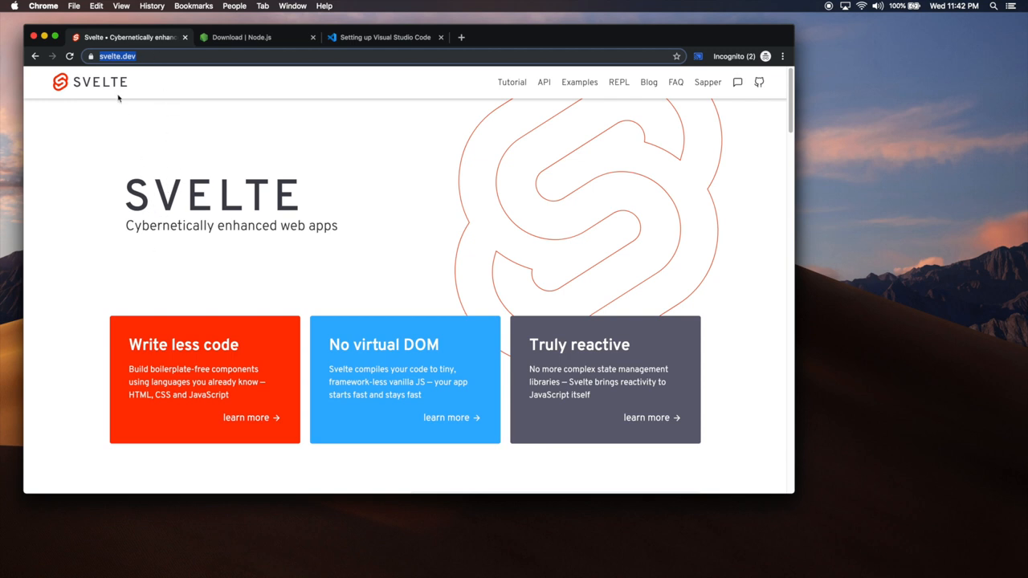
{"action": "mouse_move", "coordinate": [90, 81]}
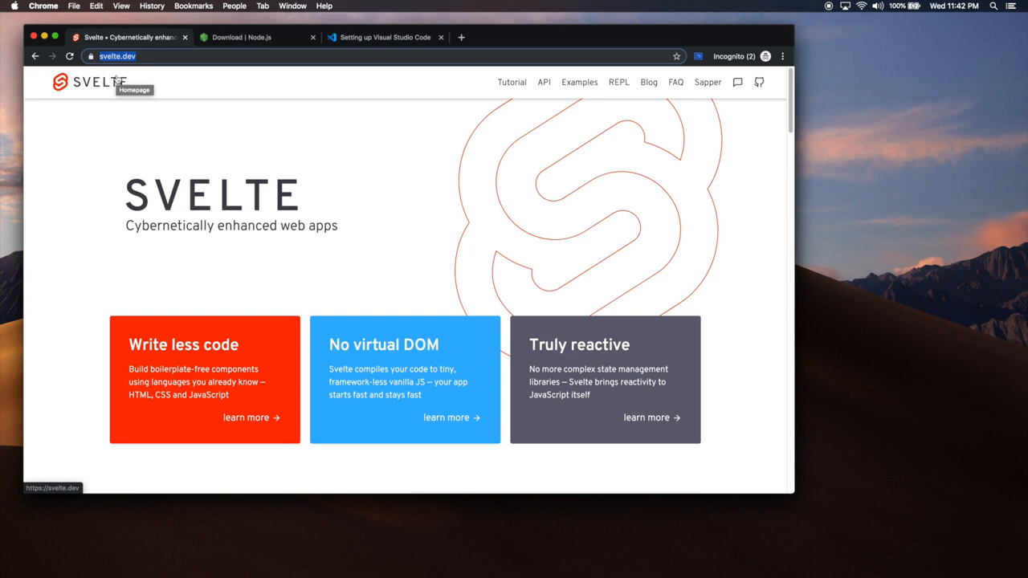
{"action": "mouse_move", "coordinate": [129, 125]}
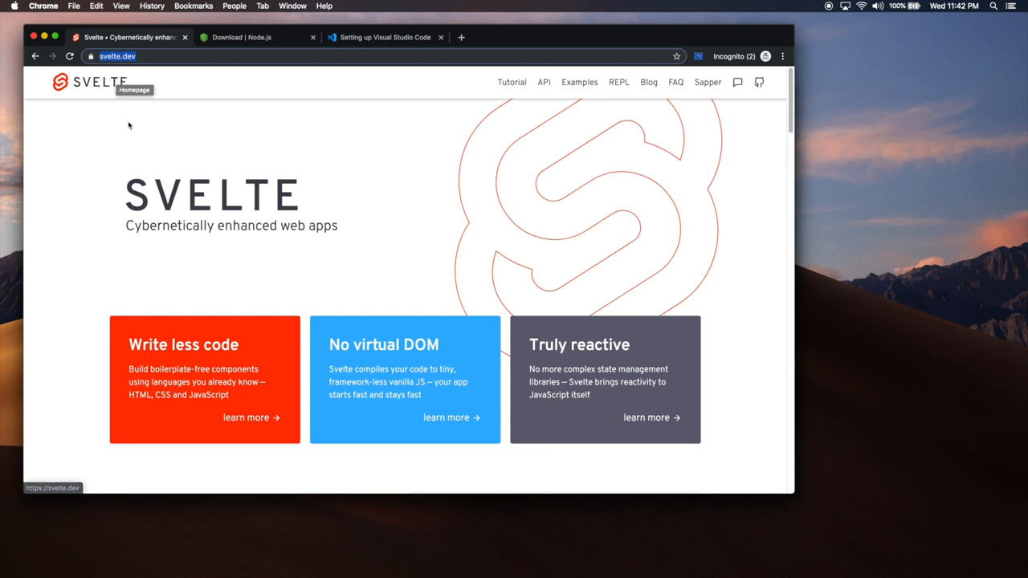
{"action": "mouse_move", "coordinate": [179, 218]}
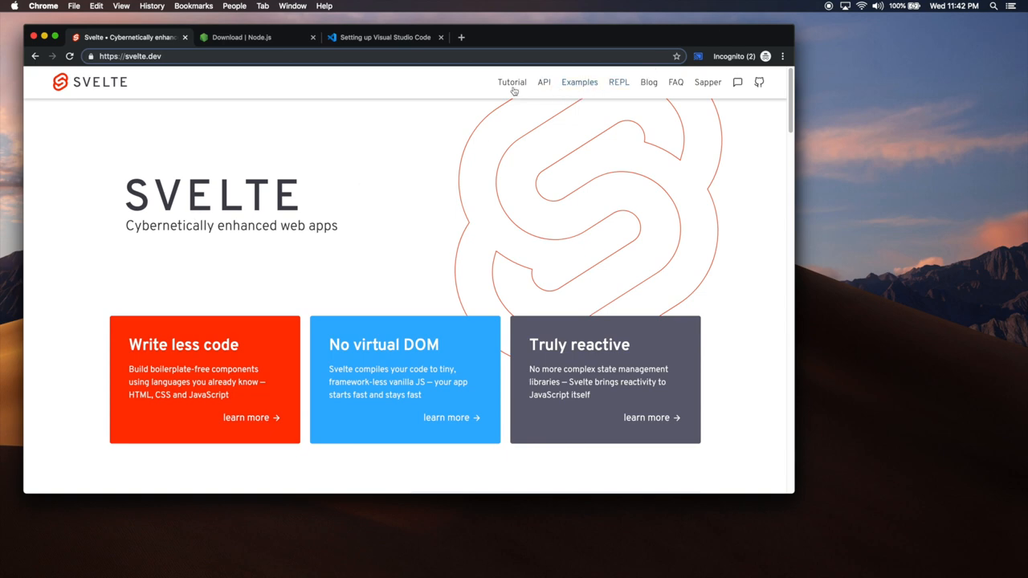
{"action": "left_click", "coordinate": [512, 82]}
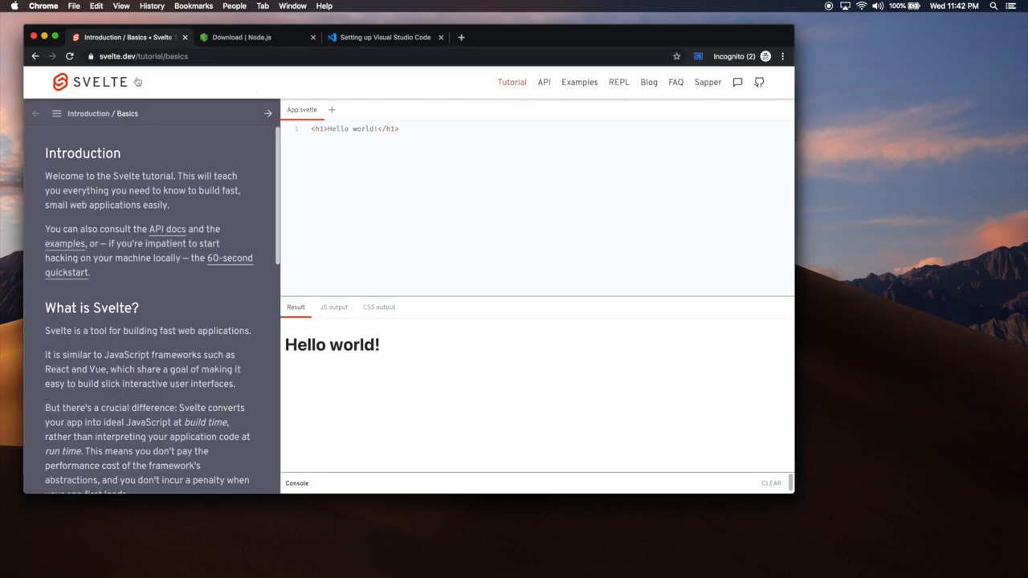
{"action": "left_click", "coordinate": [88, 81]}
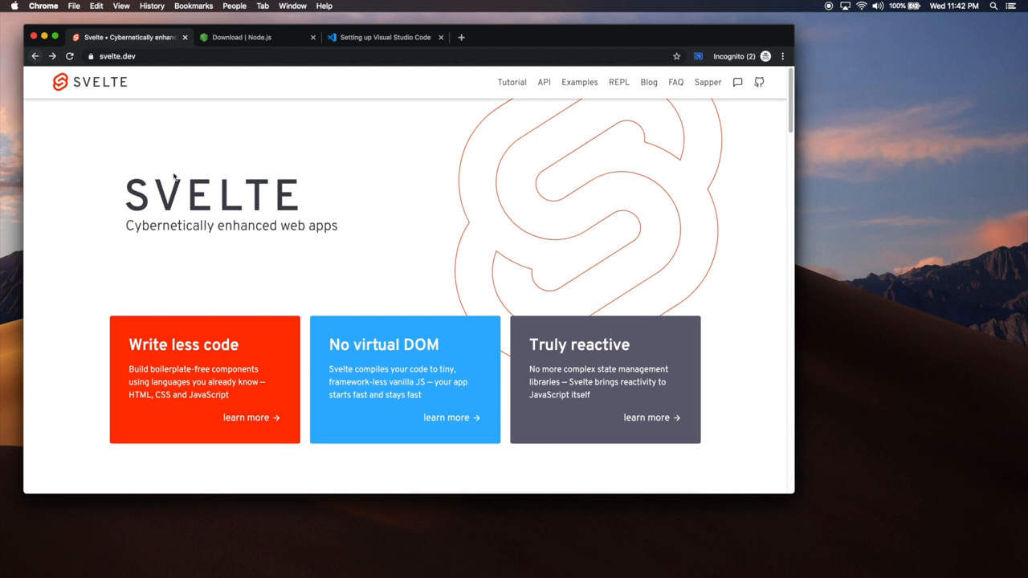
{"action": "mouse_move", "coordinate": [158, 230]}
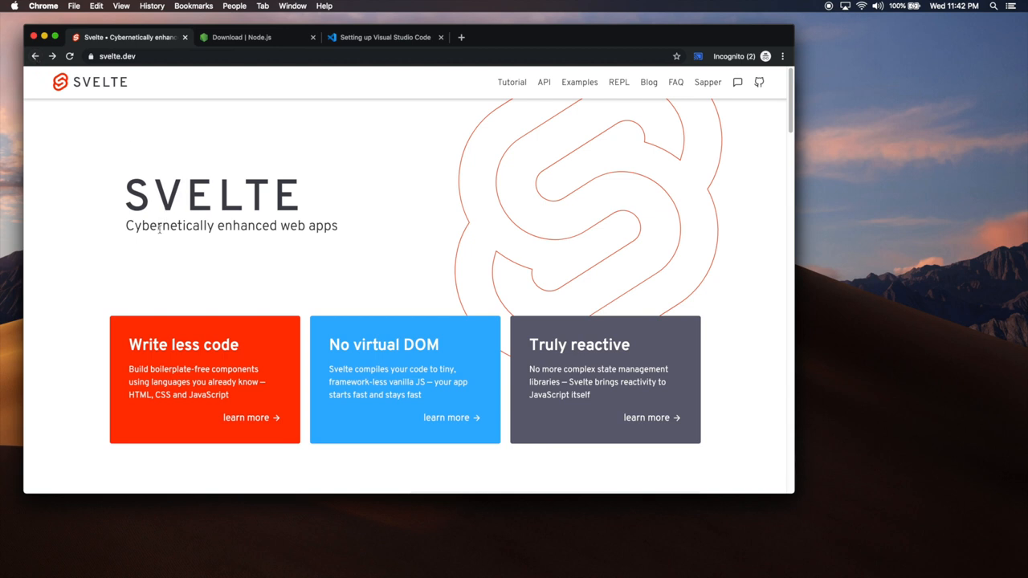
{"action": "mouse_move", "coordinate": [231, 167]}
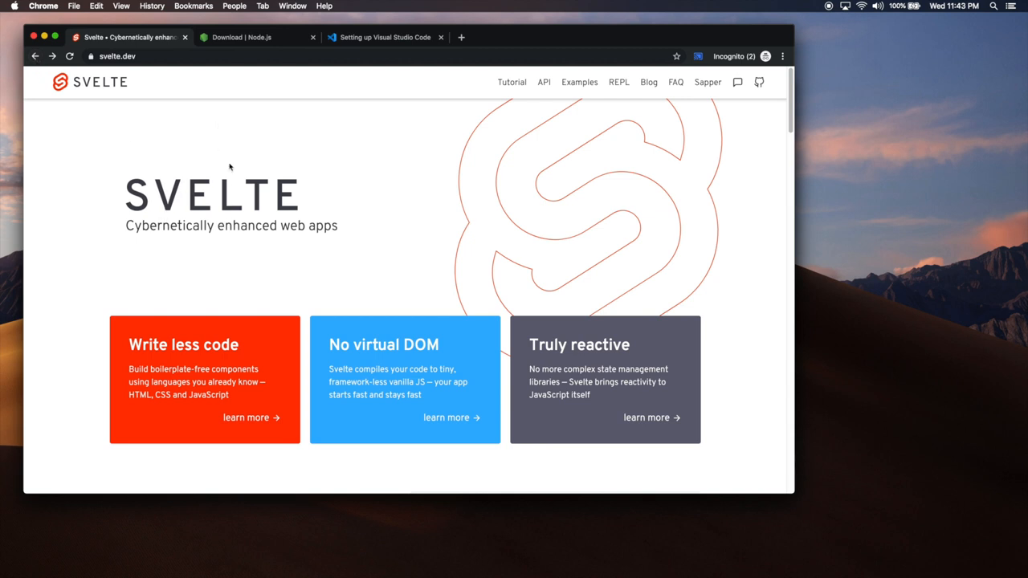
{"action": "left_click", "coordinate": [241, 37]}
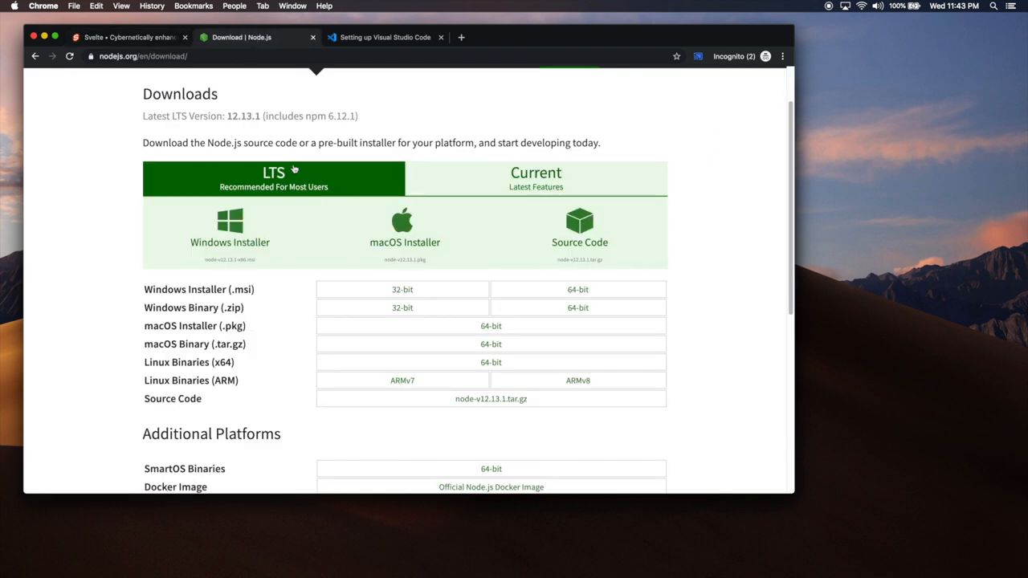
{"action": "mouse_move", "coordinate": [230, 233]}
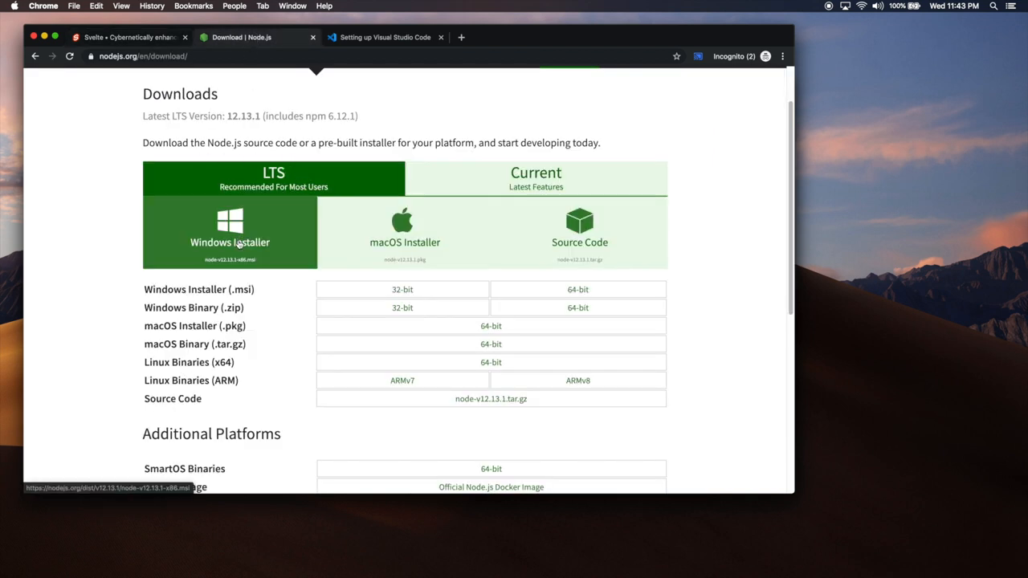
{"action": "mouse_move", "coordinate": [404, 232]}
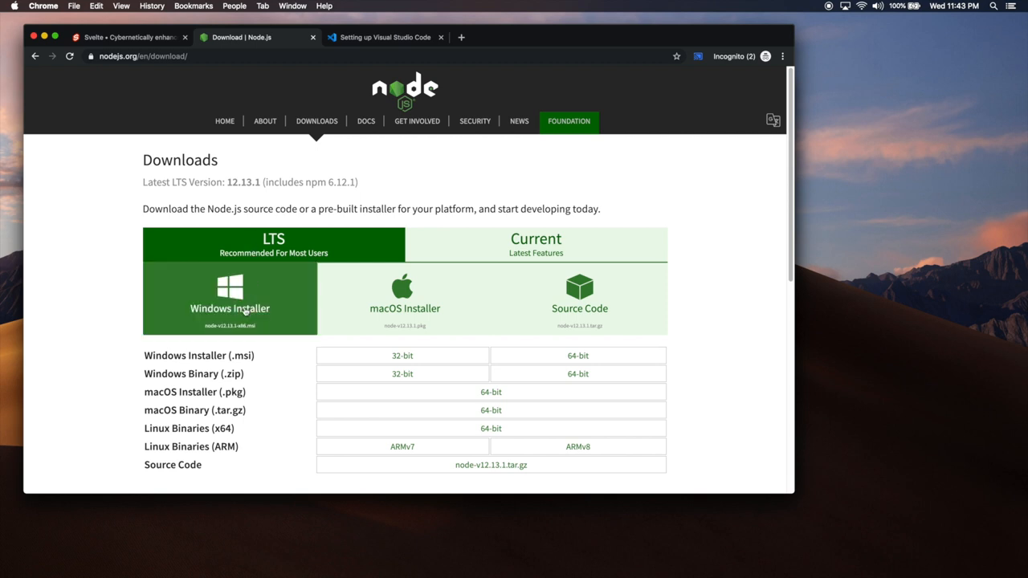
Scroll past the LTS 12.13.1 installer table to the Additional Platforms section.
{"action": "scroll", "scroll_direction": "down", "scroll_amount": 3}
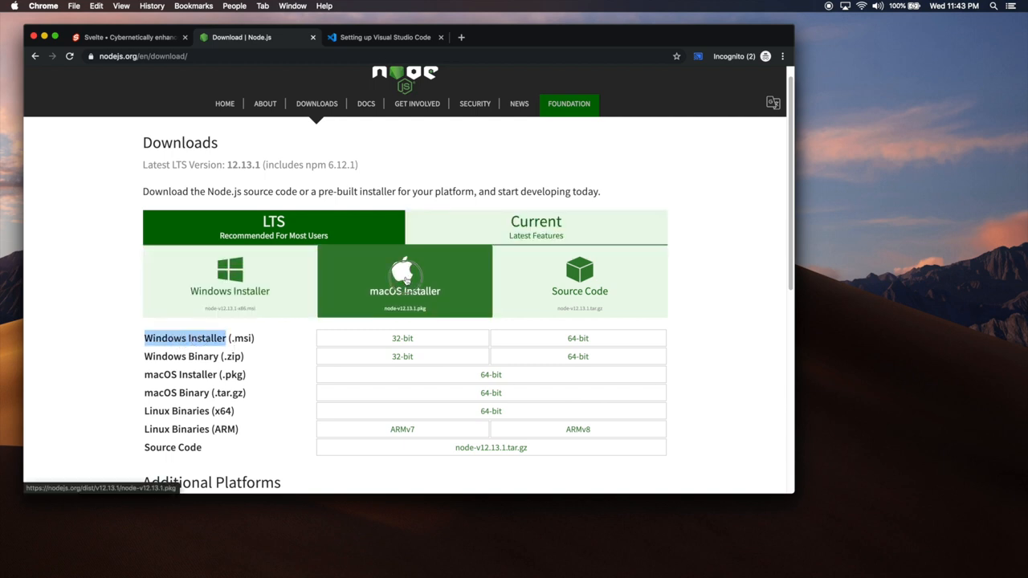
{"action": "left_click", "coordinate": [405, 279]}
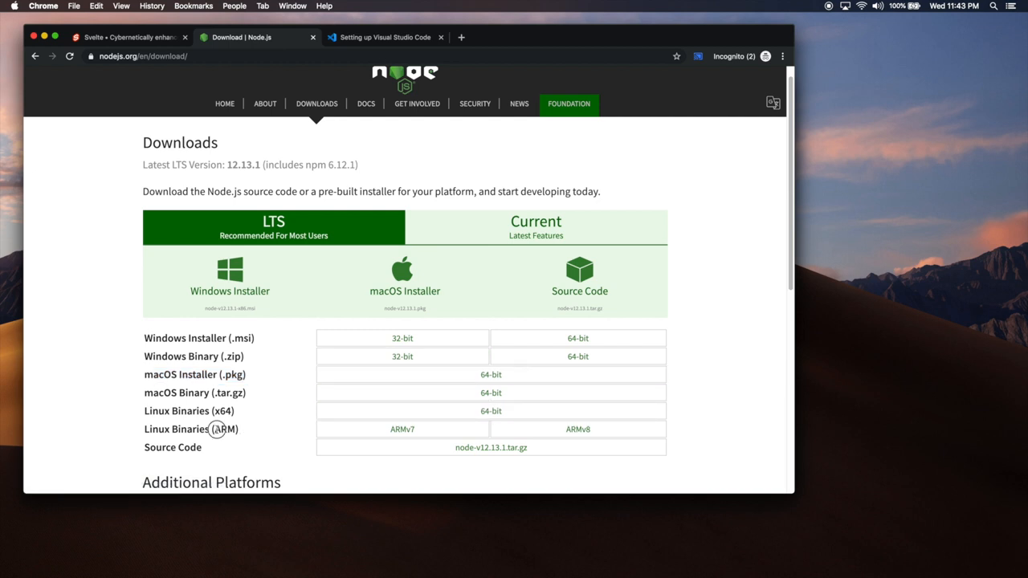
{"action": "scroll", "scroll_direction": "down", "scroll_amount": 3}
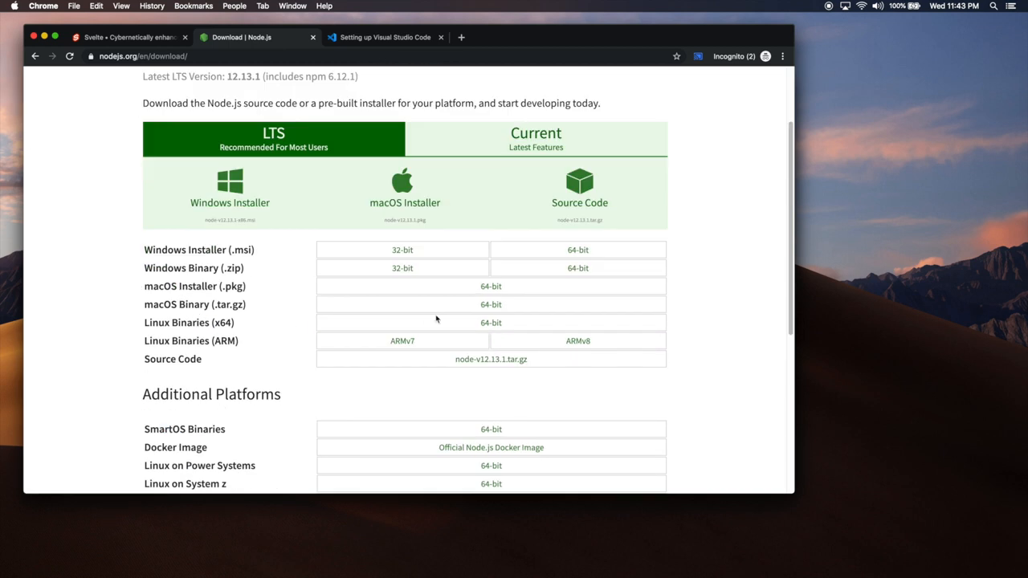
{"action": "scroll", "scroll_direction": "down", "scroll_amount": 3}
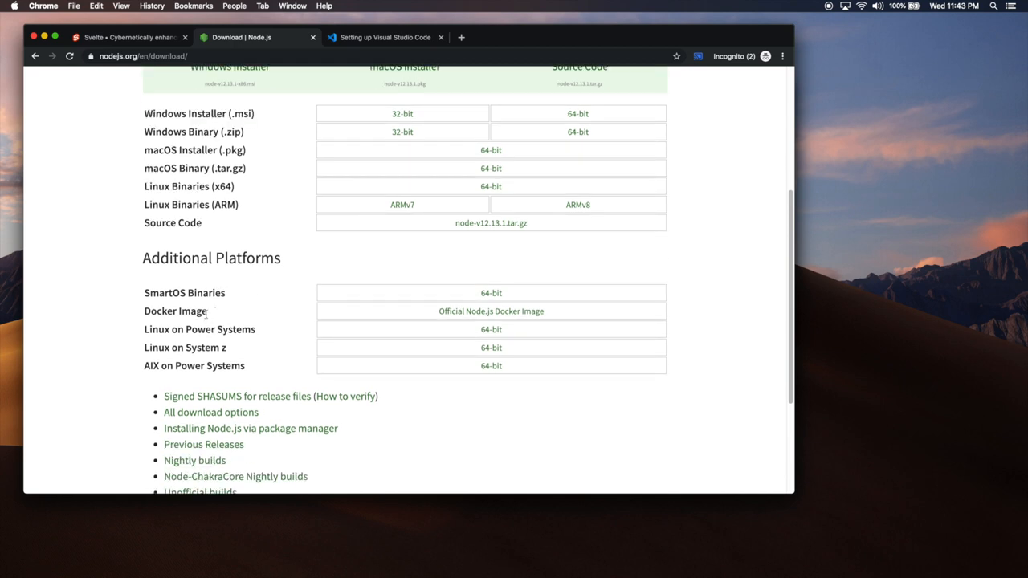
{"action": "mouse_move", "coordinate": [216, 271]}
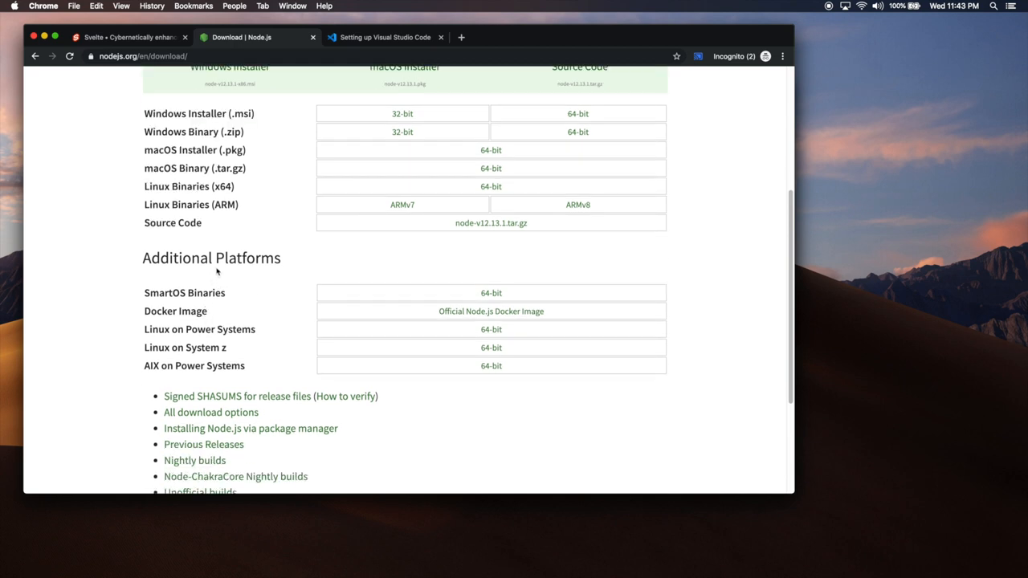
{"action": "double_click", "coordinate": [211, 258]}
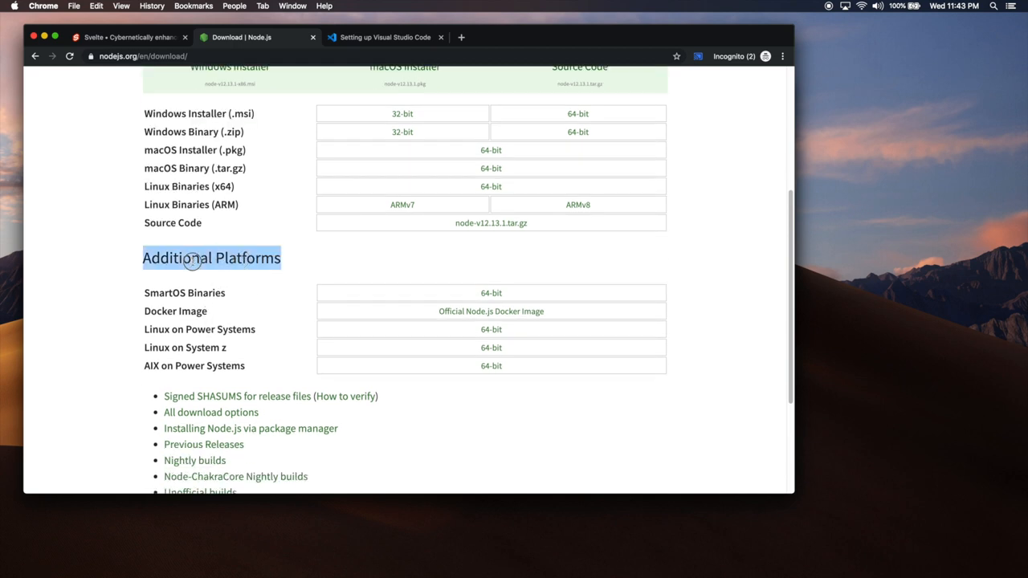
{"action": "scroll", "scroll_direction": "up", "scroll_amount": 3}
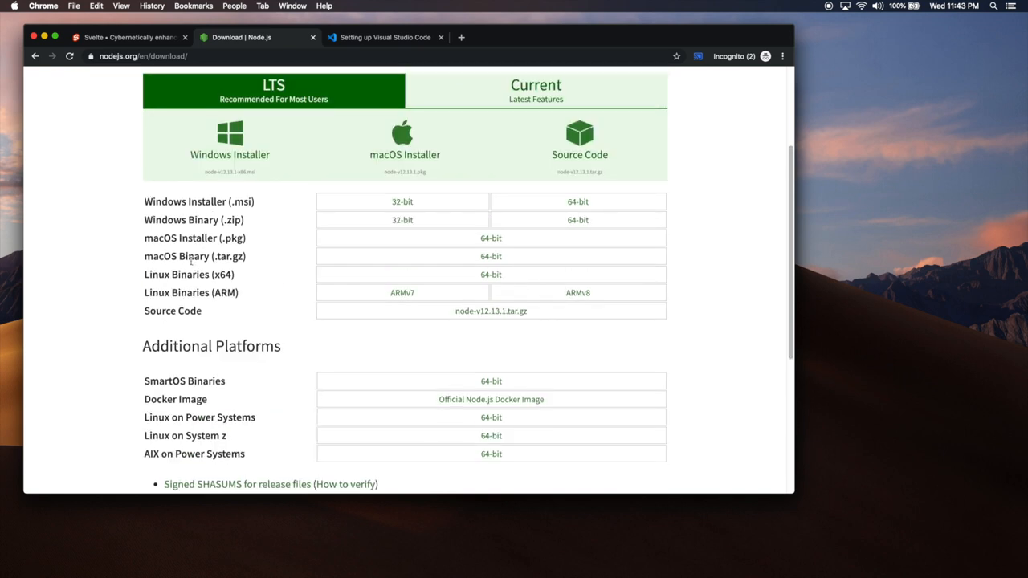
{"action": "mouse_move", "coordinate": [230, 144]}
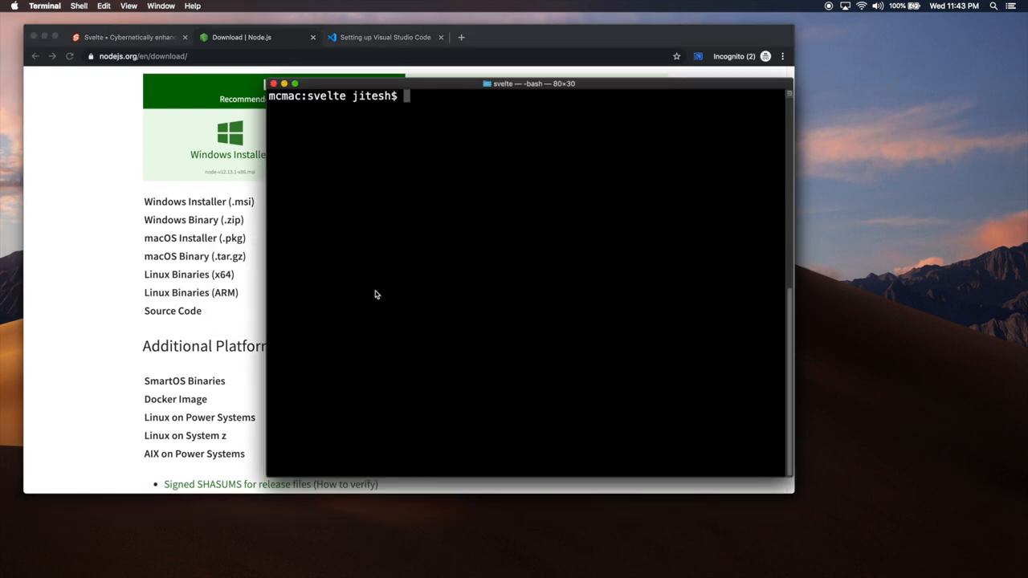
Run the version checks: node shows v12.13.1, npm and npx show 6.12.1.
{"action": "type", "text": "node"}
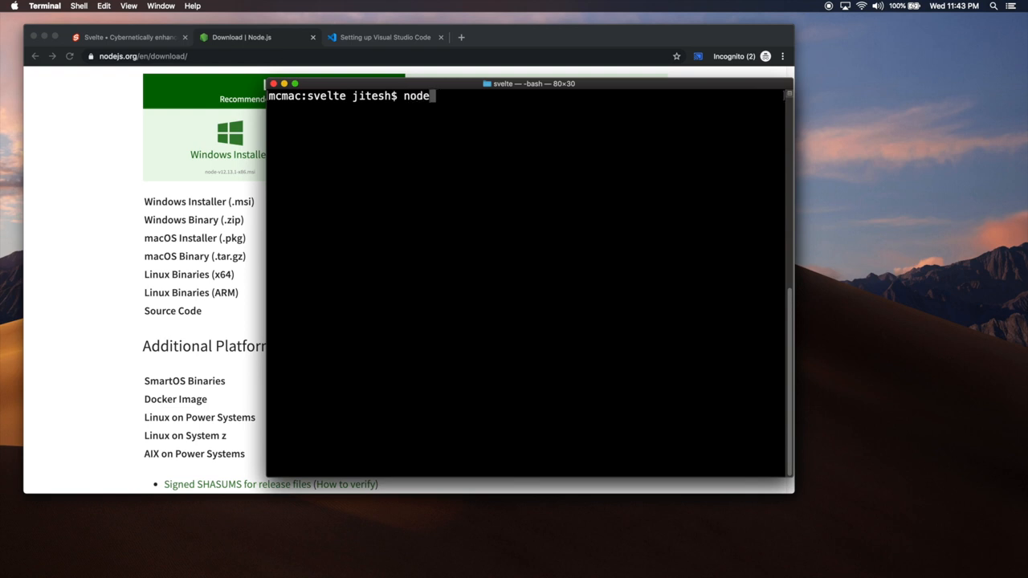
{"action": "type", "text": "--version"}
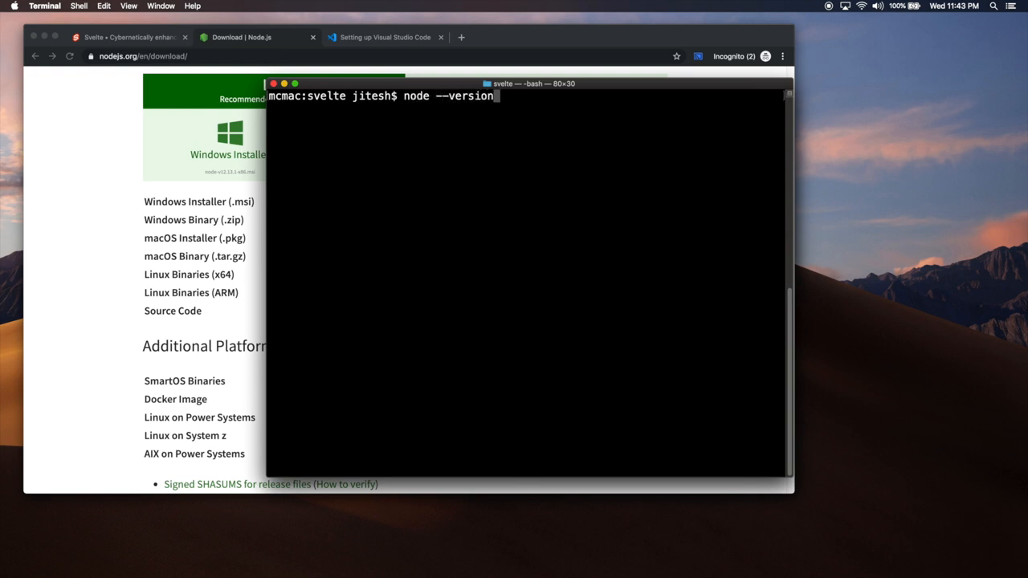
{"action": "key", "text": "enter"}
{"action": "type", "text": "npm --version"}
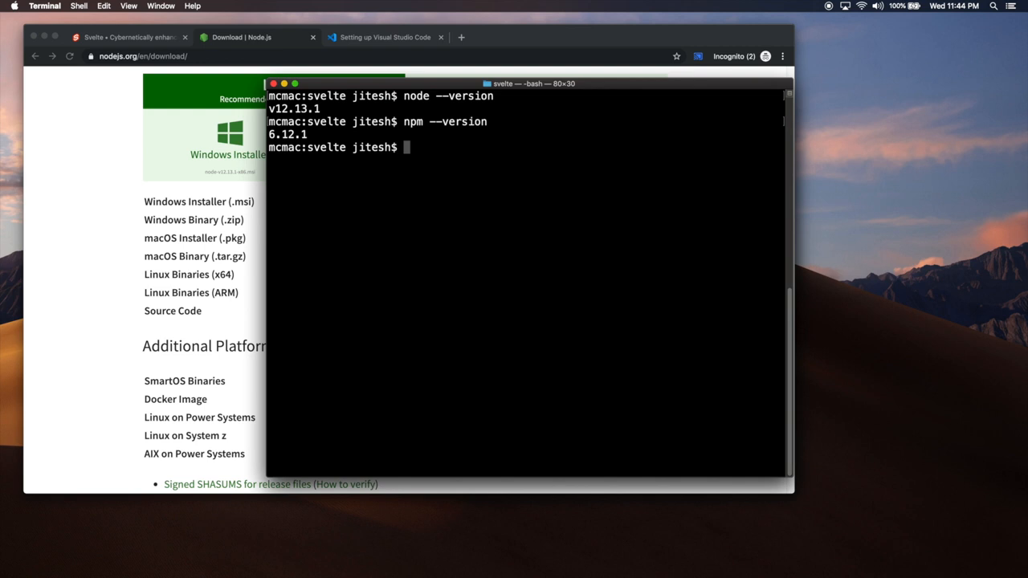
{"action": "mouse_move", "coordinate": [420, 151]}
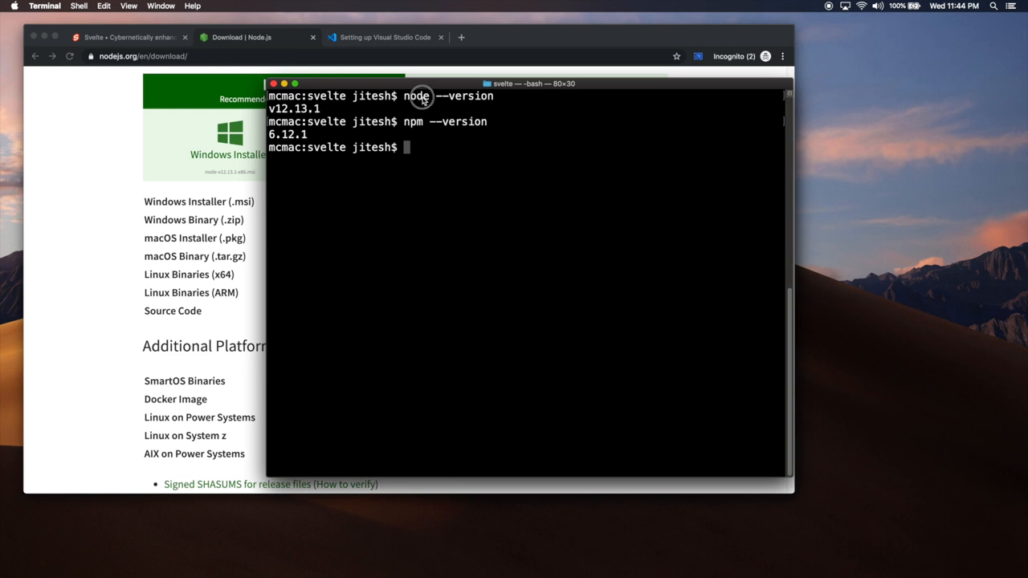
{"action": "mouse_move", "coordinate": [469, 265]}
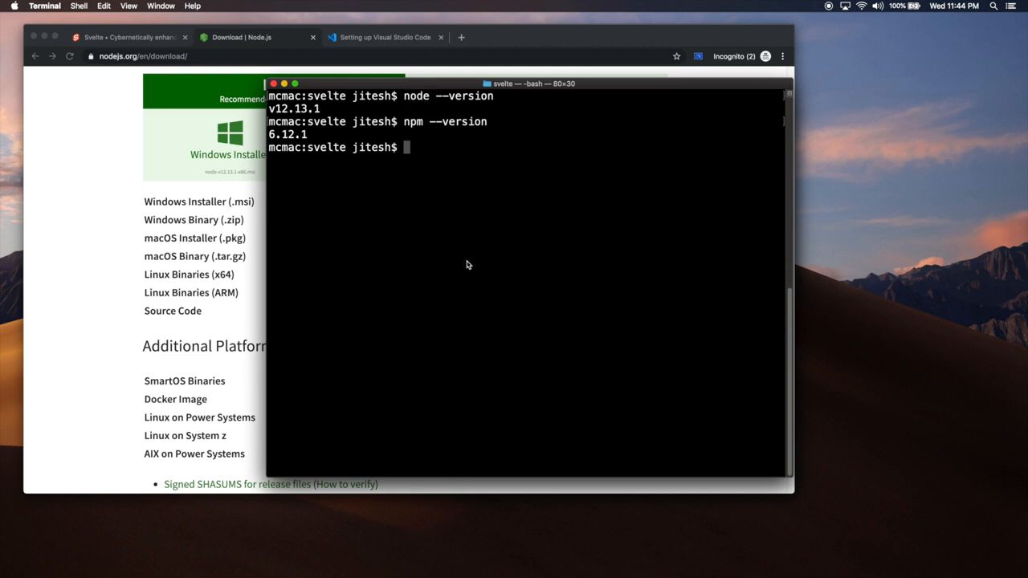
{"action": "mouse_move", "coordinate": [441, 163]}
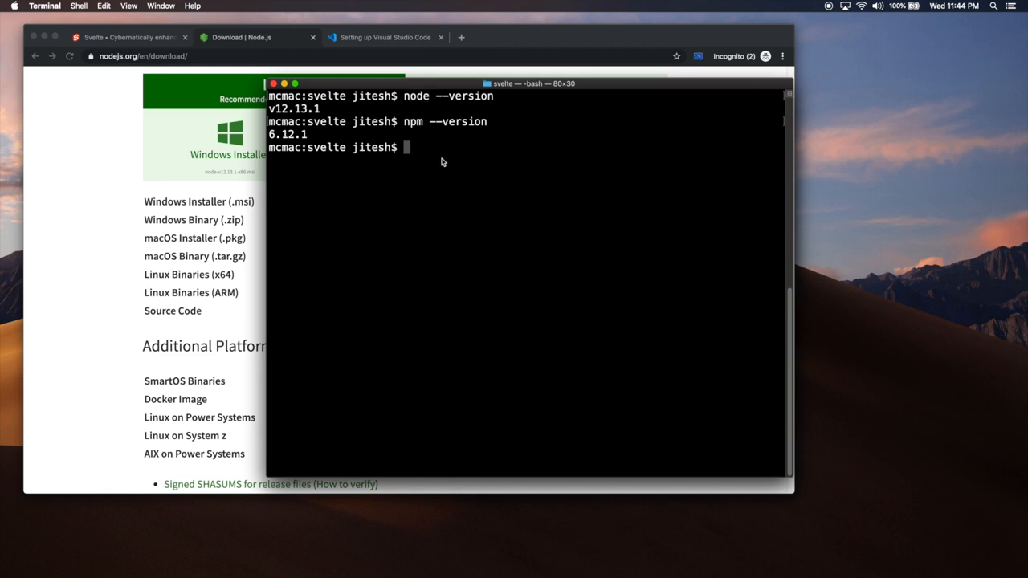
{"action": "mouse_move", "coordinate": [437, 180]}
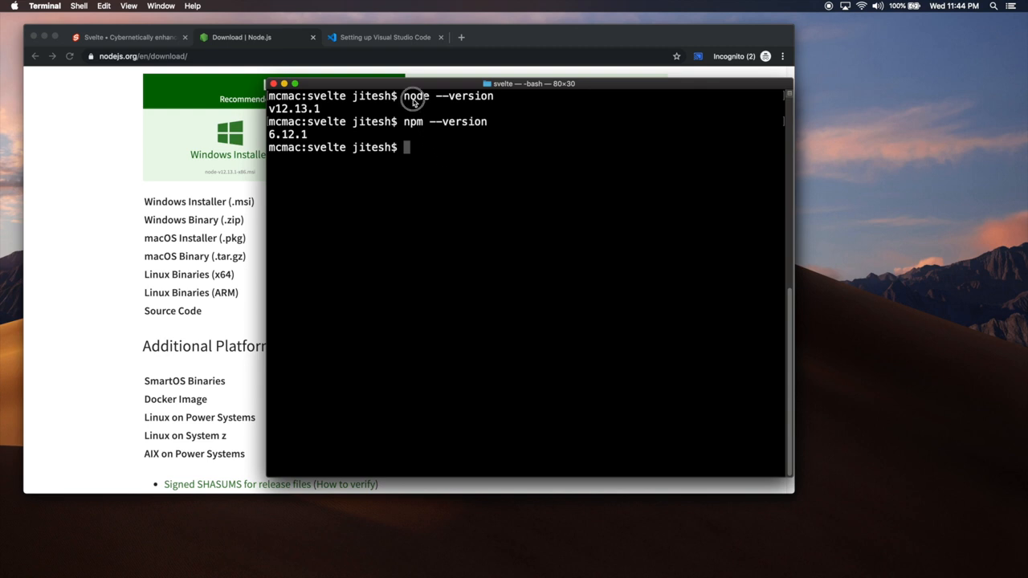
{"action": "mouse_move", "coordinate": [422, 167]}
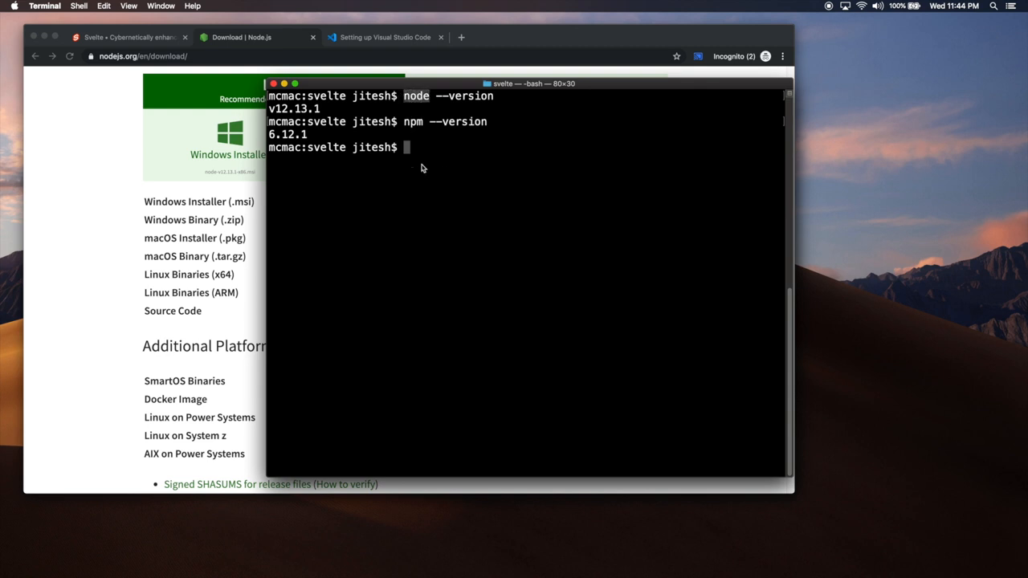
{"action": "double_click", "coordinate": [413, 121]}
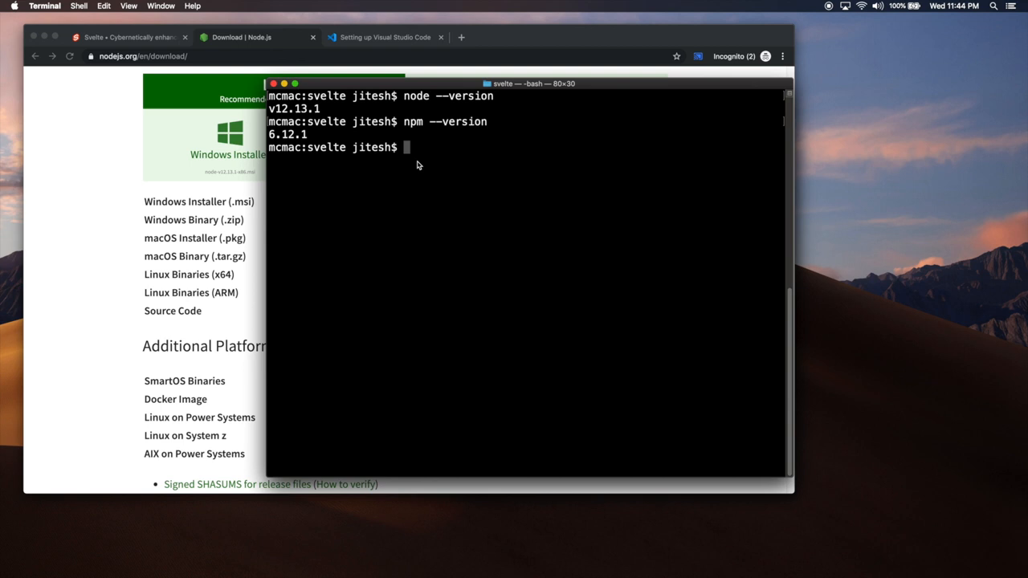
{"action": "mouse_move", "coordinate": [411, 130]}
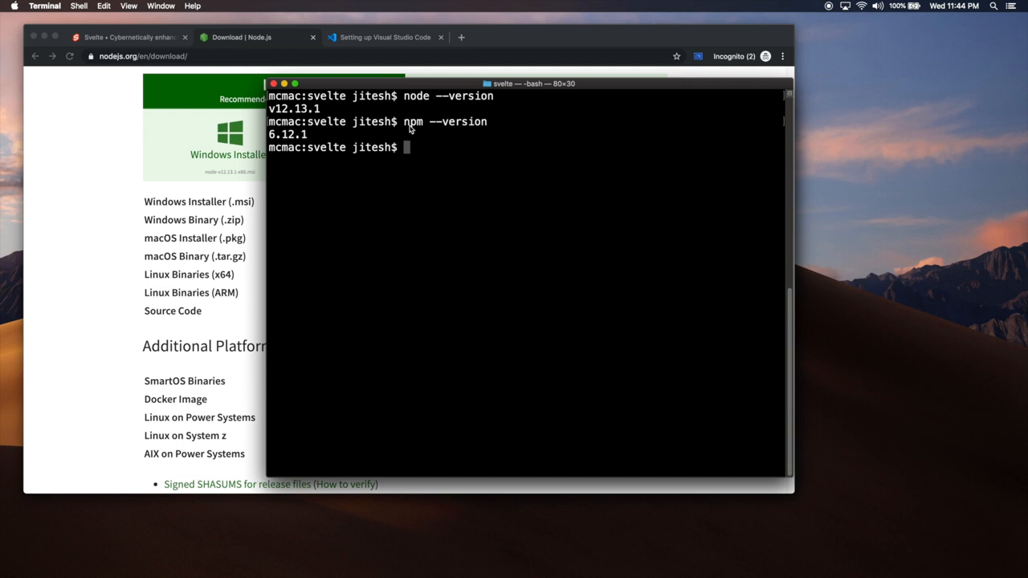
{"action": "mouse_move", "coordinate": [425, 178]}
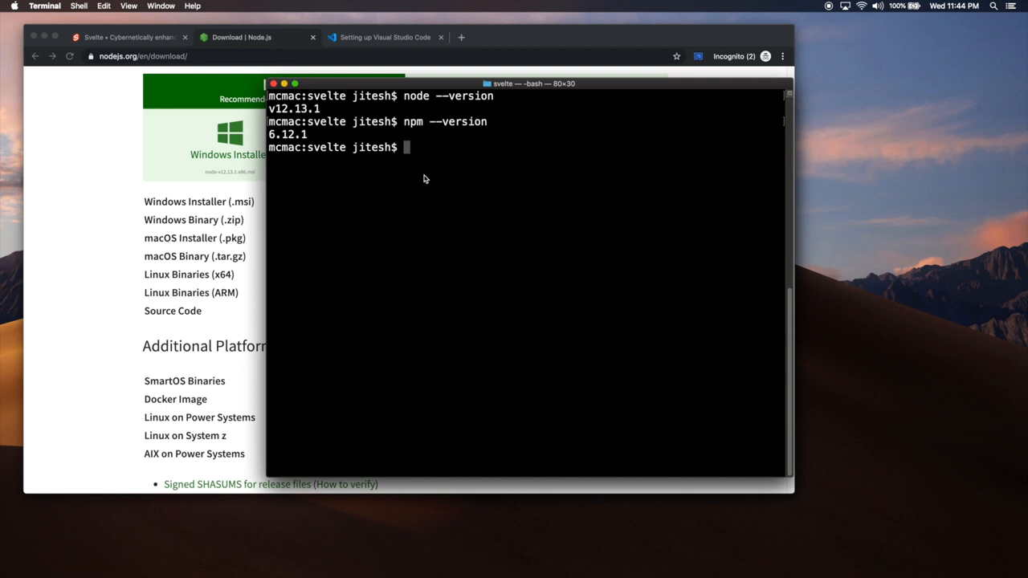
{"action": "type", "text": "npm --version"}
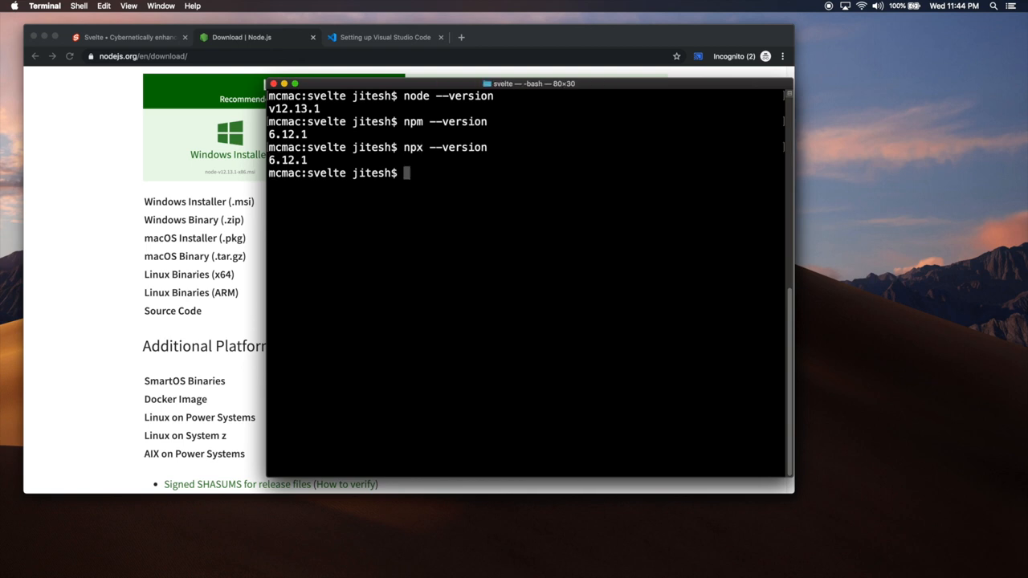
{"action": "mouse_move", "coordinate": [422, 168]}
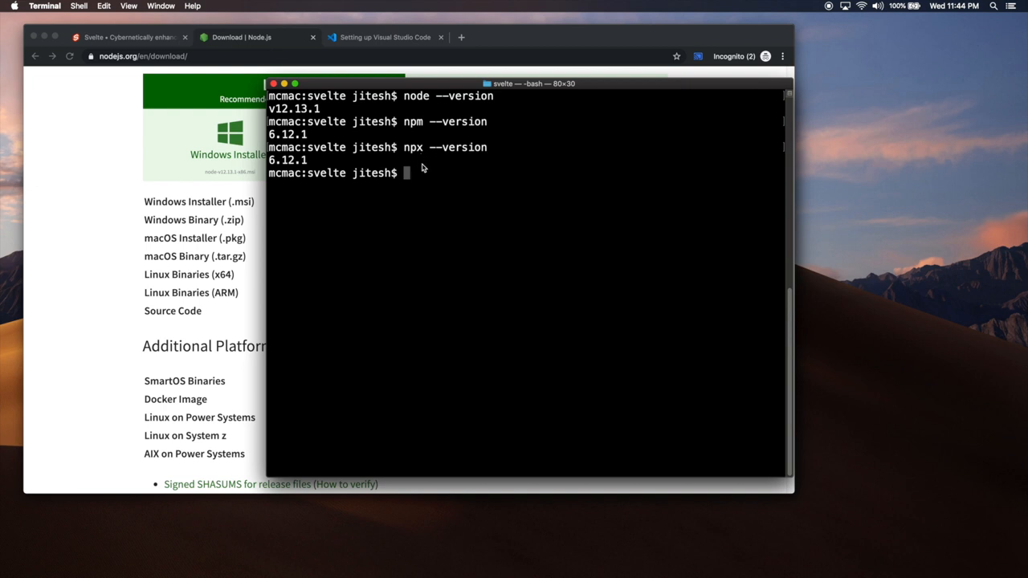
{"action": "mouse_move", "coordinate": [427, 173]}
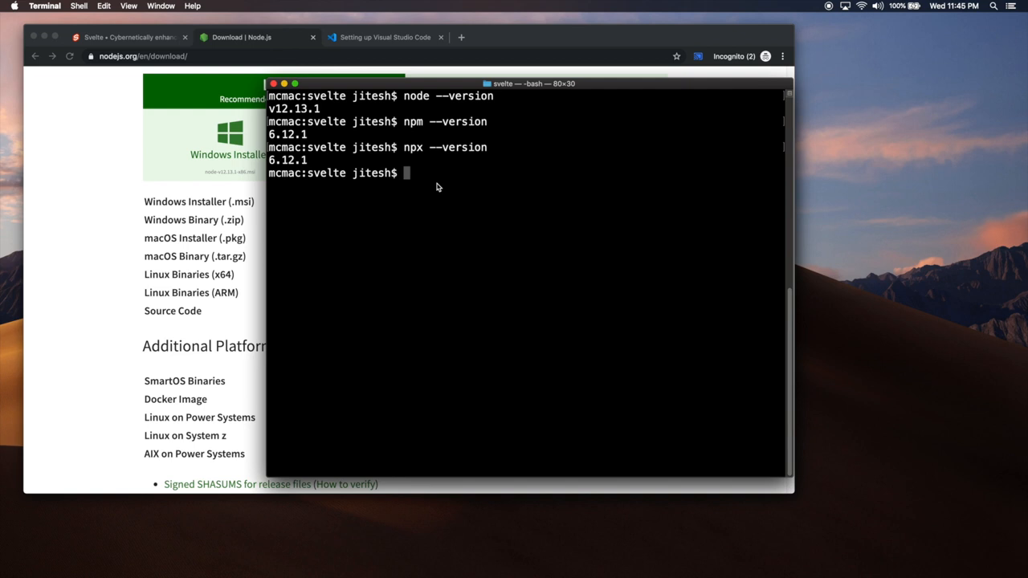
Enter the global yarn install command 'npm install -g yarn' at the prompt.
{"action": "type", "text": "npm"}
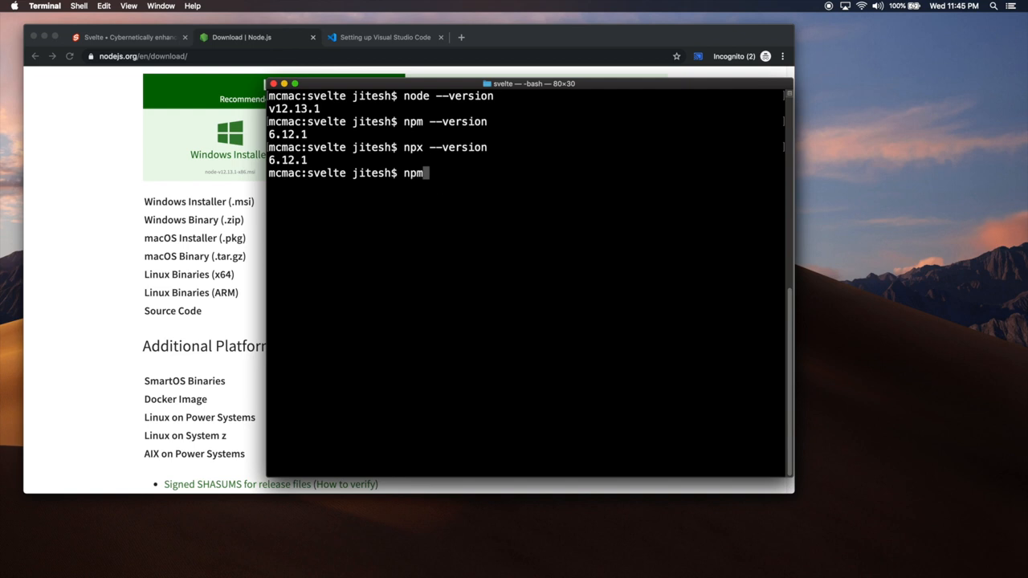
{"action": "type", "text": "ins"}
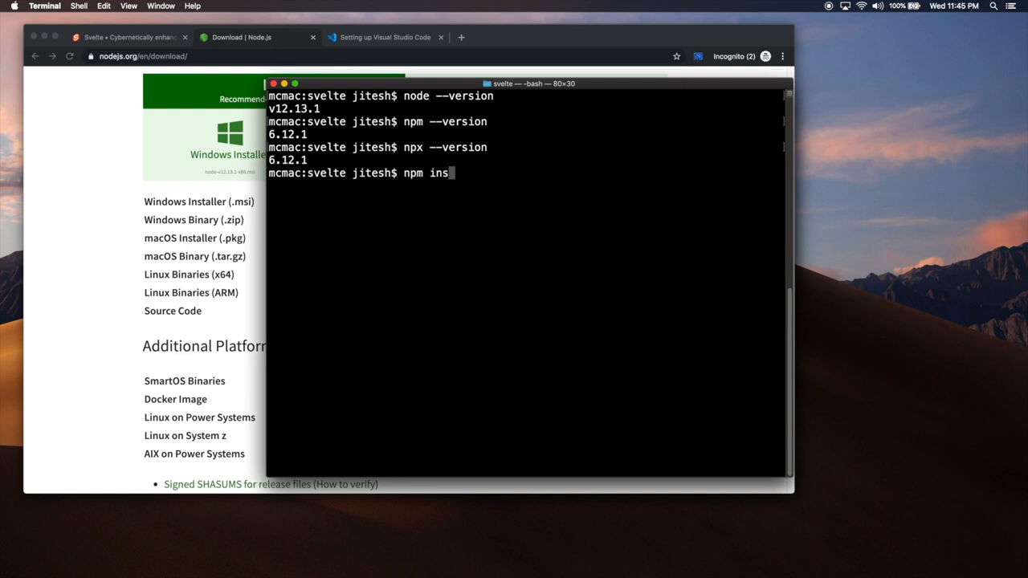
{"action": "type", "text": "tall -g"}
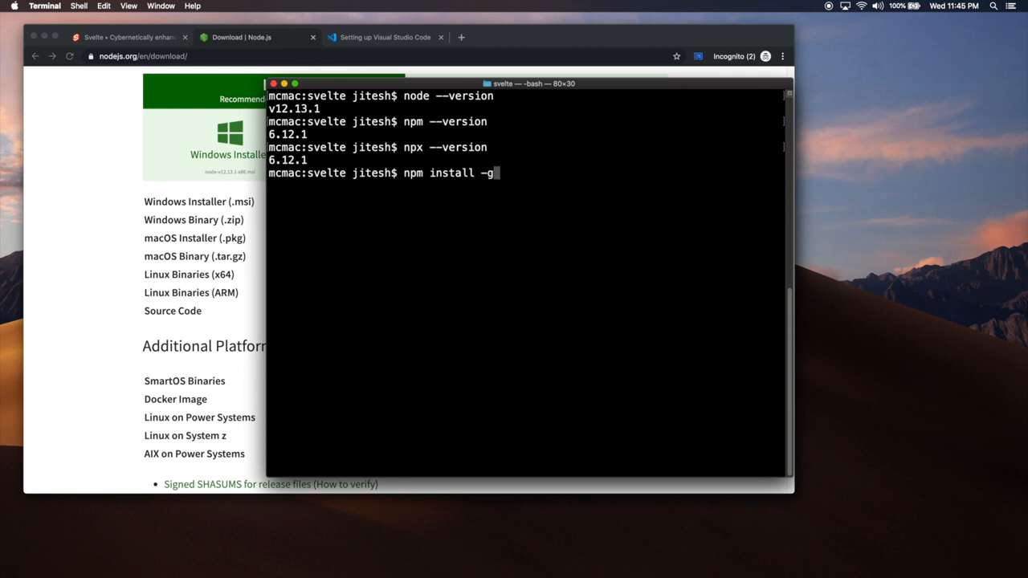
{"action": "type", "text": "y"}
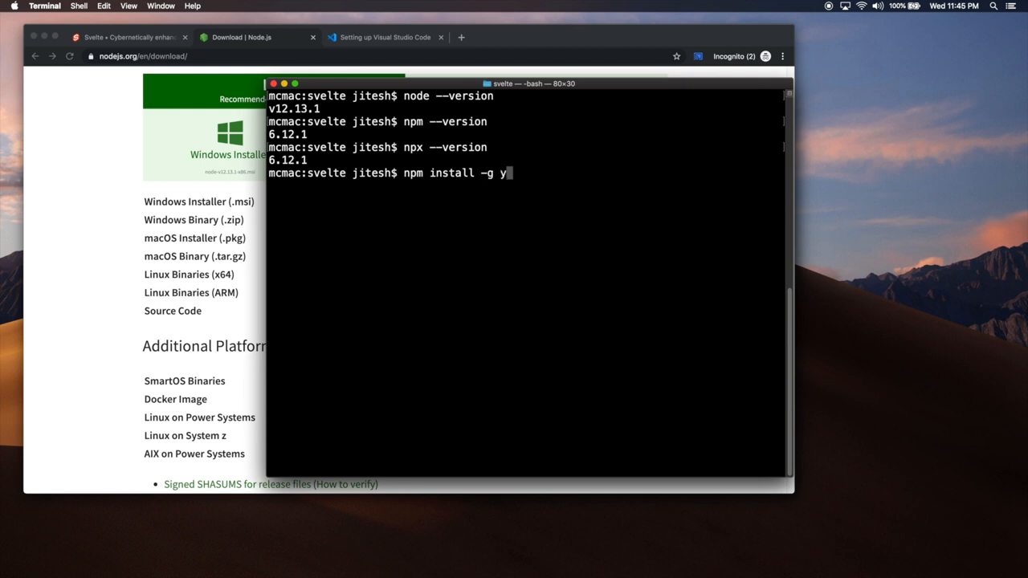
{"action": "type", "text": "arn"}
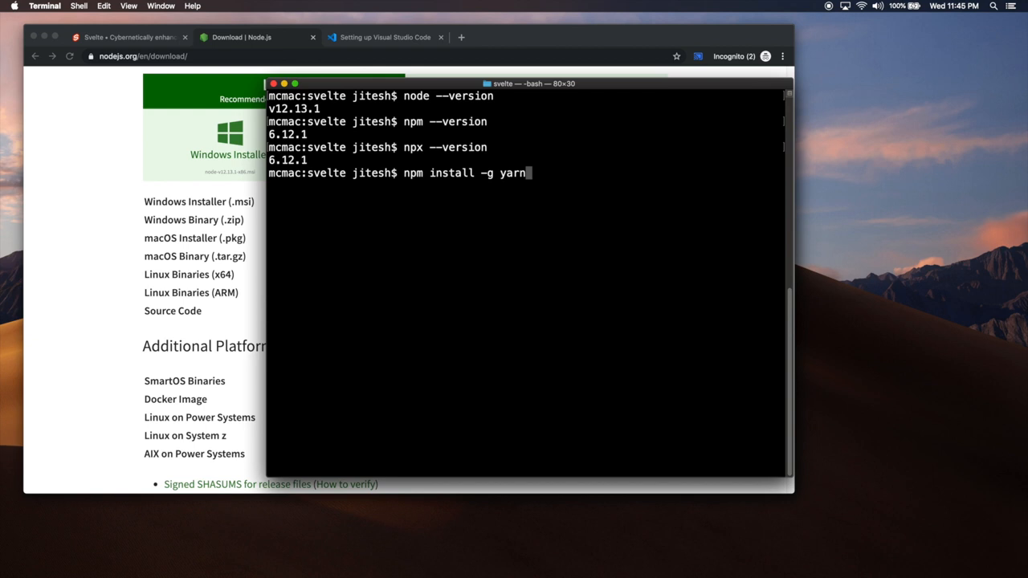
{"action": "mouse_move", "coordinate": [444, 176]}
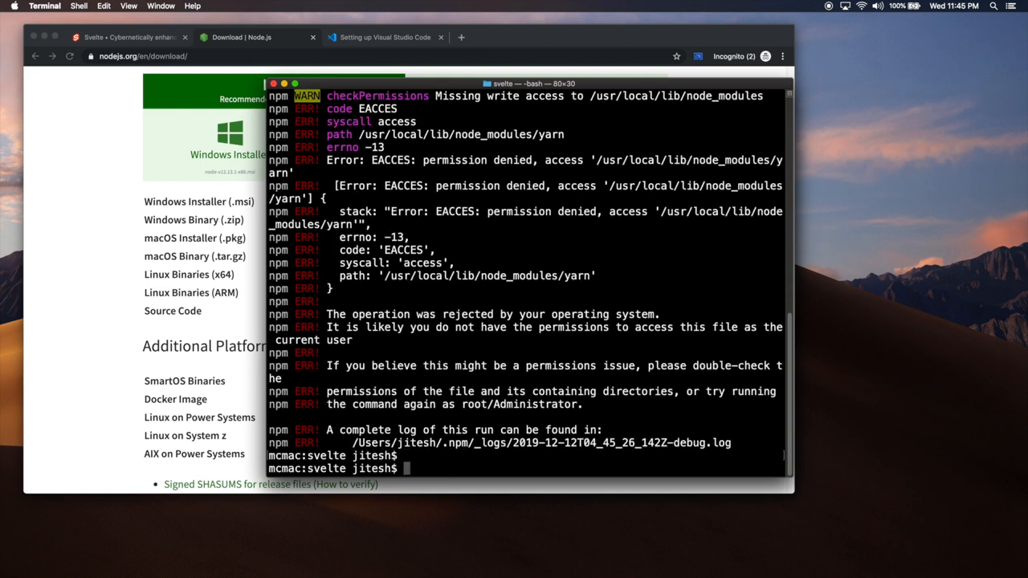
Rerun 'npm install -g yarn' with sudo and the password, installing yarn 1.21.1.
{"action": "type", "text": "npm install -g yarn"}
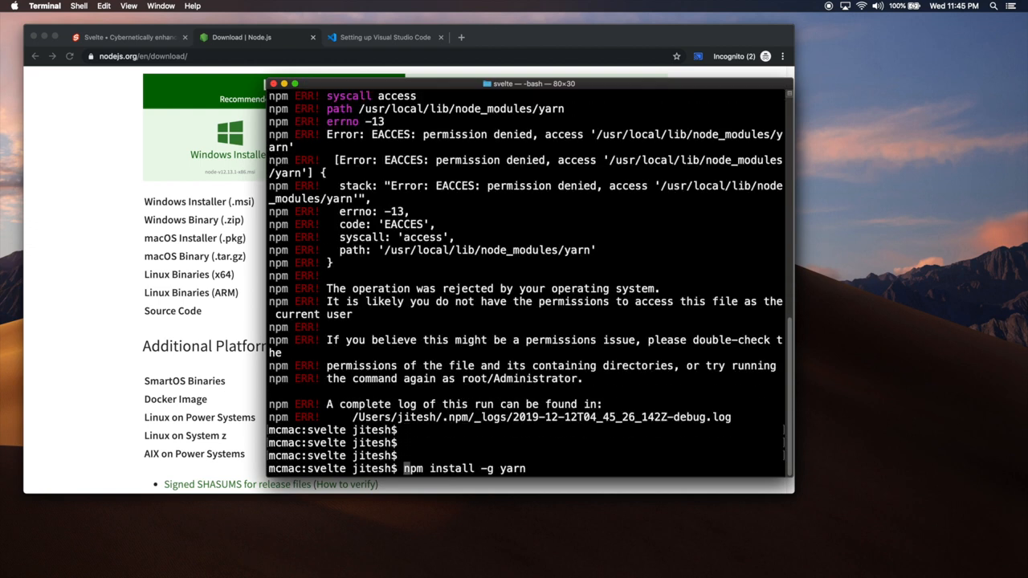
{"action": "type", "text": "sudo"}
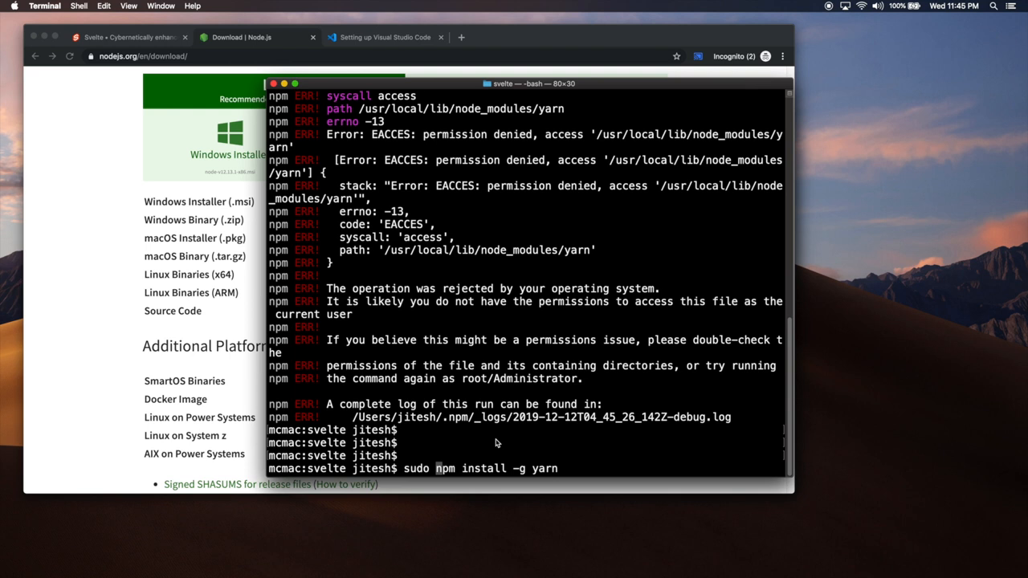
{"action": "mouse_move", "coordinate": [430, 446]}
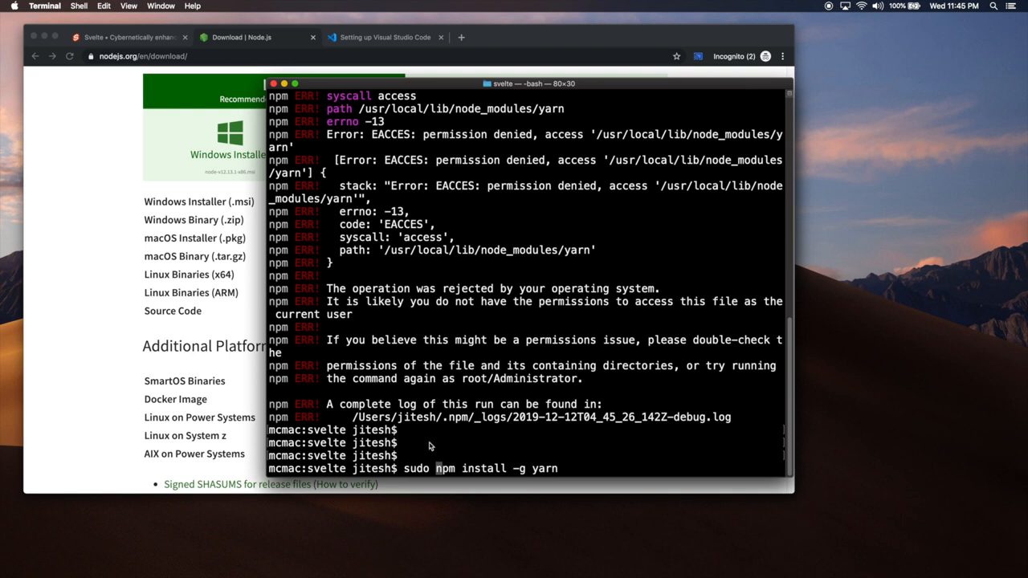
{"action": "double_click", "coordinate": [416, 468]}
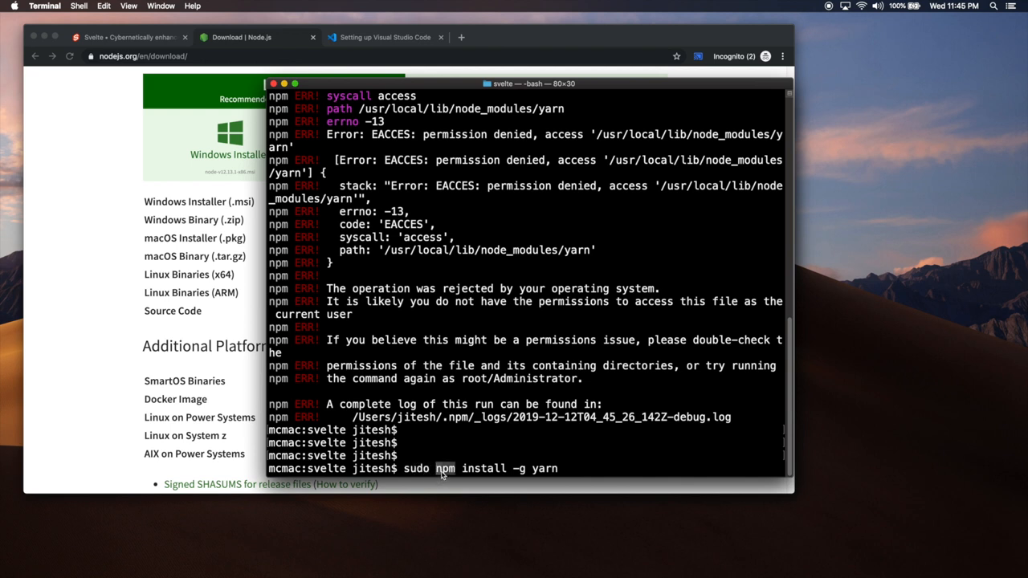
{"action": "double_click", "coordinate": [483, 468]}
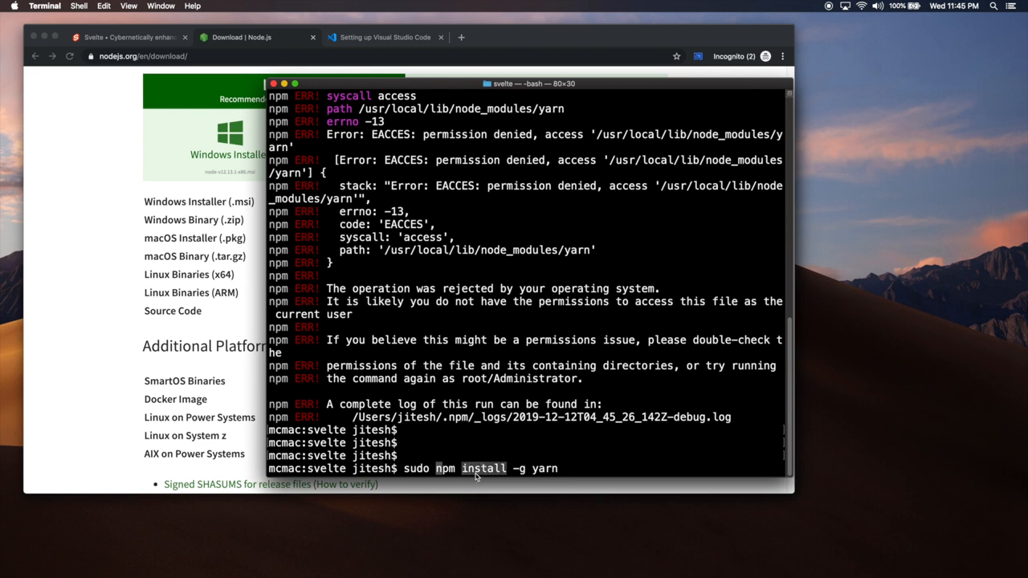
{"action": "mouse_move", "coordinate": [527, 483]}
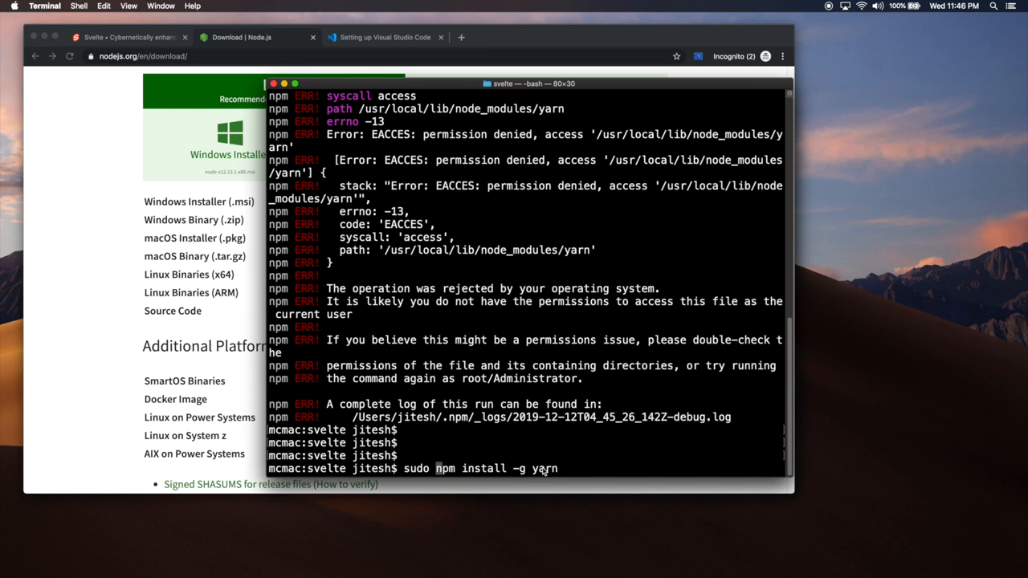
{"action": "key", "text": "enter"}
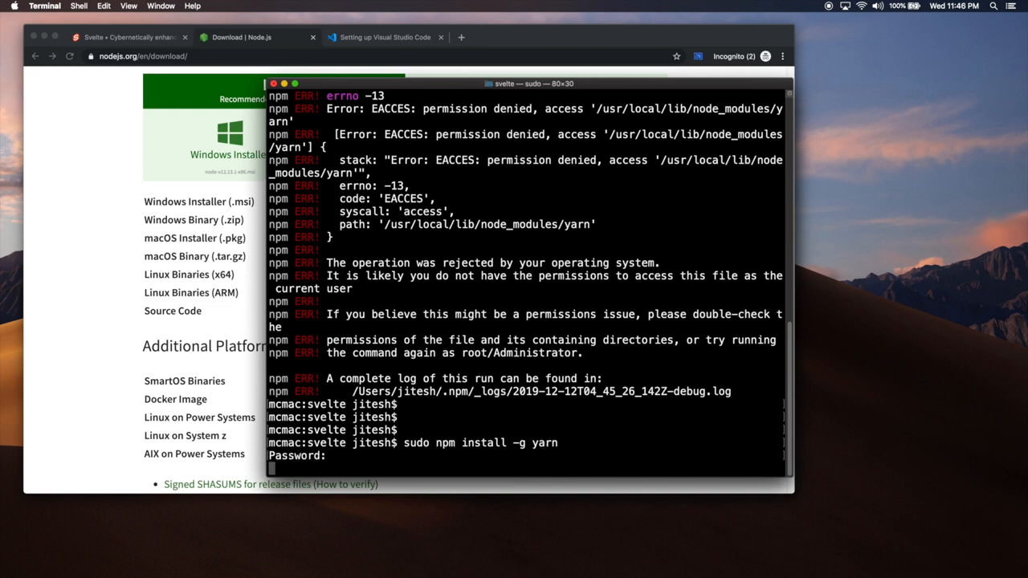
{"action": "key", "text": "enter"}
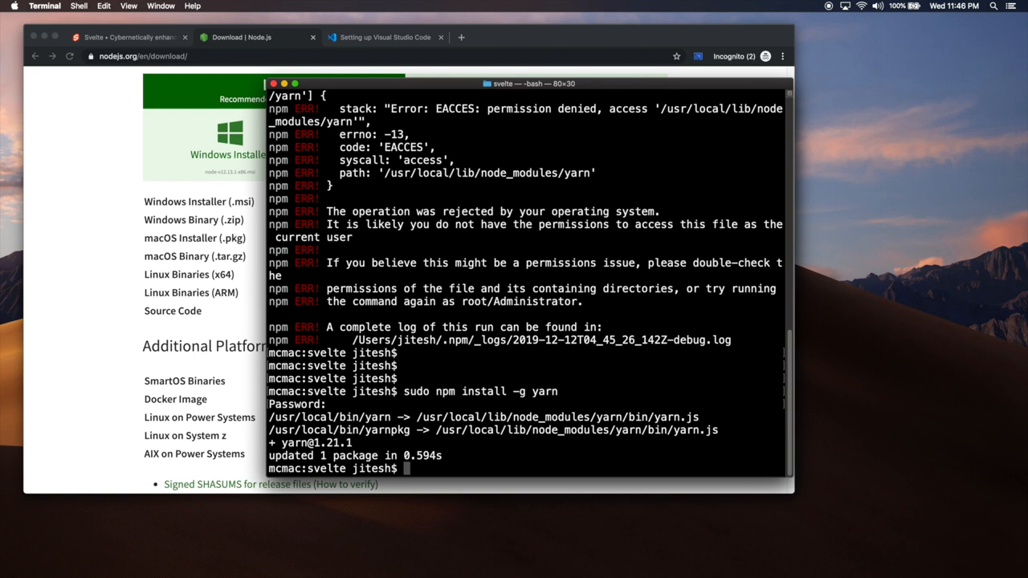
{"action": "type", "text": "npm node np"}
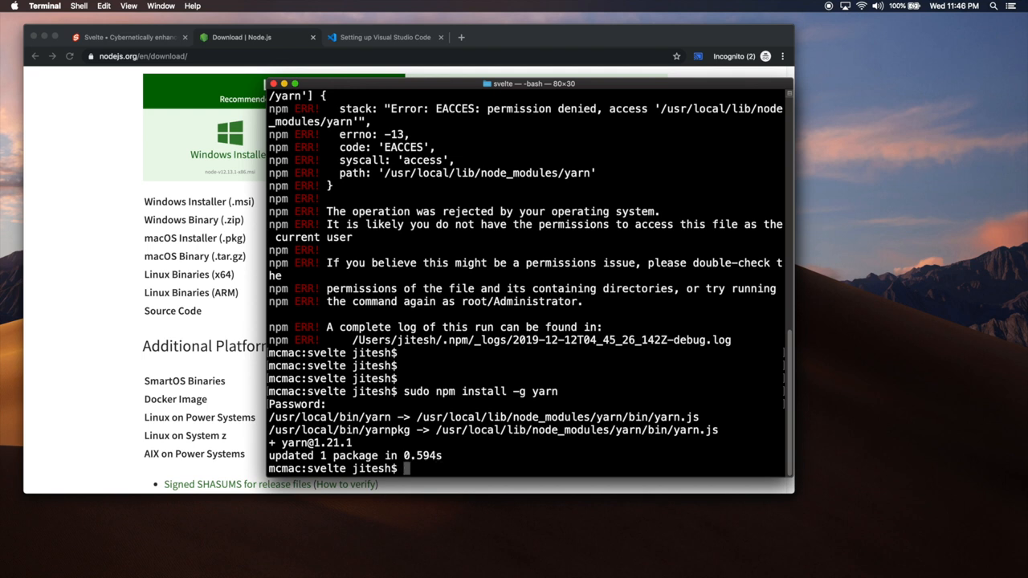
{"action": "left_click", "coordinate": [386, 37]}
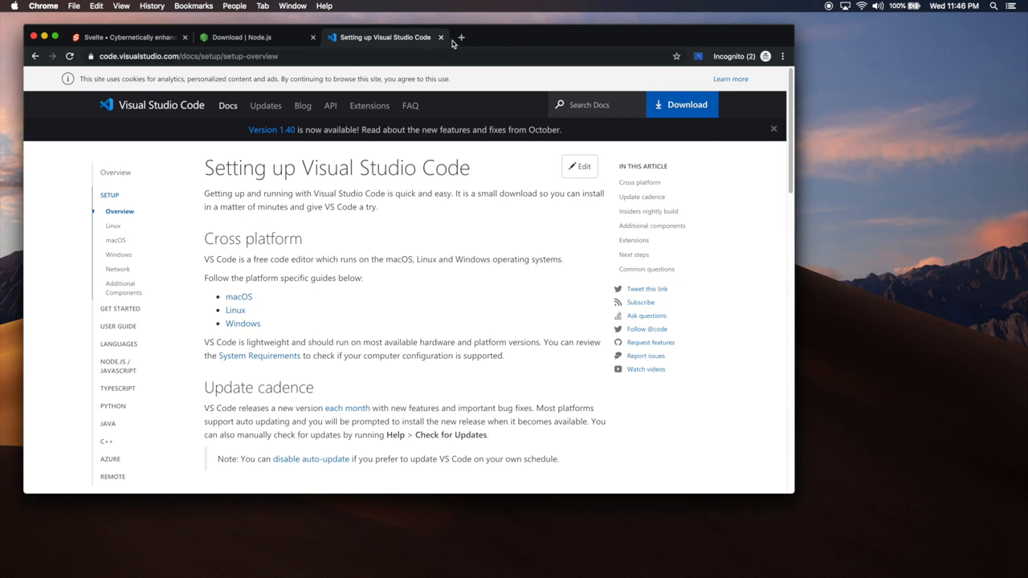
{"action": "mouse_move", "coordinate": [682, 105]}
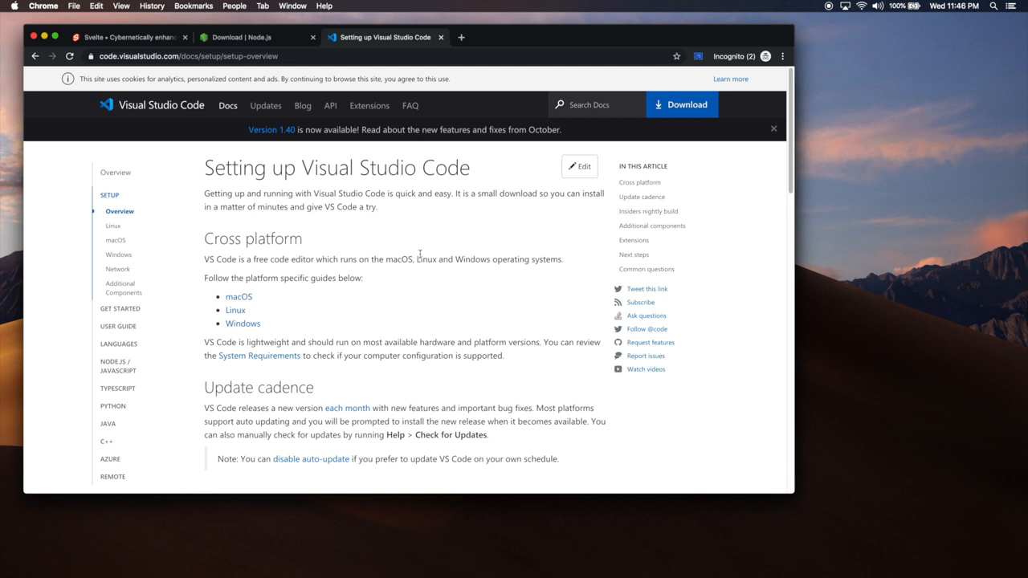
{"action": "mouse_move", "coordinate": [356, 273]}
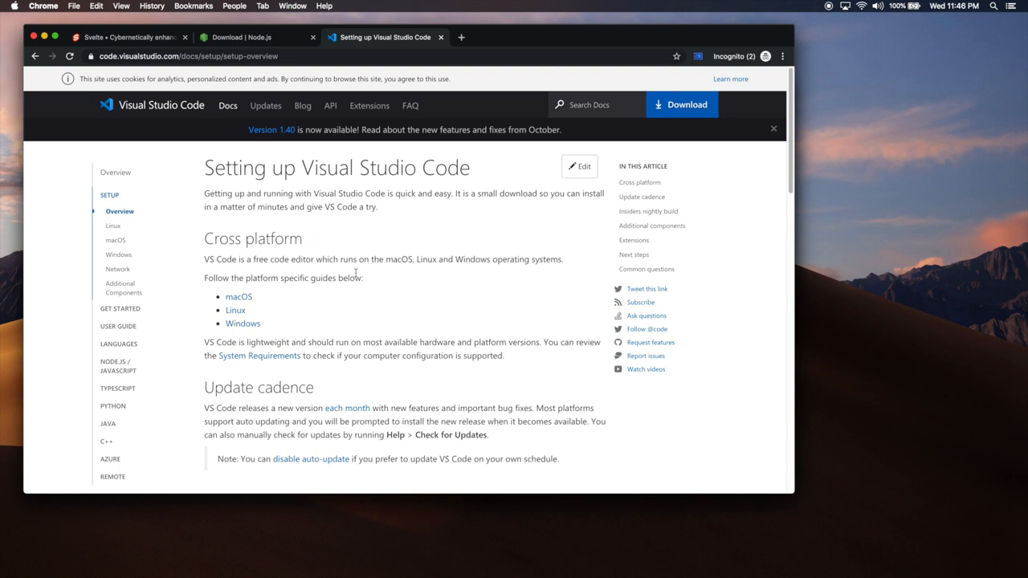
{"action": "double_click", "coordinate": [336, 277]}
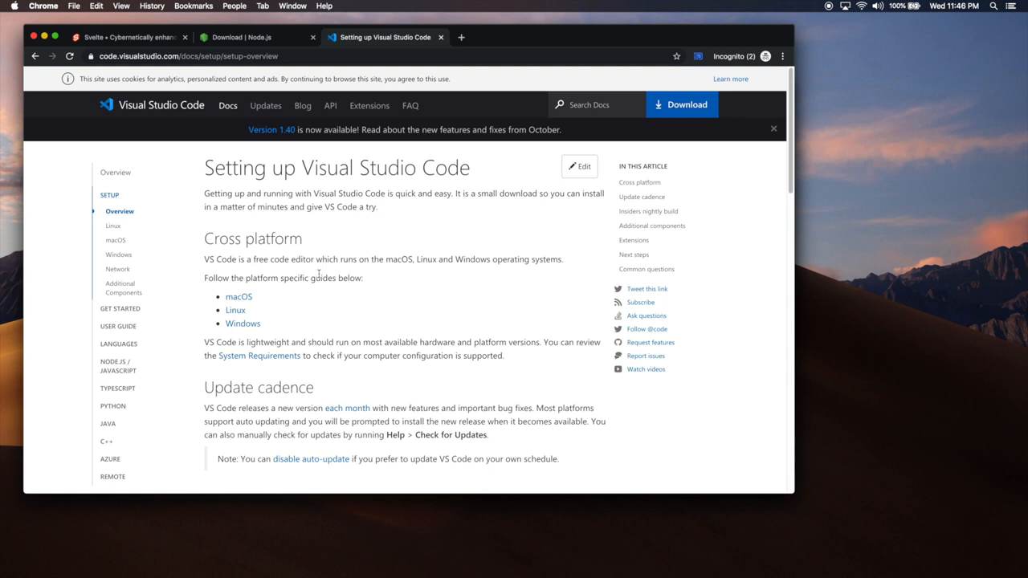
{"action": "mouse_move", "coordinate": [327, 145]}
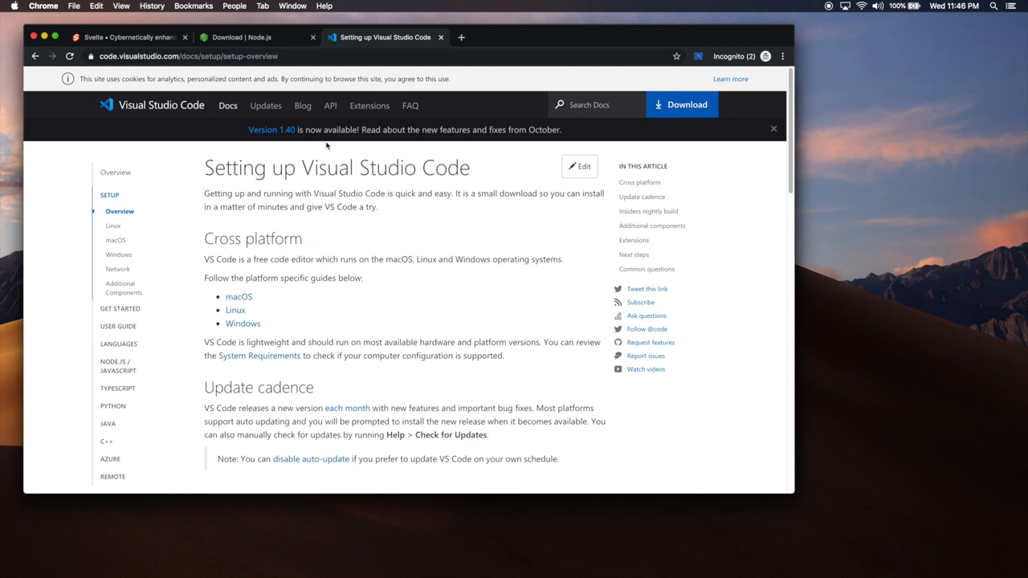
{"action": "mouse_move", "coordinate": [166, 69]}
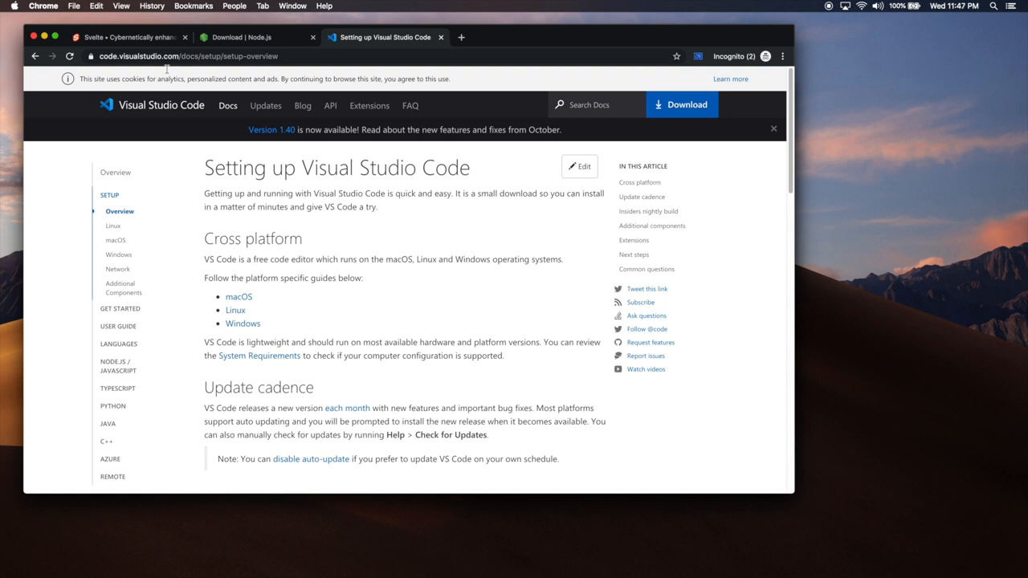
From the Svelte homepage, switch to Terminal and type 'npx degit' at the prompt.
{"action": "left_click", "coordinate": [129, 37]}
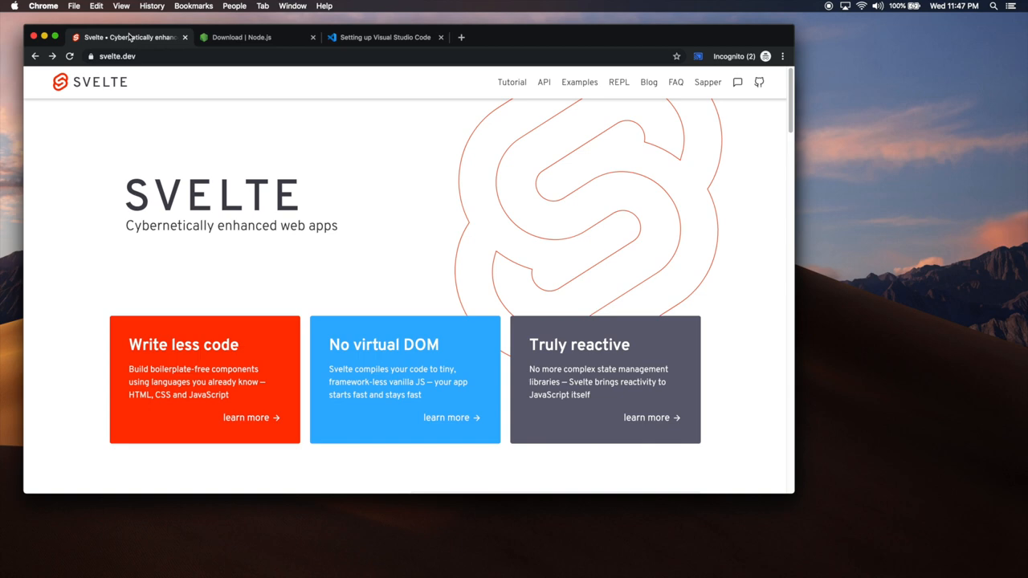
{"action": "key", "text": "cmd+tab"}
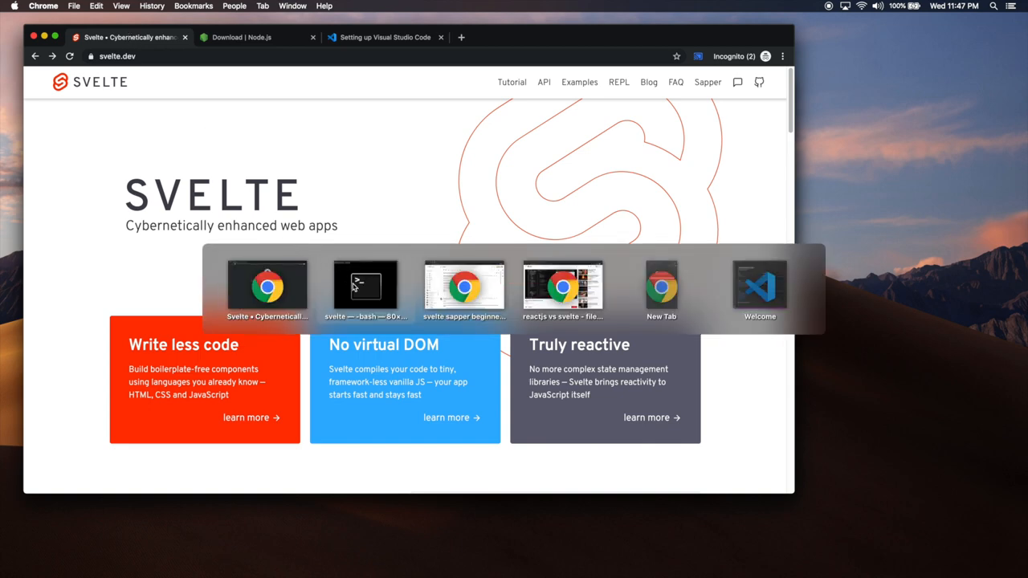
{"action": "left_click", "coordinate": [365, 285]}
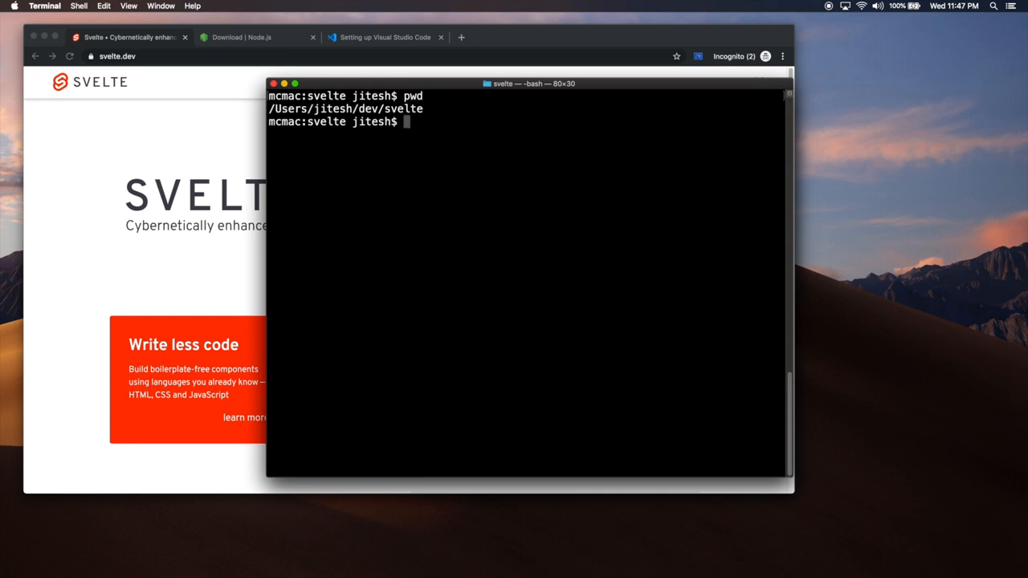
{"action": "type", "text": "npx"}
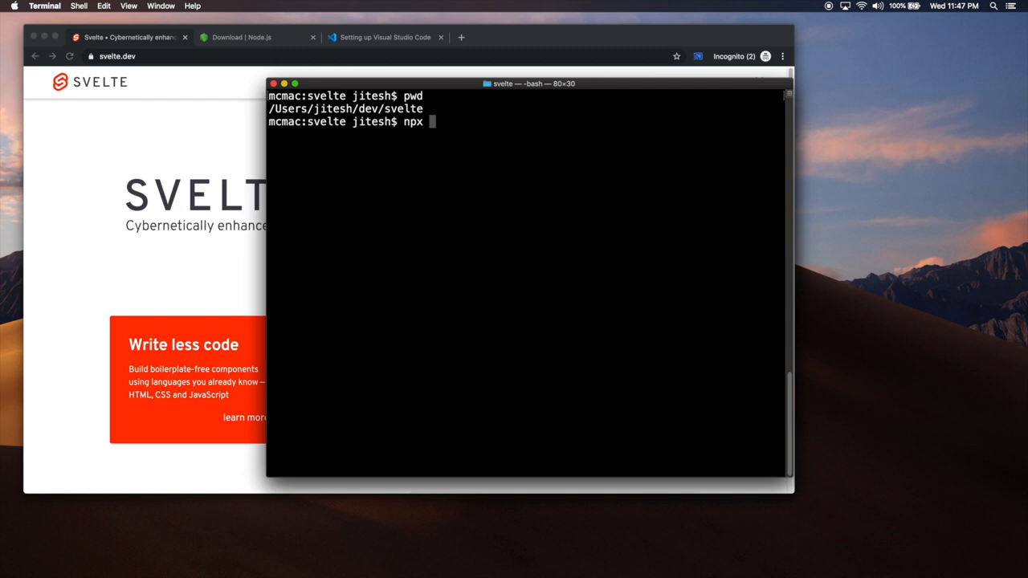
{"action": "type", "text": "degit"}
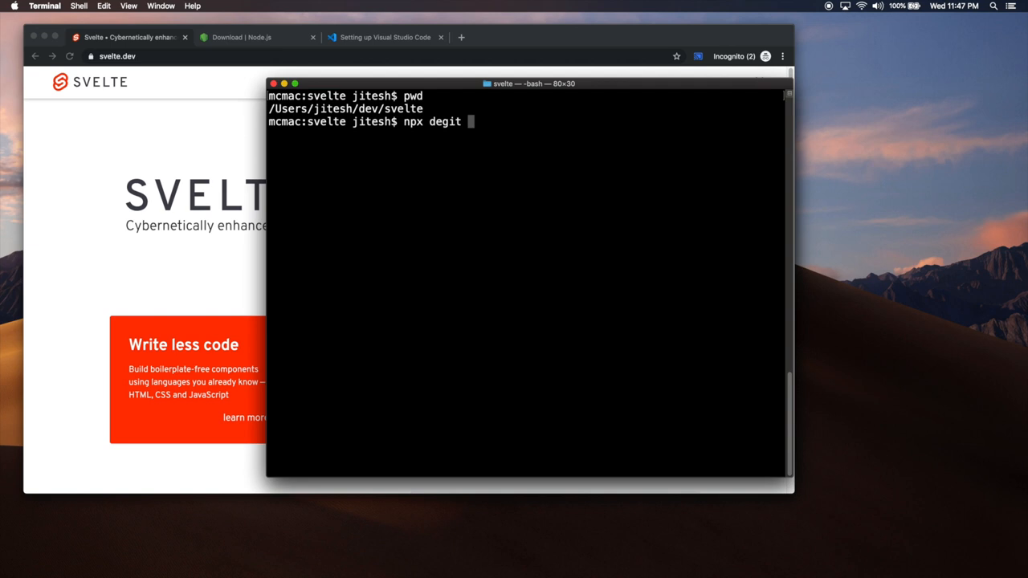
Load github.com/sveltejs/template in a new Chrome tab and select its URL.
{"action": "left_click", "coordinate": [460, 37]}
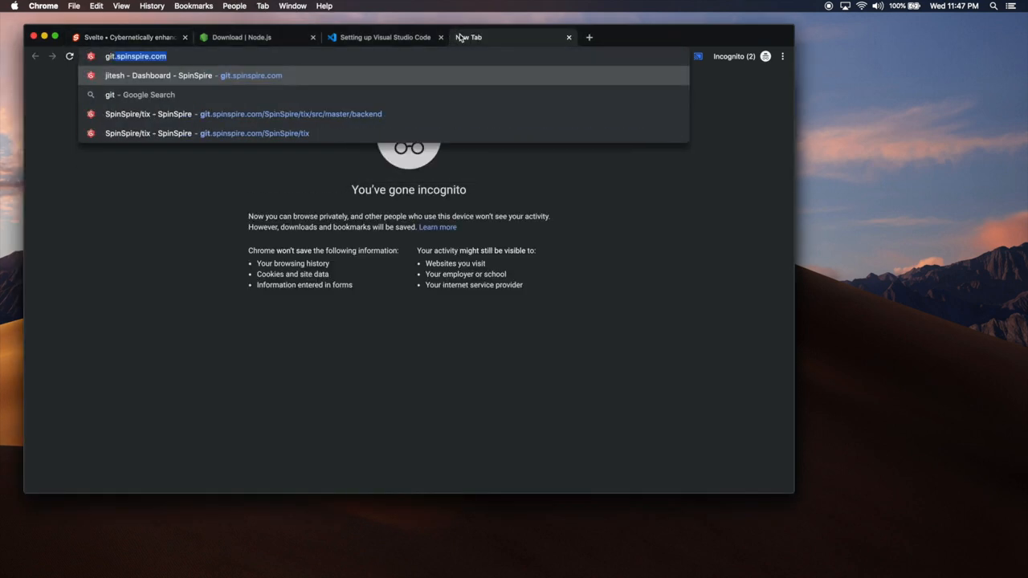
{"action": "type", "text": "github.com/sveltejs"}
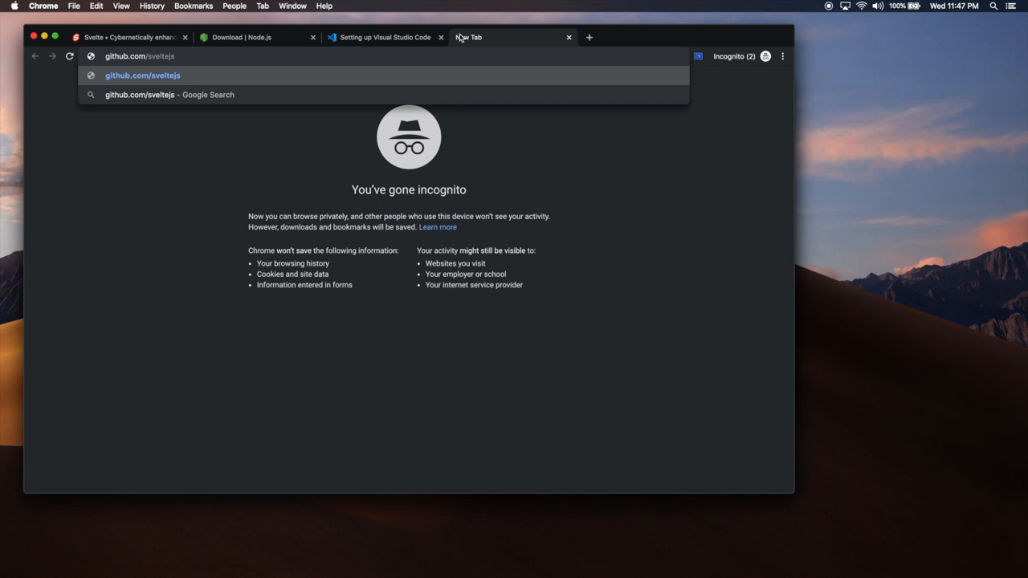
{"action": "type", "text": "/template"}
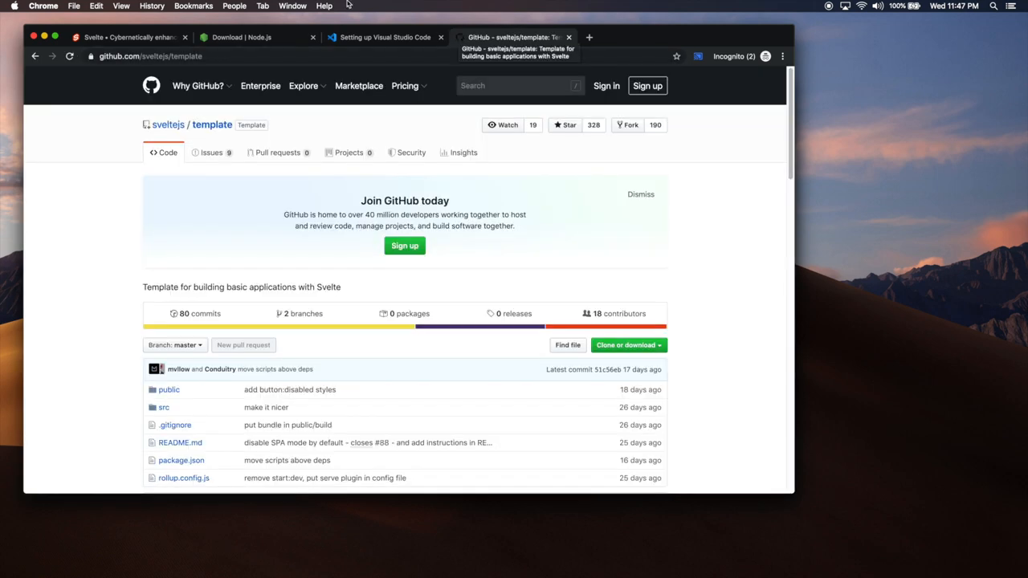
{"action": "left_click", "coordinate": [241, 56]}
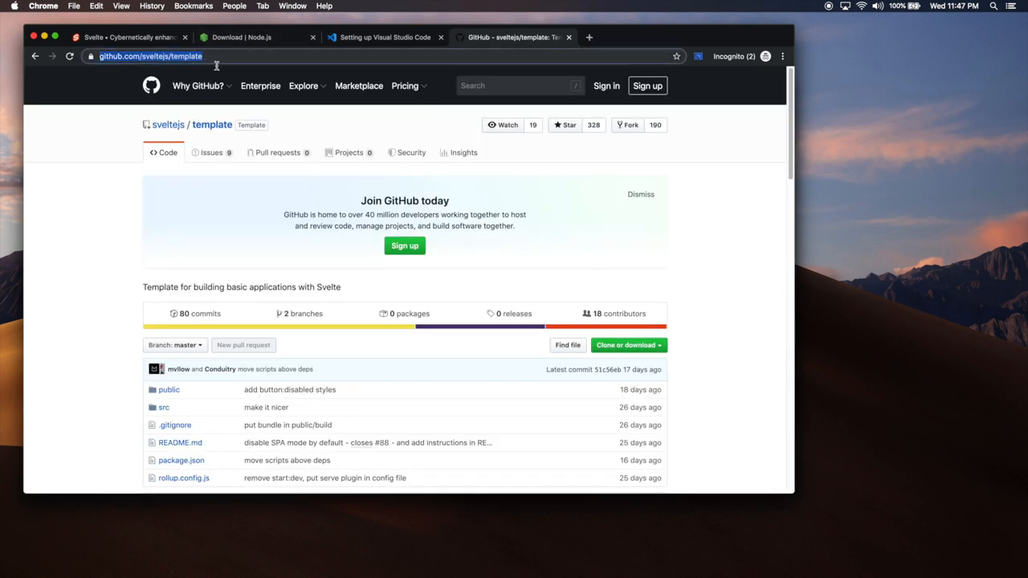
{"action": "left_click", "coordinate": [197, 86]}
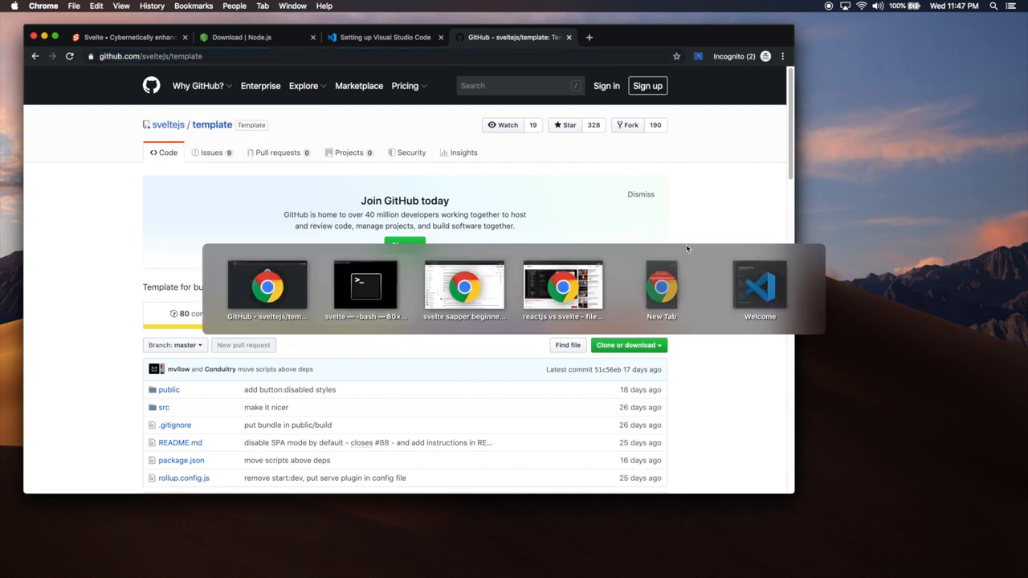
Run 'npx degit sveltejs/template hello-svelte', then cd into hello-svelte and run ls -la.
{"action": "left_click", "coordinate": [365, 285]}
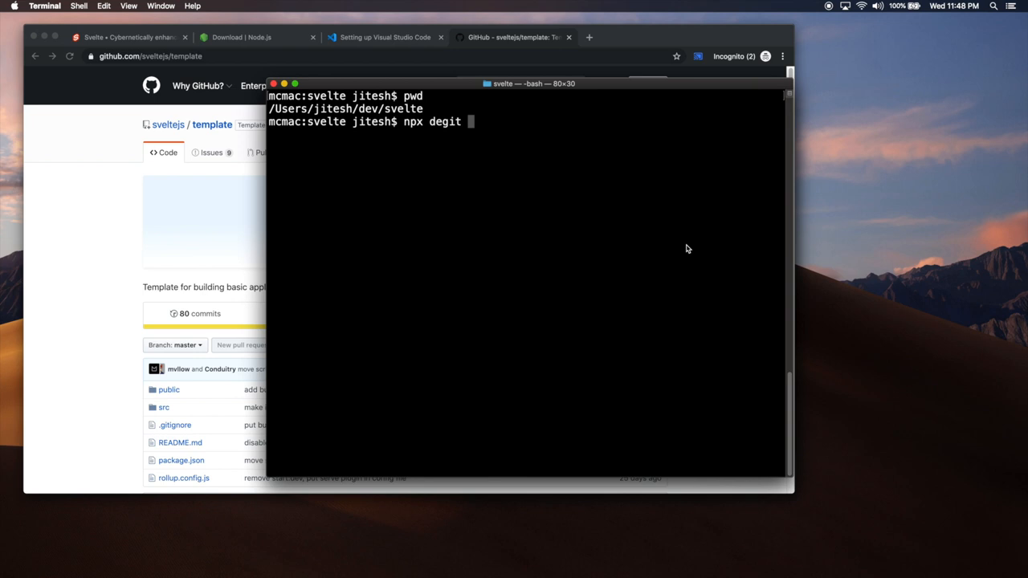
{"action": "type", "text": "sveltej"}
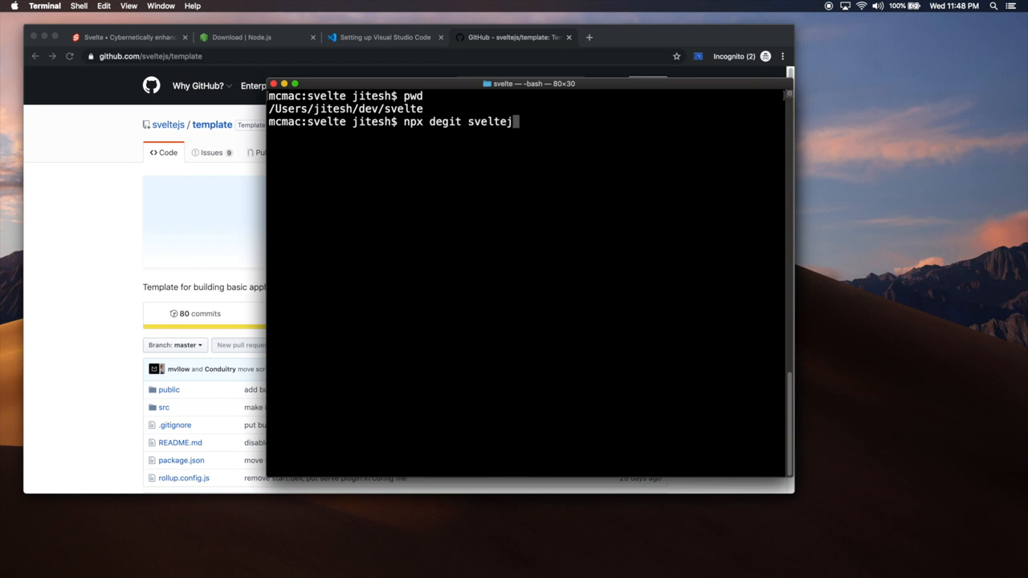
{"action": "type", "text": "s/template"}
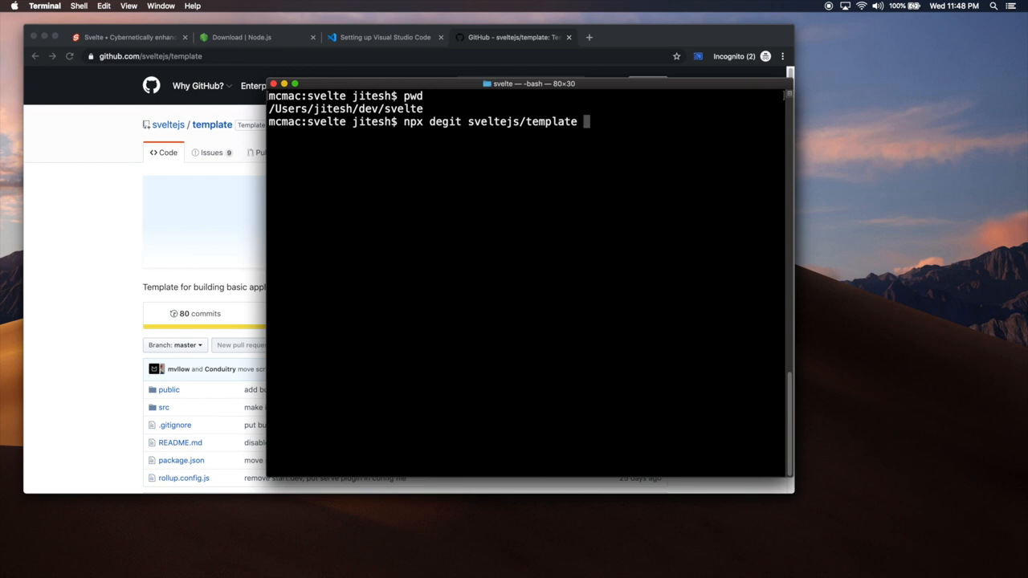
{"action": "type", "text": "h"}
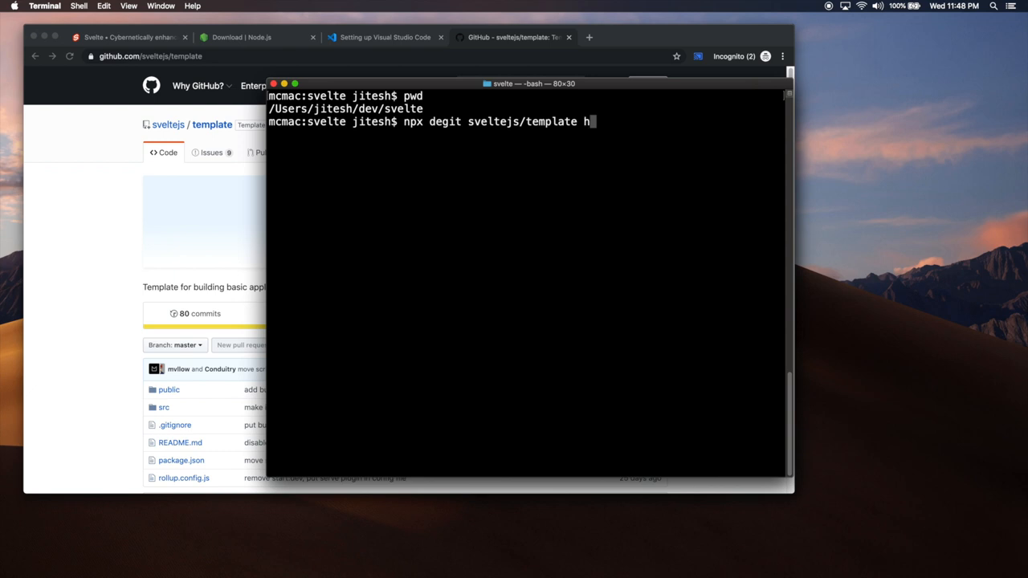
{"action": "type", "text": "ello"}
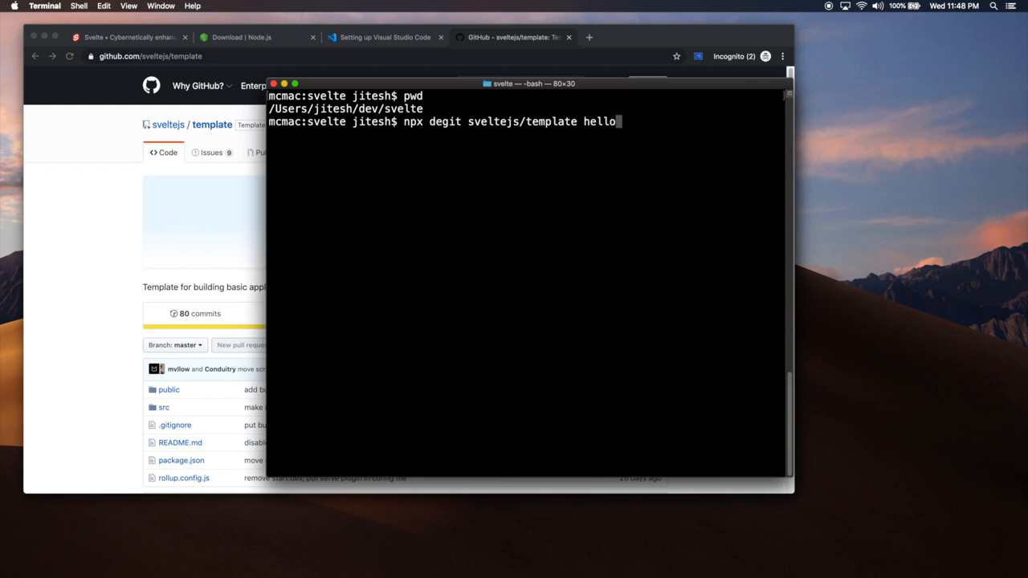
{"action": "type", "text": "-svelte"}
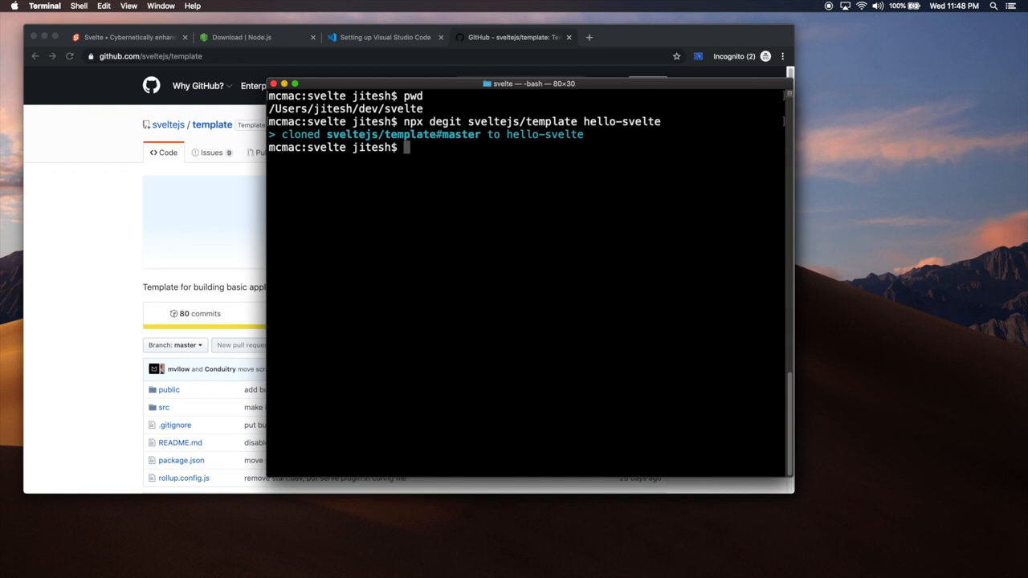
{"action": "type", "text": "cd hello-svelte/"}
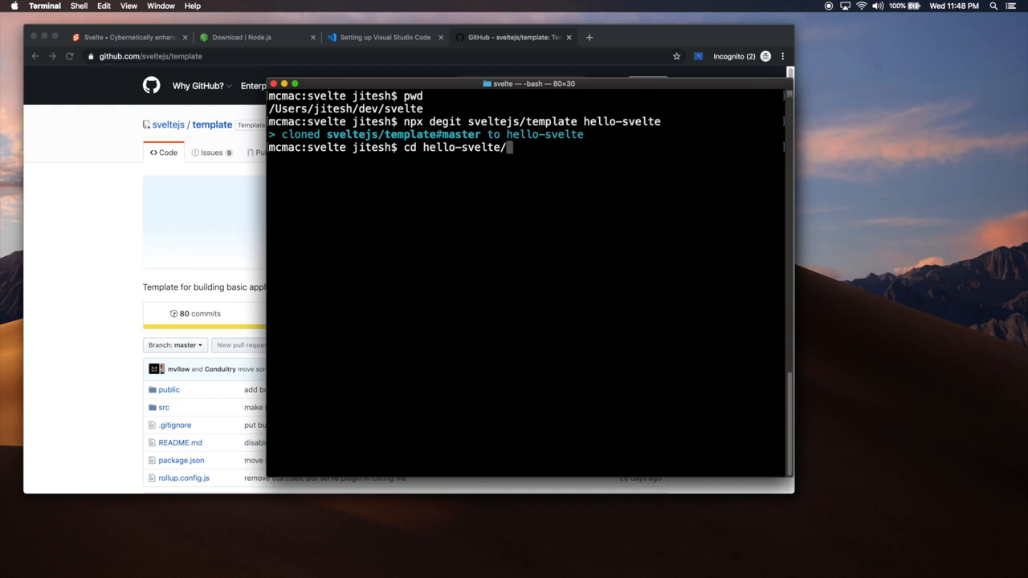
{"action": "type", "text": "ls -la"}
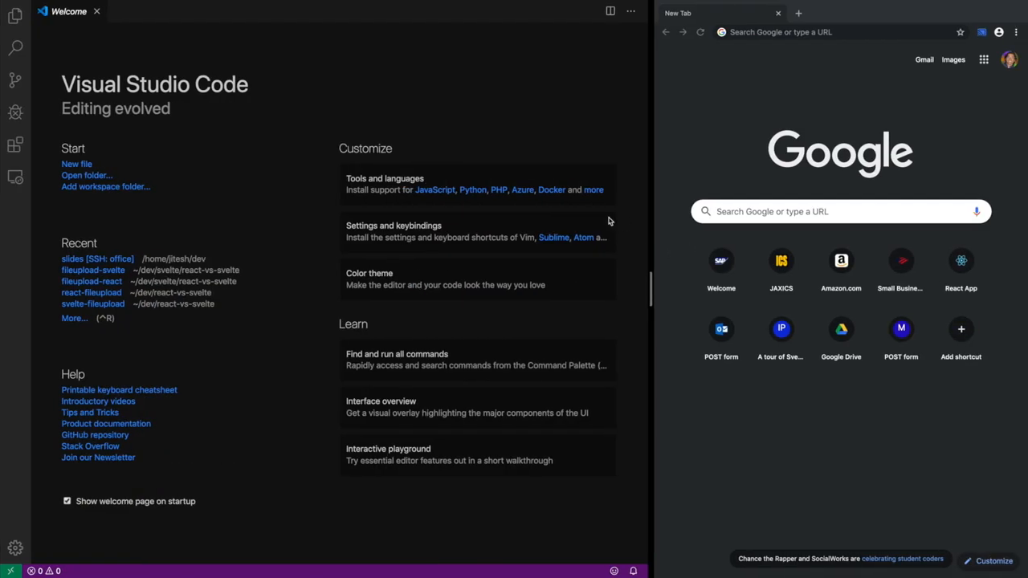
{"action": "mouse_move", "coordinate": [195, 129]}
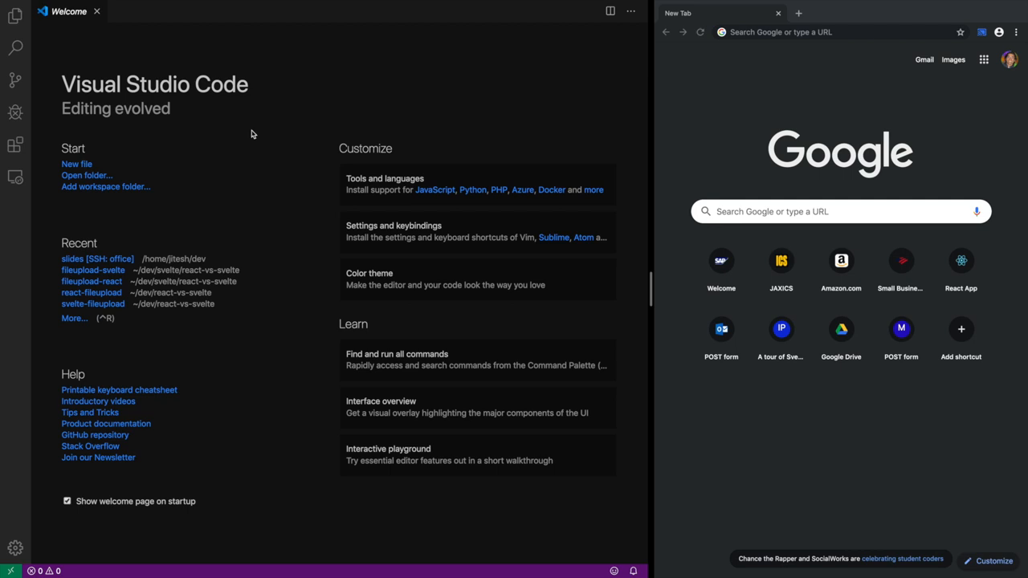
{"action": "mouse_move", "coordinate": [309, 290]}
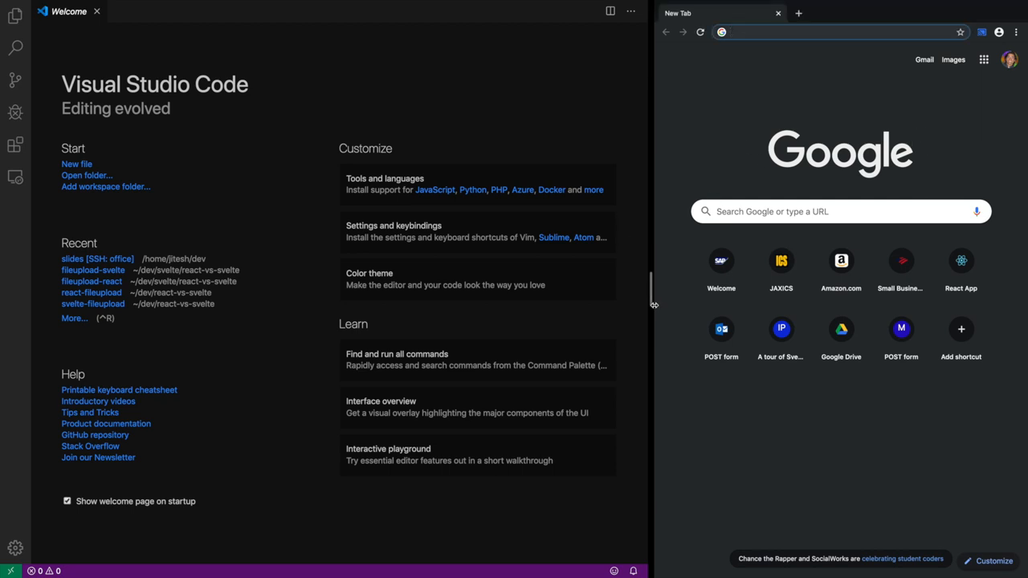
{"action": "mouse_move", "coordinate": [458, 103]}
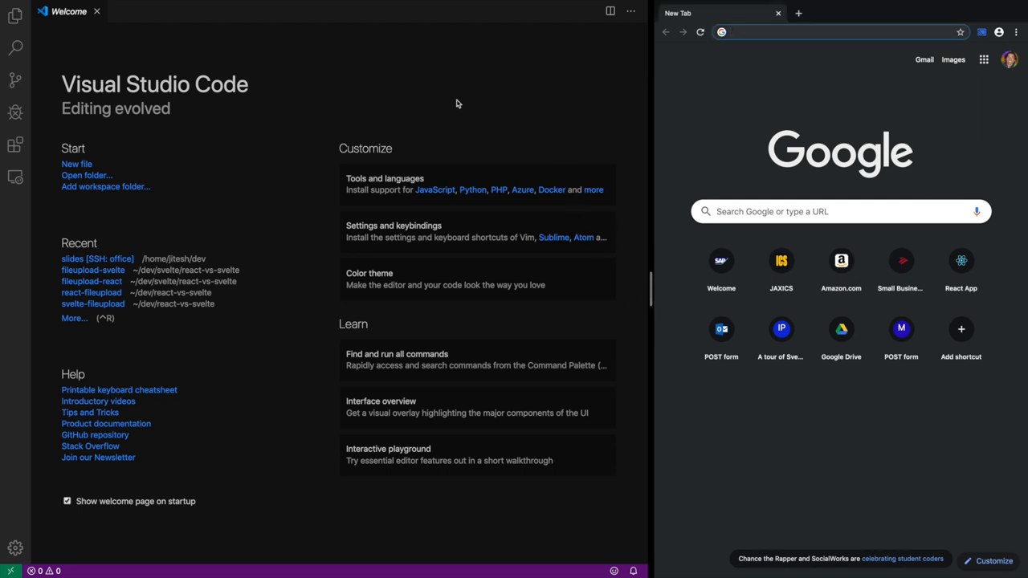
{"action": "mouse_move", "coordinate": [401, 259]}
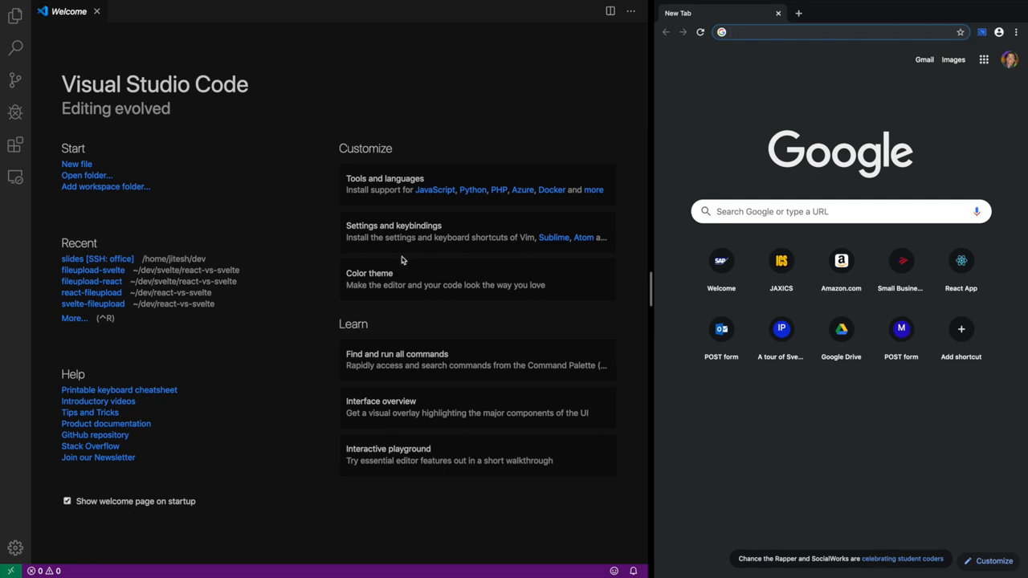
{"action": "mouse_move", "coordinate": [868, 203]}
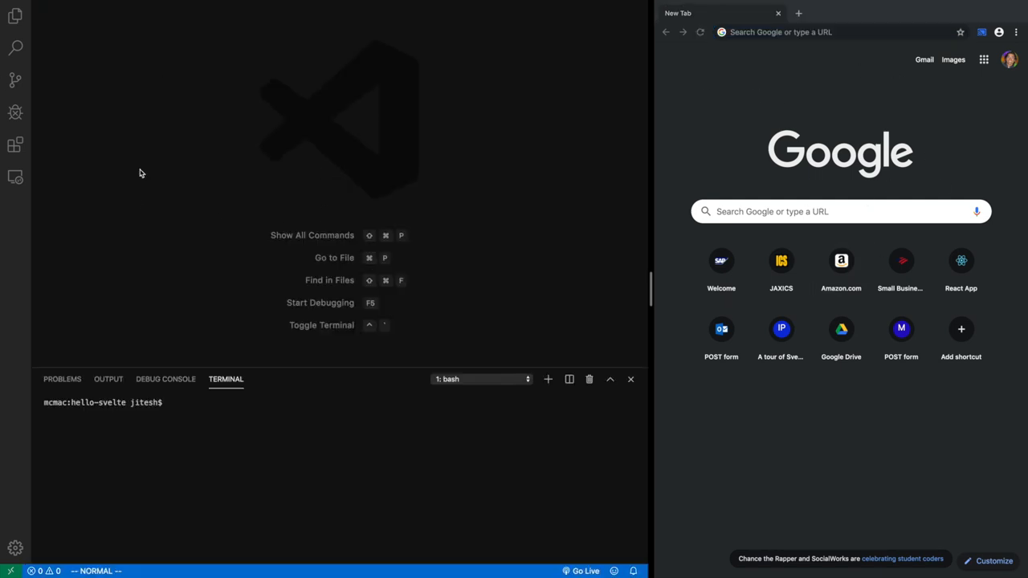
{"action": "mouse_move", "coordinate": [103, 141]}
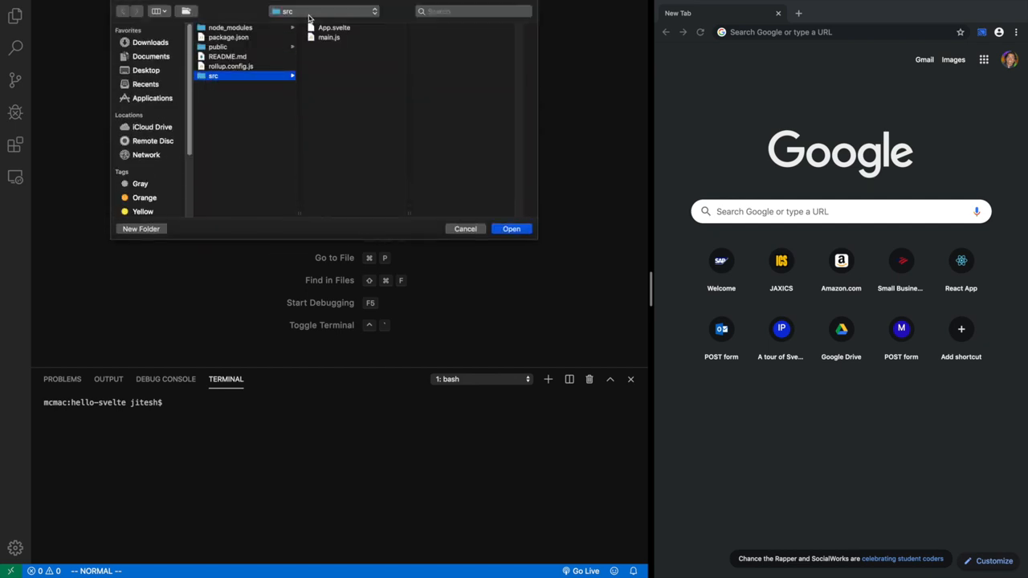
{"action": "left_click", "coordinate": [324, 11]}
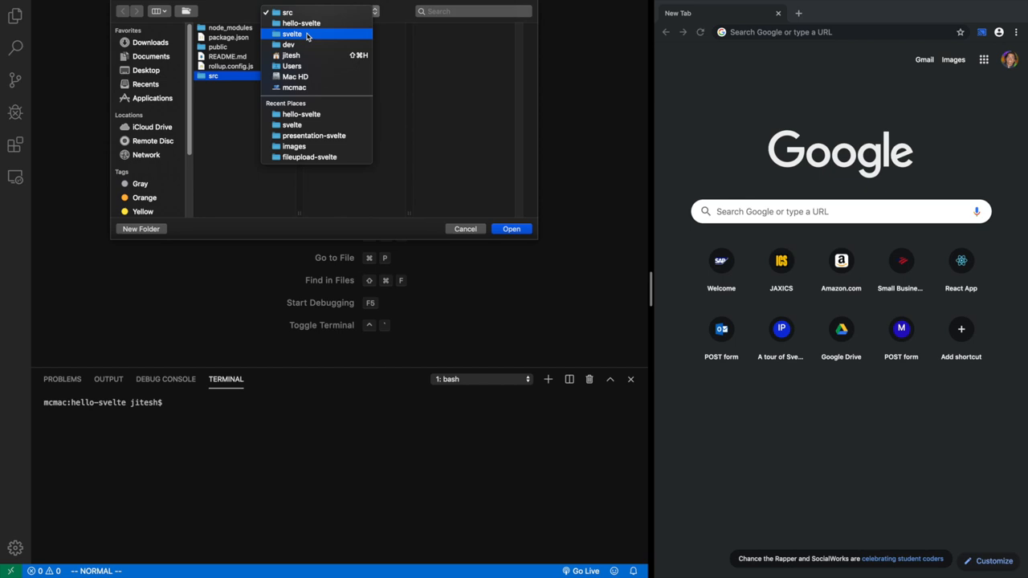
{"action": "left_click", "coordinate": [302, 22]}
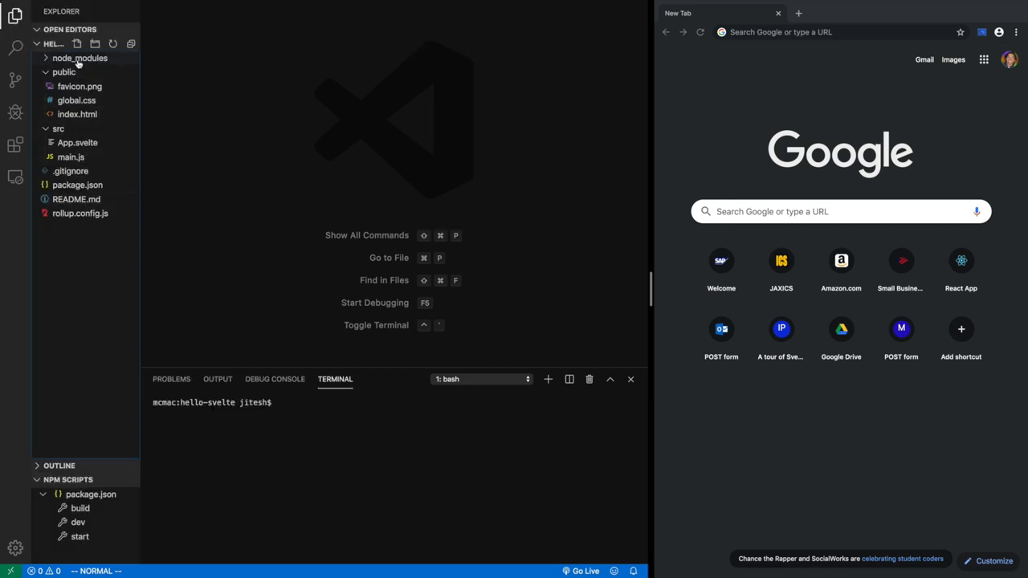
{"action": "left_click", "coordinate": [77, 101]}
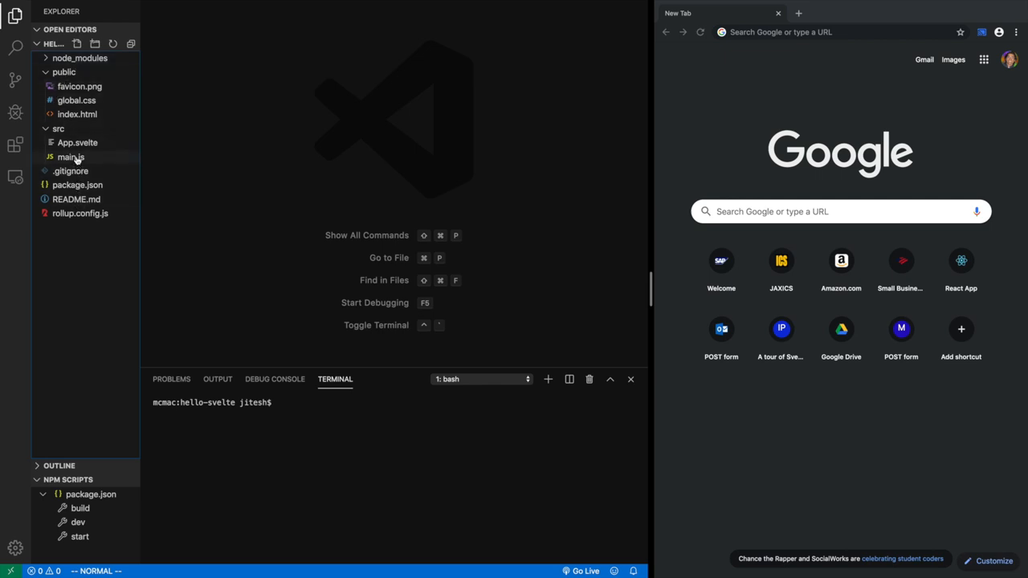
{"action": "mouse_move", "coordinate": [88, 273]}
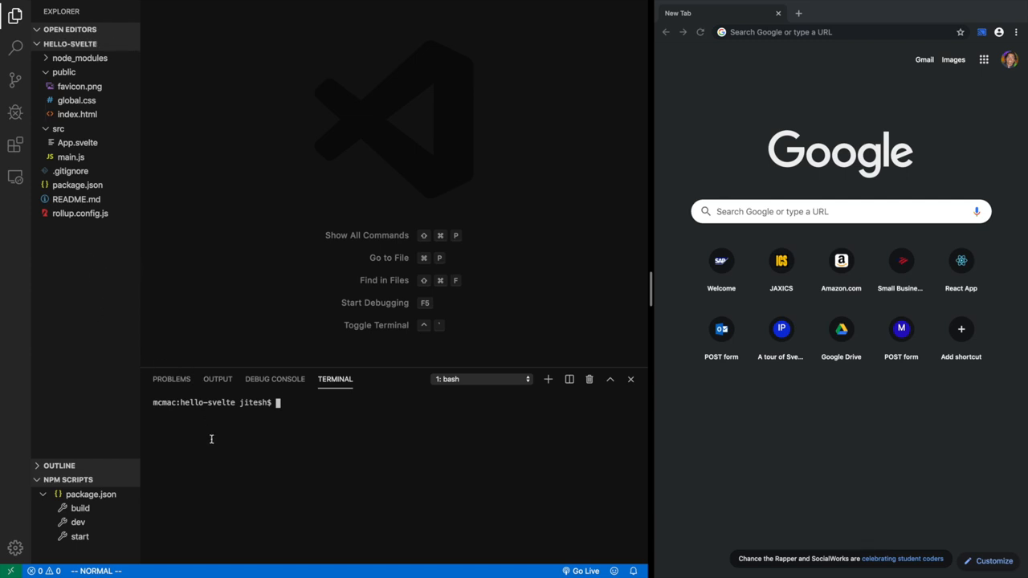
{"action": "mouse_move", "coordinate": [249, 412]}
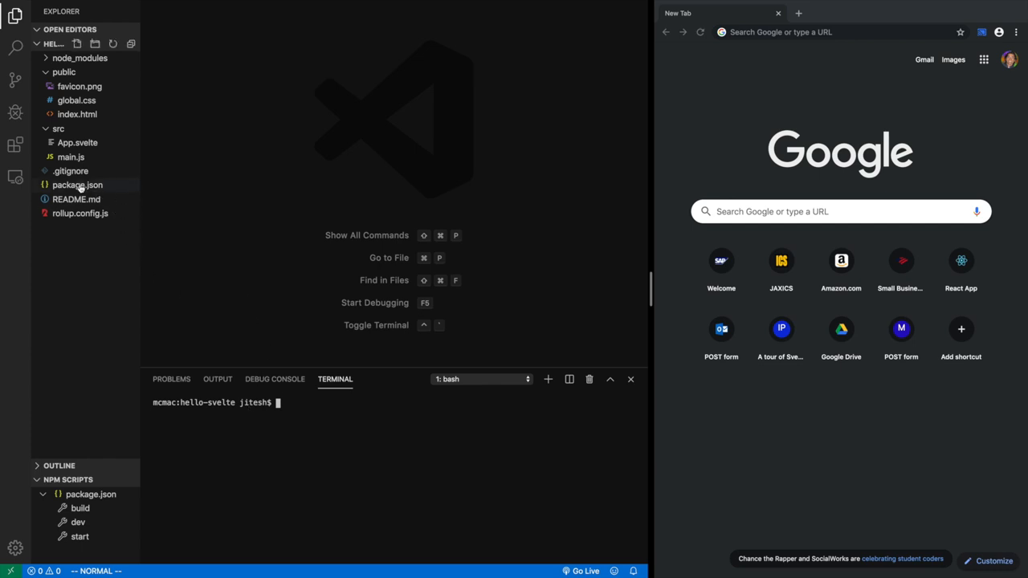
Open package.json and highlight its devDependencies entry.
{"action": "left_click", "coordinate": [77, 185]}
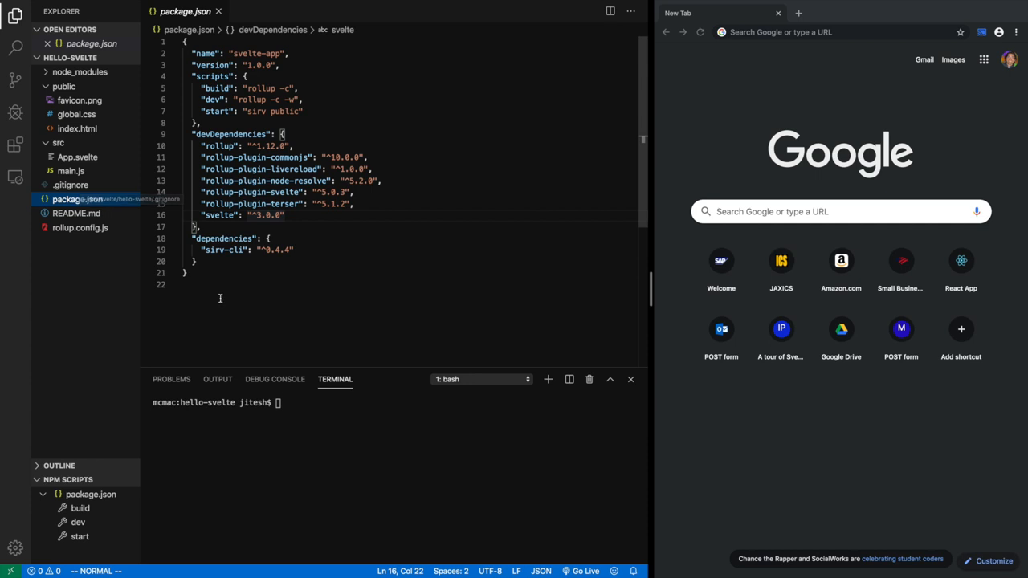
{"action": "mouse_move", "coordinate": [181, 210]}
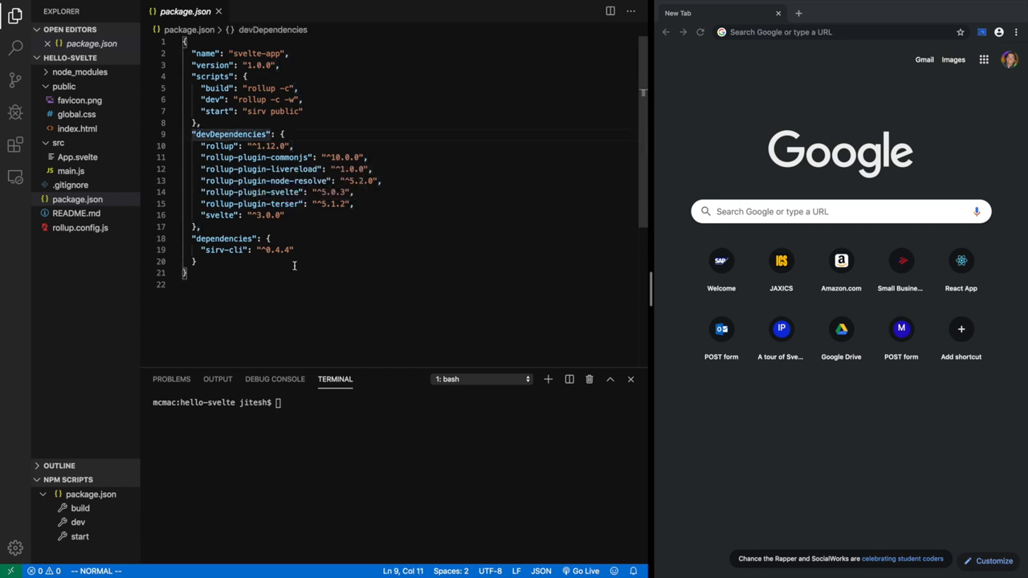
{"action": "double_click", "coordinate": [231, 134]}
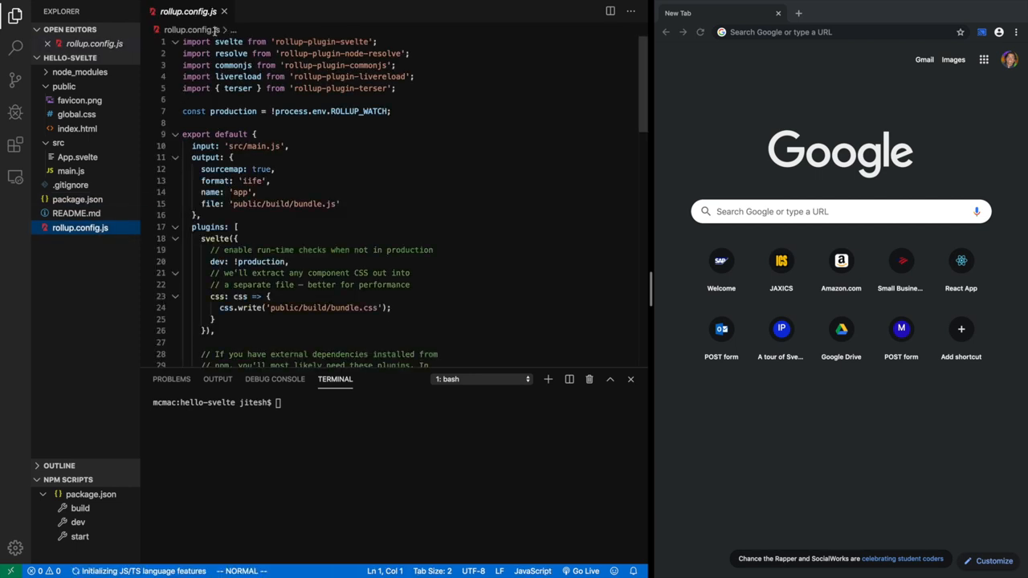
{"action": "mouse_move", "coordinate": [226, 12]}
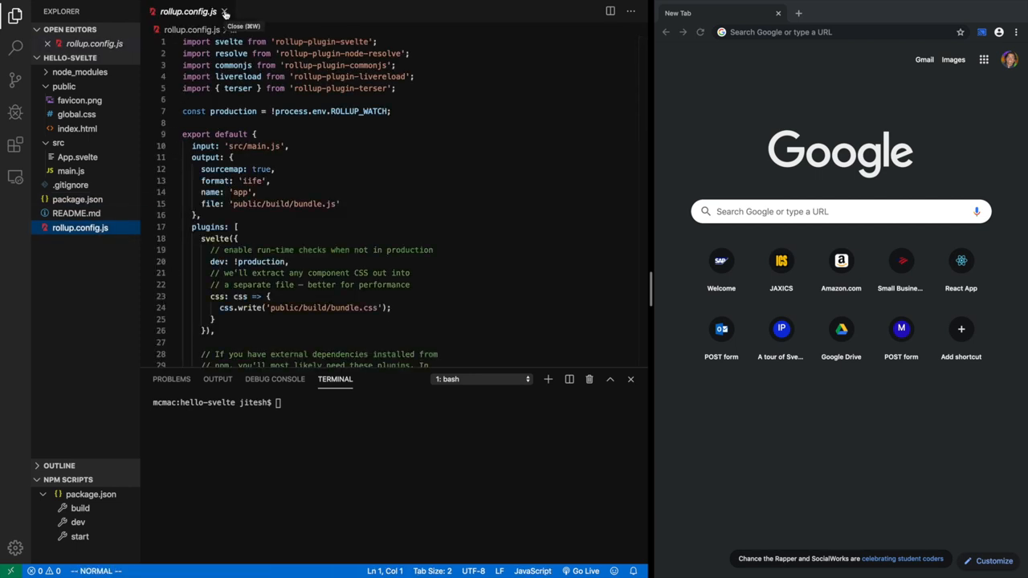
{"action": "left_click", "coordinate": [225, 11]}
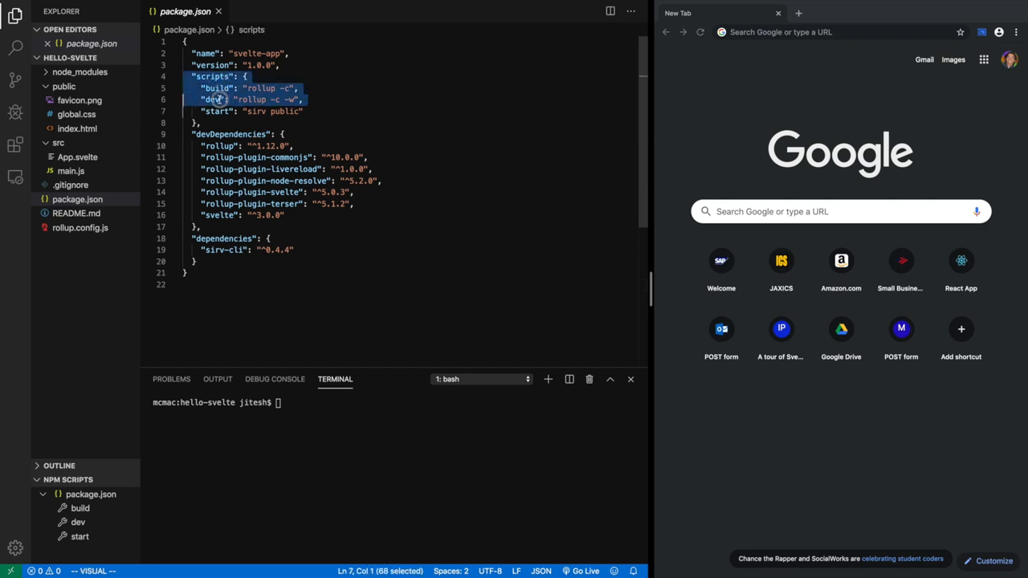
Launch the start script from NPM Scripts, which fails with 'sirv: command not found'.
{"action": "key", "text": "Escape"}
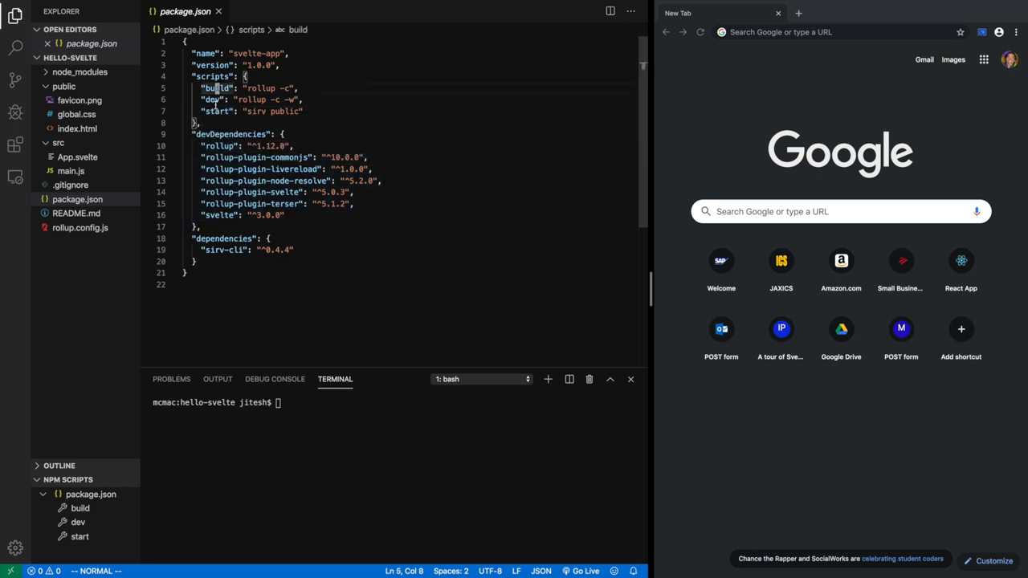
{"action": "left_click", "coordinate": [257, 99]}
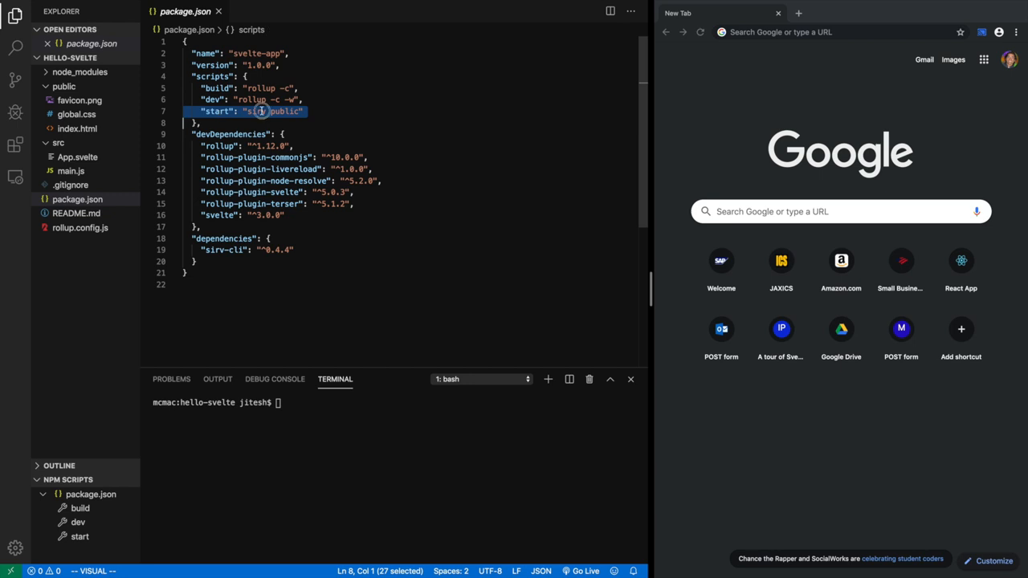
{"action": "key", "text": "Escape"}
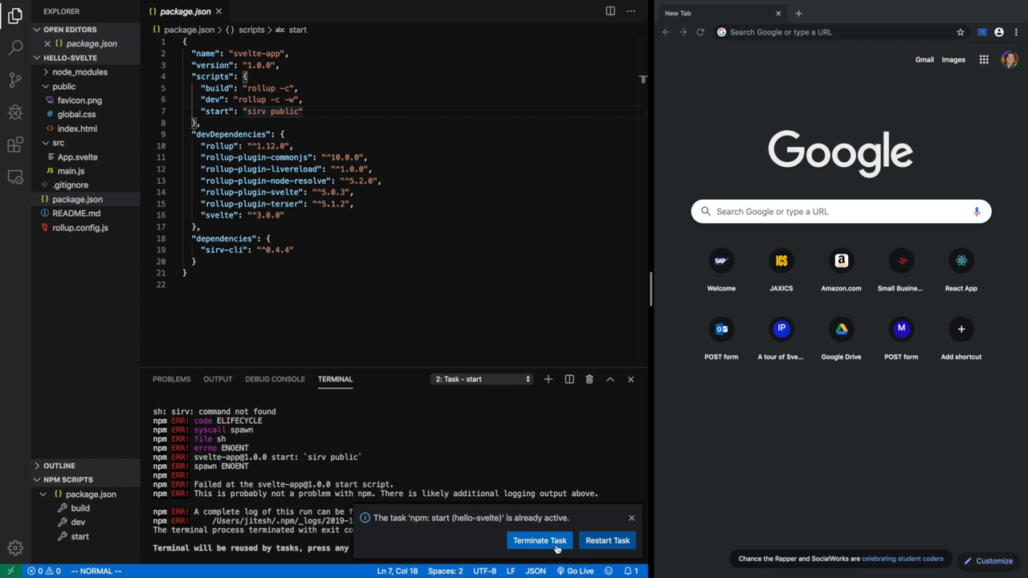
Terminate the failed start task so the terminal returns to 1: bash.
{"action": "left_click", "coordinate": [539, 541]}
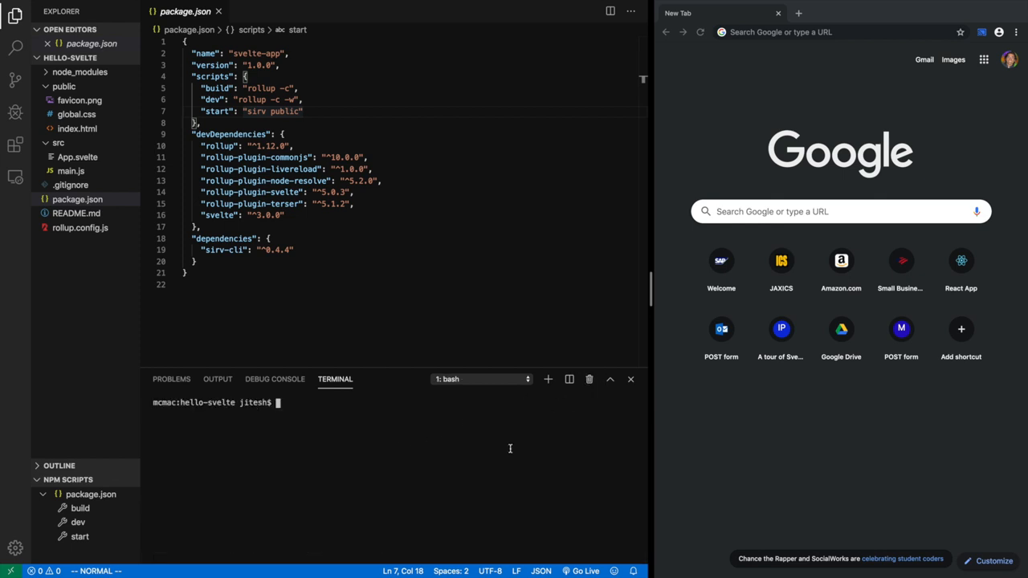
{"action": "mouse_move", "coordinate": [344, 454]}
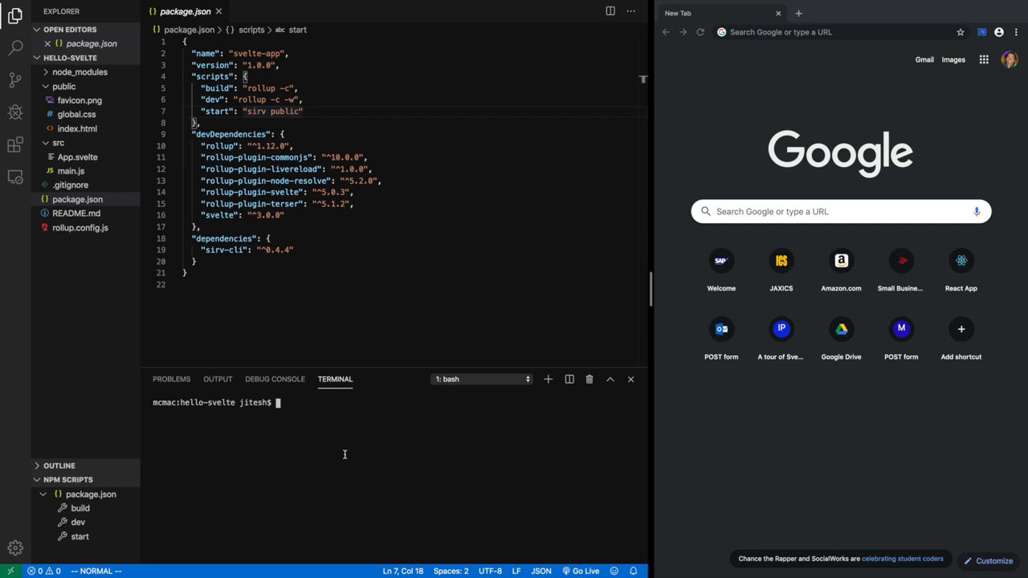
{"action": "double_click", "coordinate": [219, 145]}
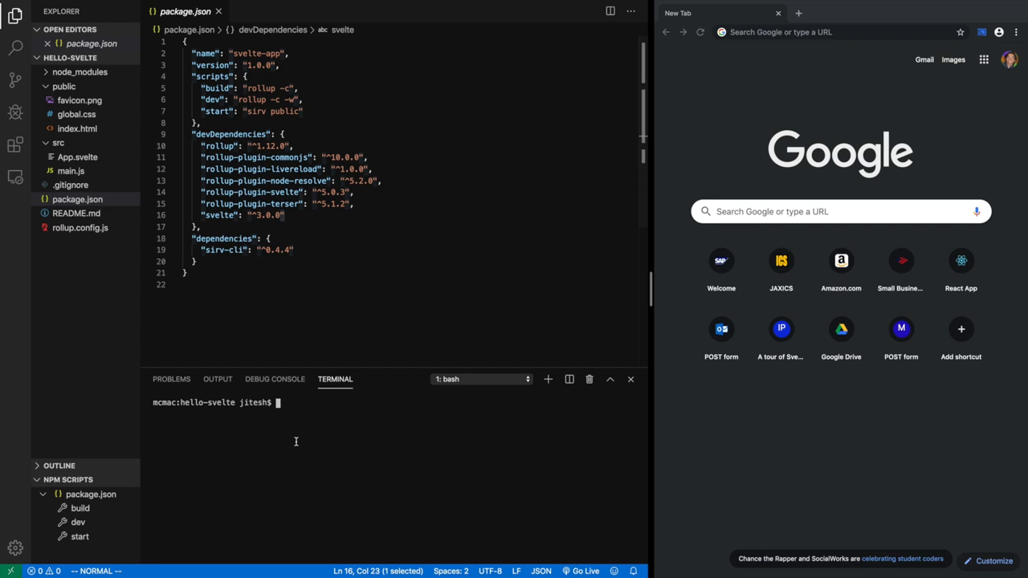
Run npm install (258 packages added) and yarn install, creating package-lock.json and yarn.lock.
{"action": "left_click", "coordinate": [79, 71]}
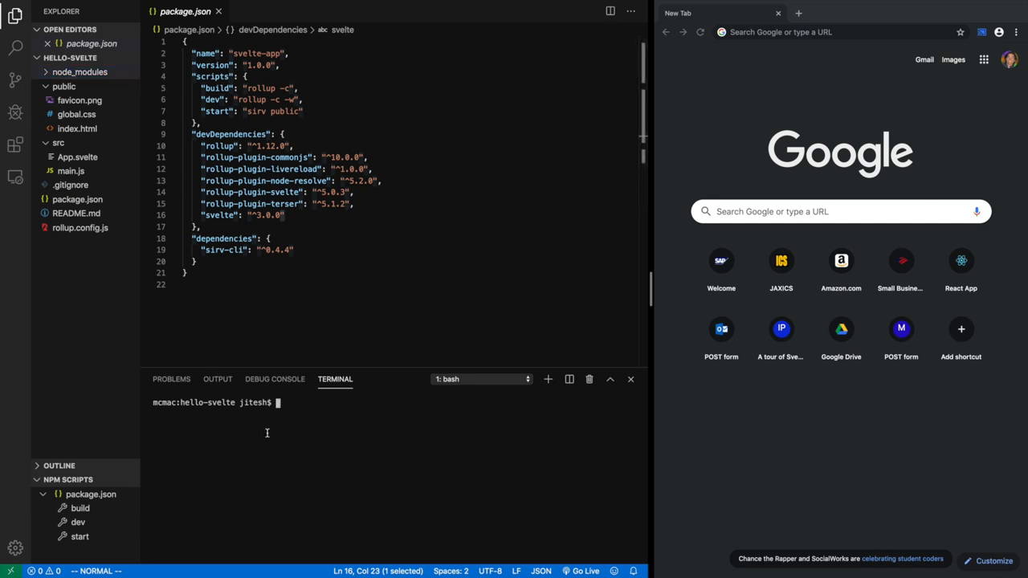
{"action": "type", "text": "n"}
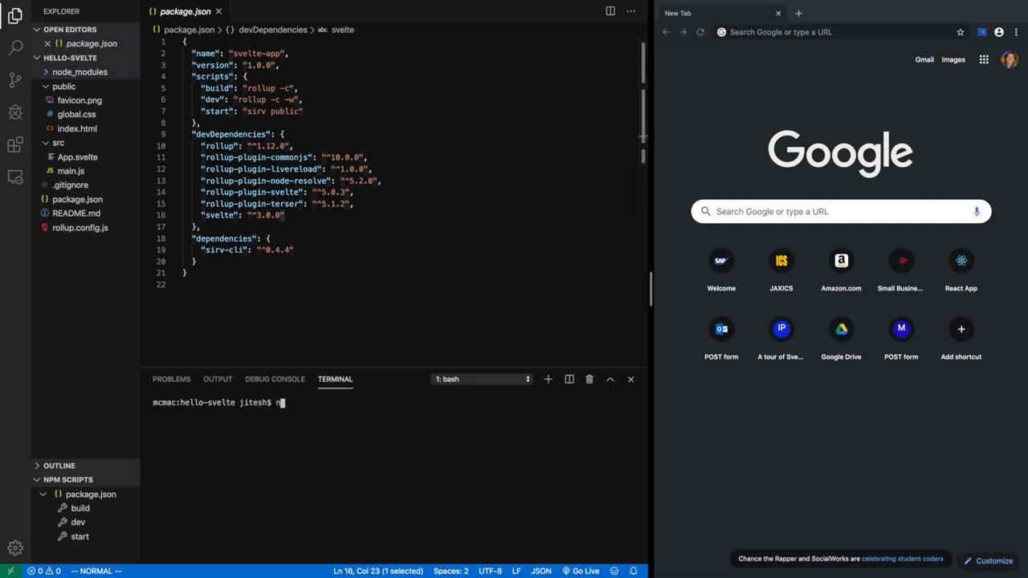
{"action": "type", "text": "pm install"}
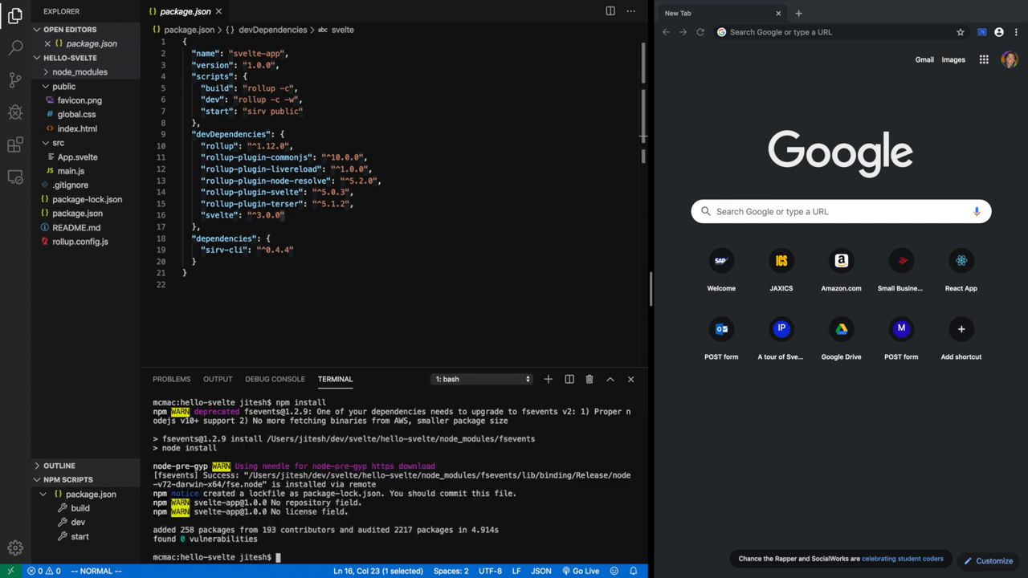
{"action": "type", "text": "yarn install"}
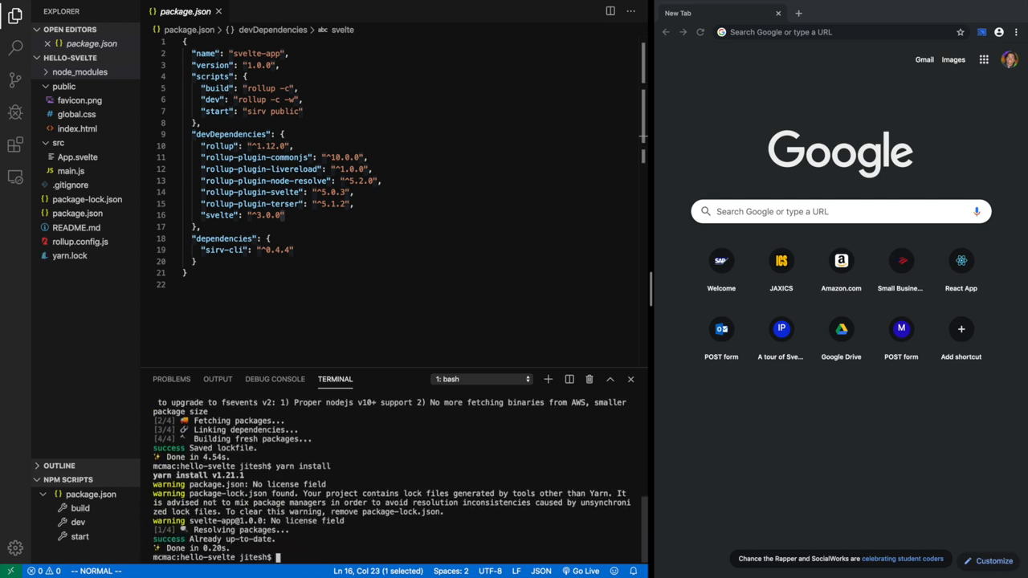
{"action": "type", "text": "yarn install"}
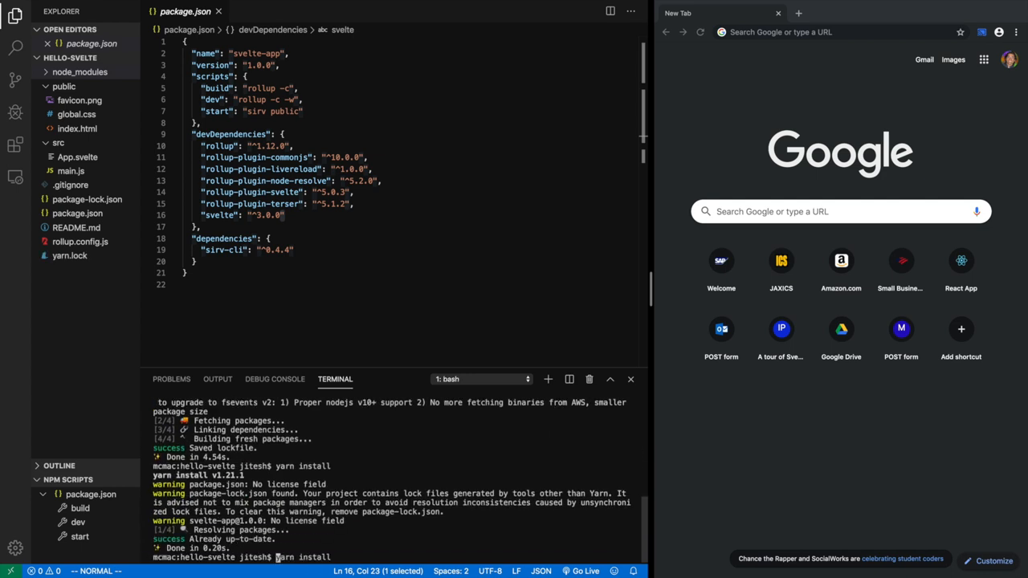
Rerun npm install (28 added, 84 removed, 230 updated) and review package.json's scripts.
{"action": "type", "text": "npm install"}
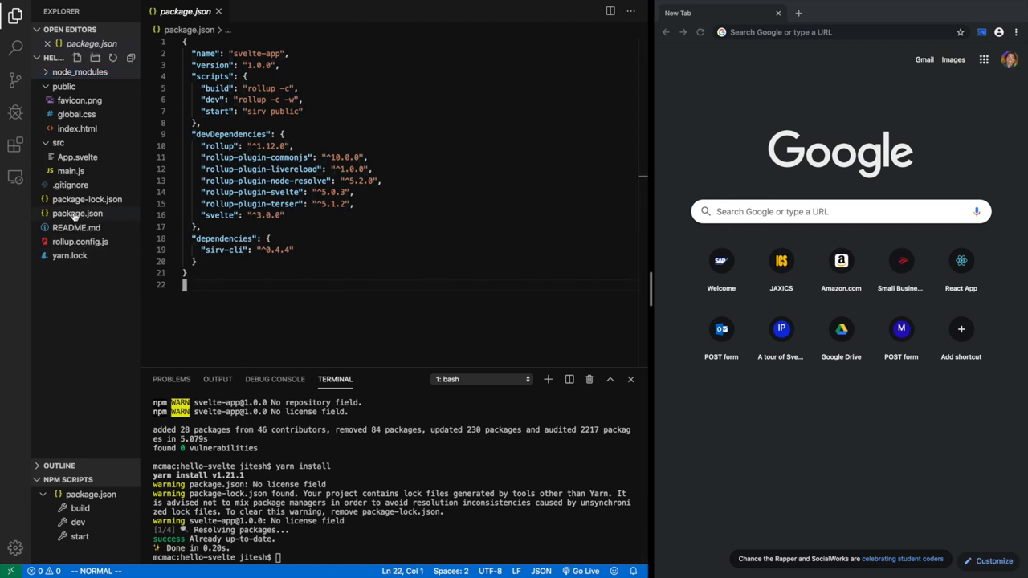
{"action": "left_click", "coordinate": [77, 212]}
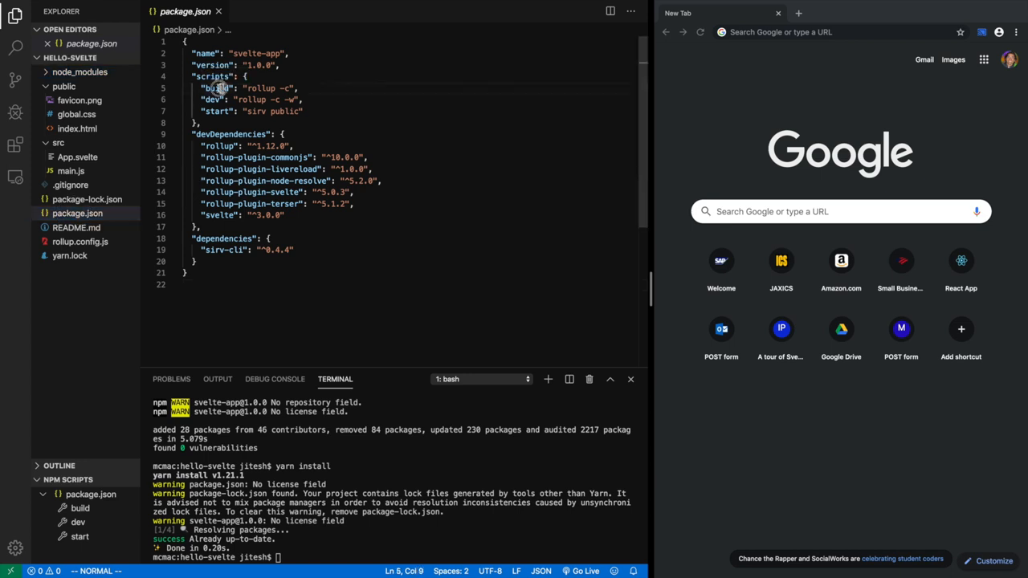
{"action": "left_click_drag", "start_coordinate": [207, 88], "coordinate": [195, 122]}
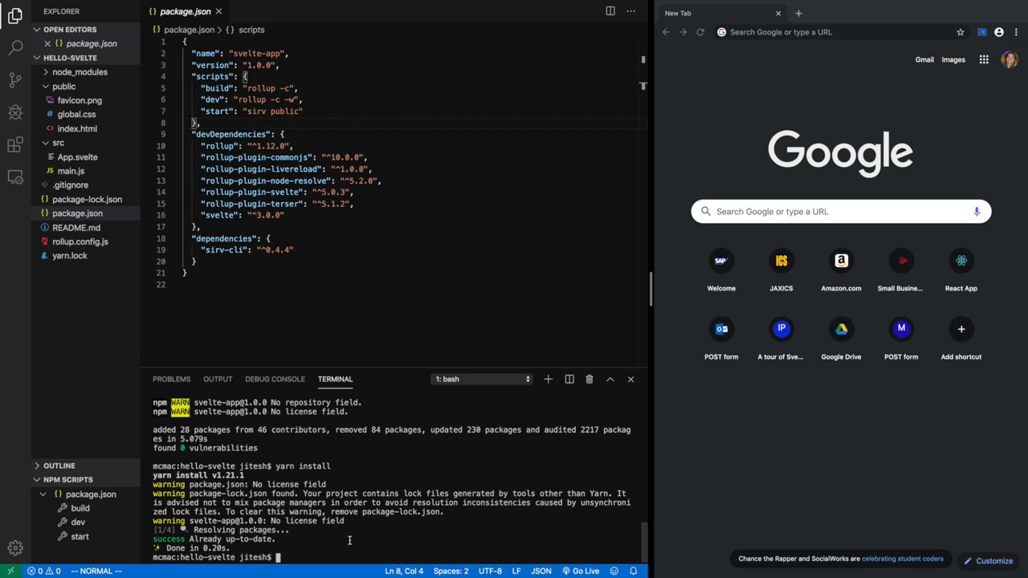
Enter 'npm run dev' in the terminal, then clear it back to an empty prompt.
{"action": "type", "text": "npm run"}
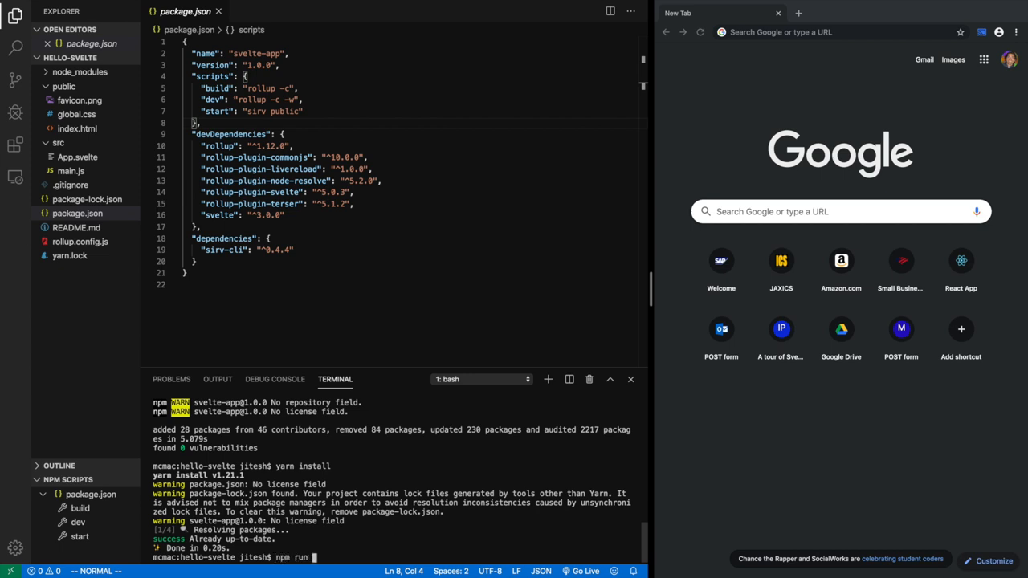
{"action": "type", "text": "dev"}
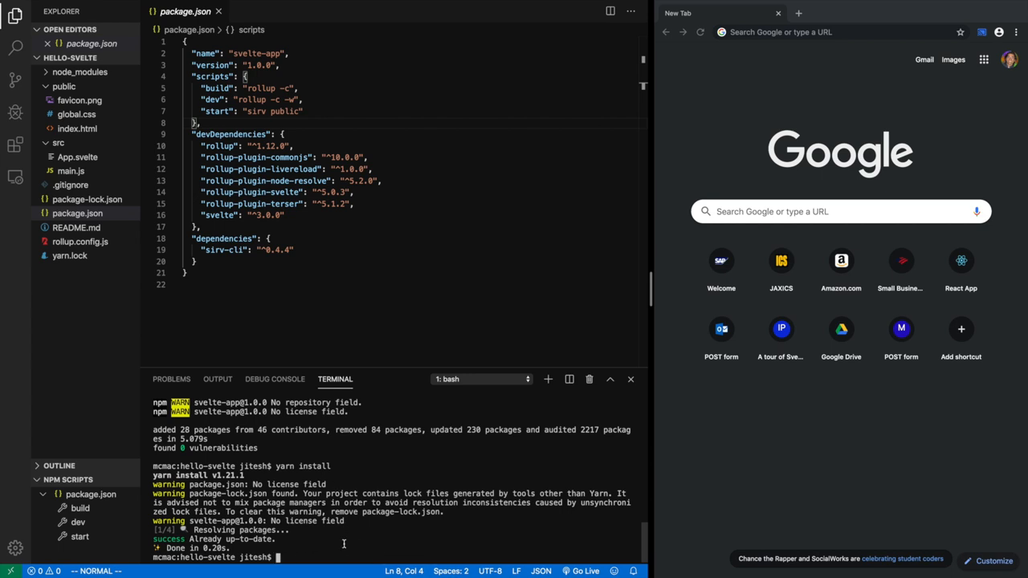
{"action": "mouse_move", "coordinate": [345, 551]}
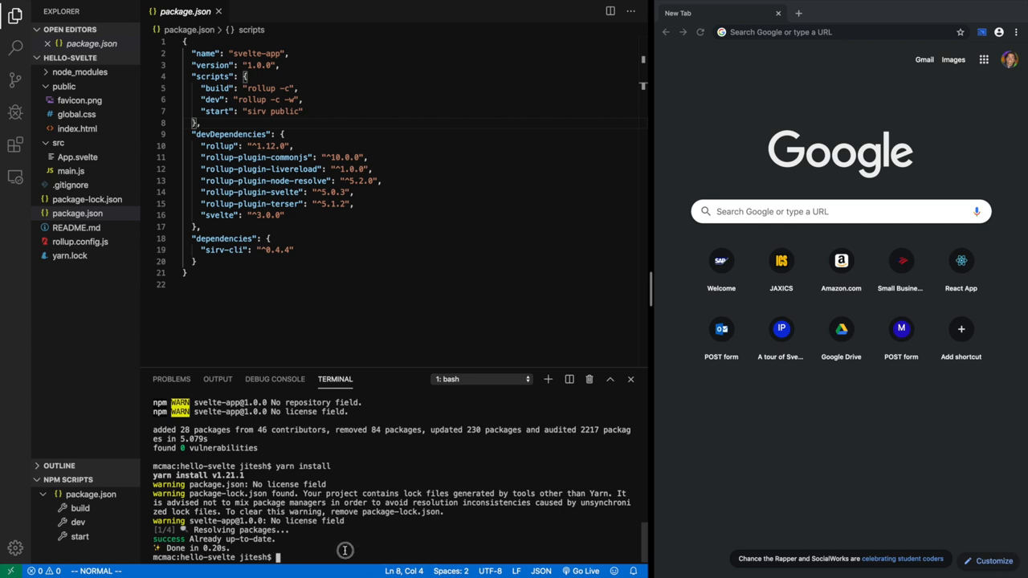
{"action": "mouse_move", "coordinate": [458, 384]}
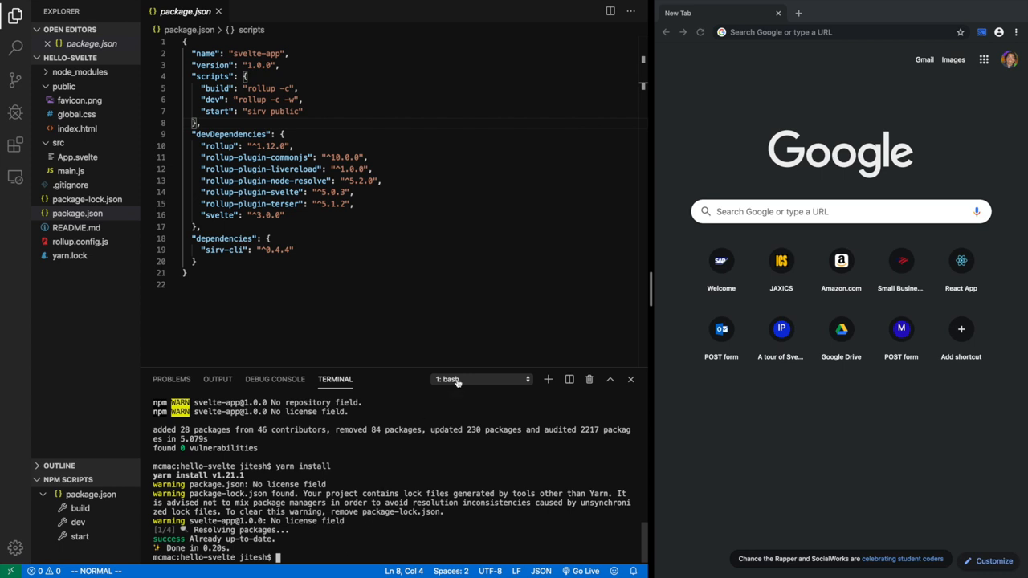
{"action": "mouse_move", "coordinate": [458, 379]}
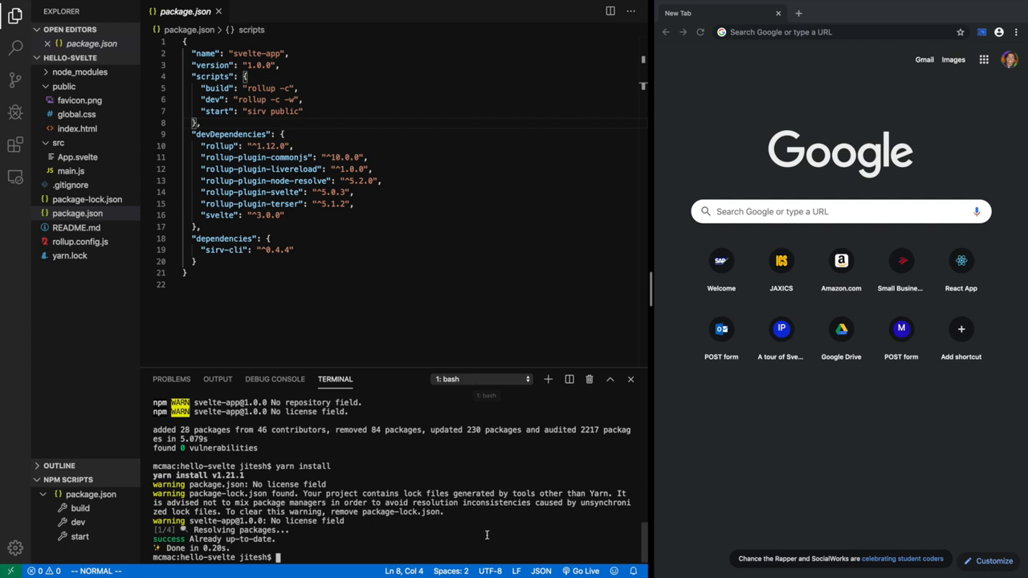
{"action": "mouse_move", "coordinate": [482, 385]}
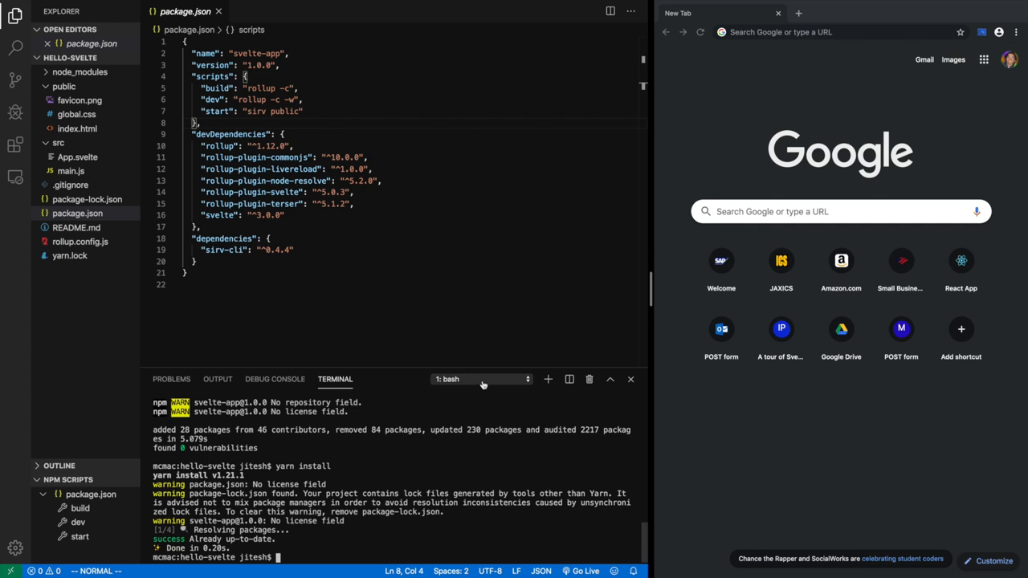
{"action": "mouse_move", "coordinate": [482, 385]}
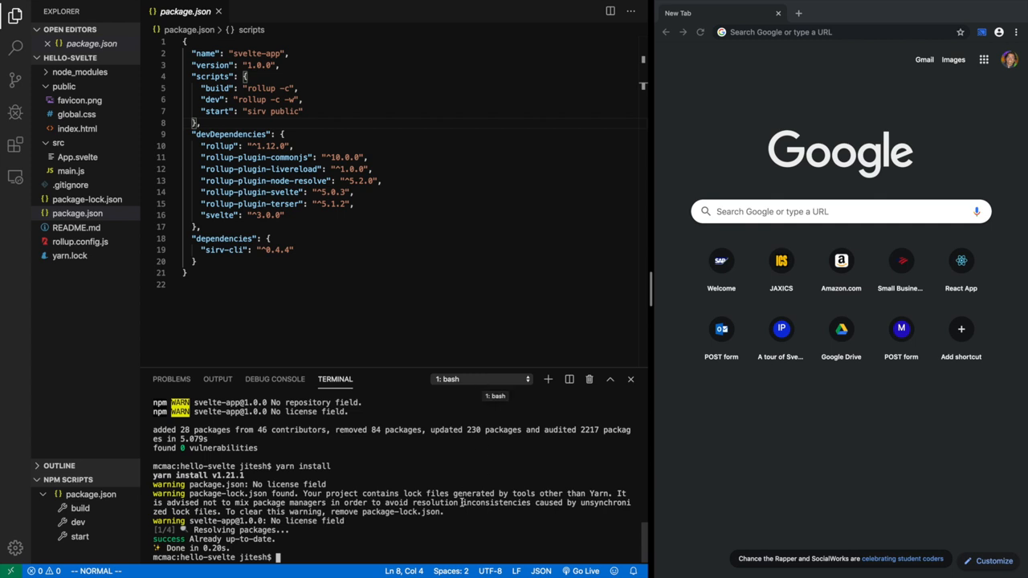
{"action": "mouse_move", "coordinate": [462, 396]}
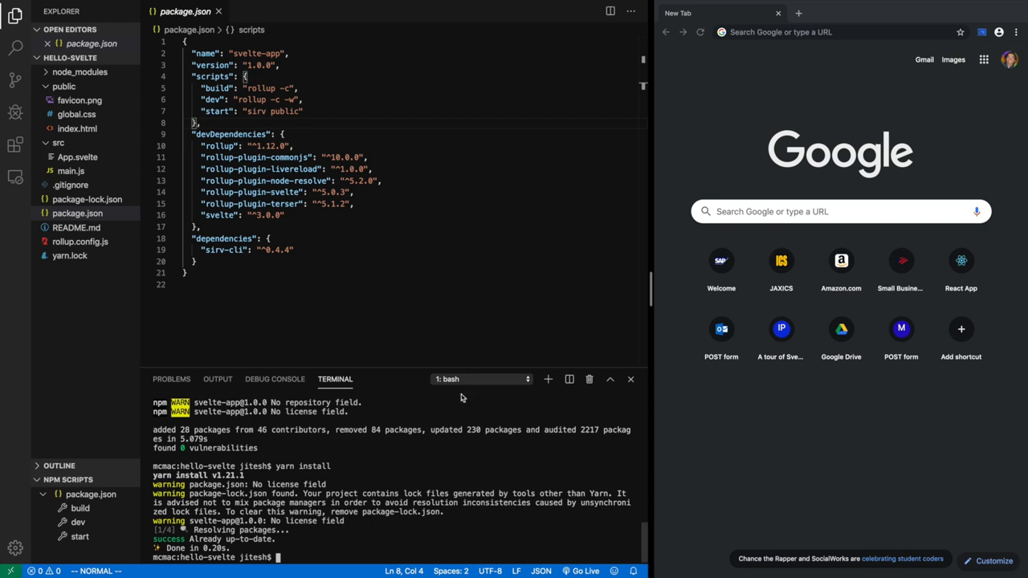
{"action": "mouse_move", "coordinate": [306, 536]}
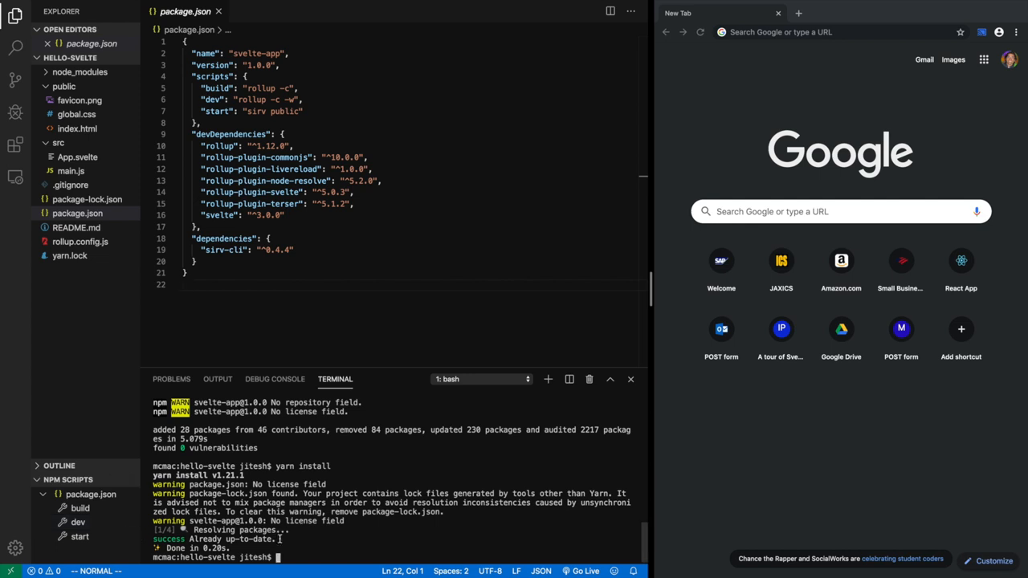
{"action": "type", "text": "npm run d"}
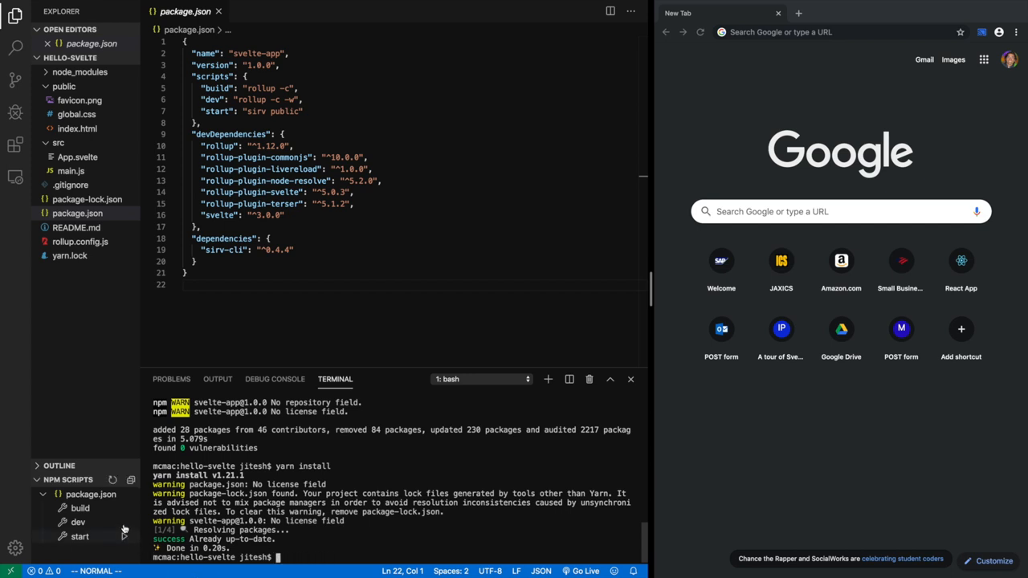
{"action": "mouse_move", "coordinate": [78, 523]}
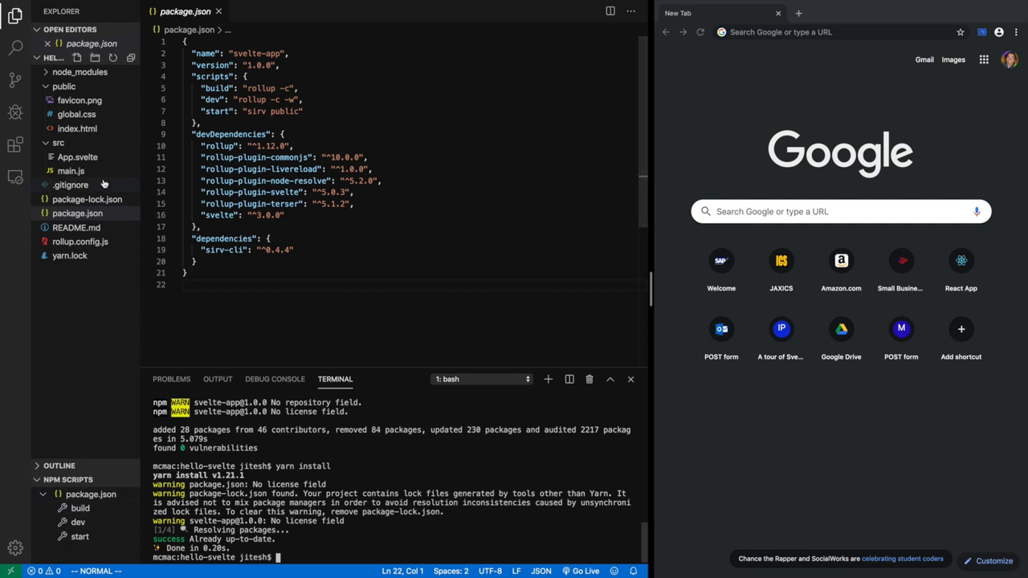
Show the installed extensions and search them for 'svel'.
{"action": "left_click", "coordinate": [16, 144]}
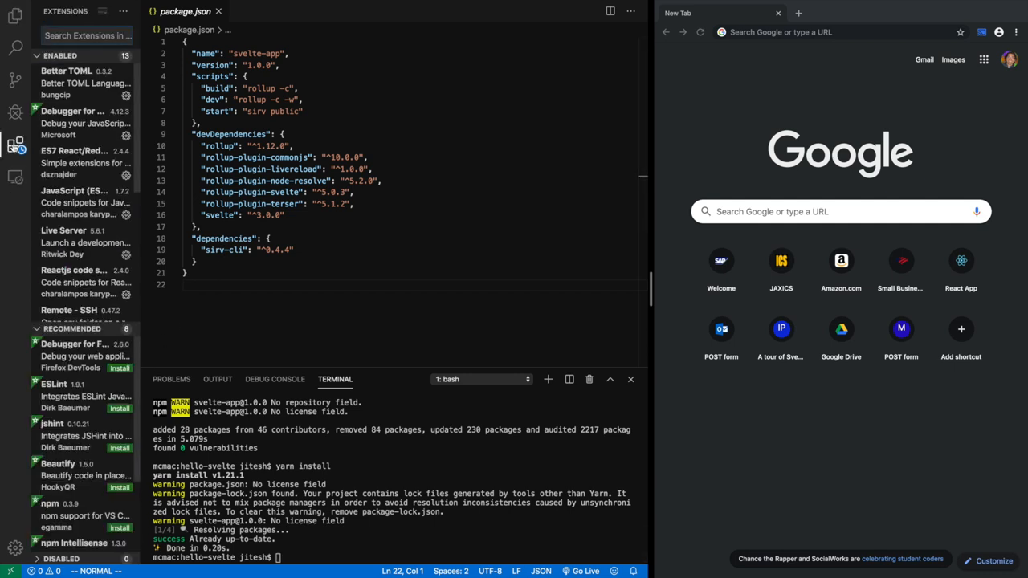
{"action": "left_click", "coordinate": [87, 35]}
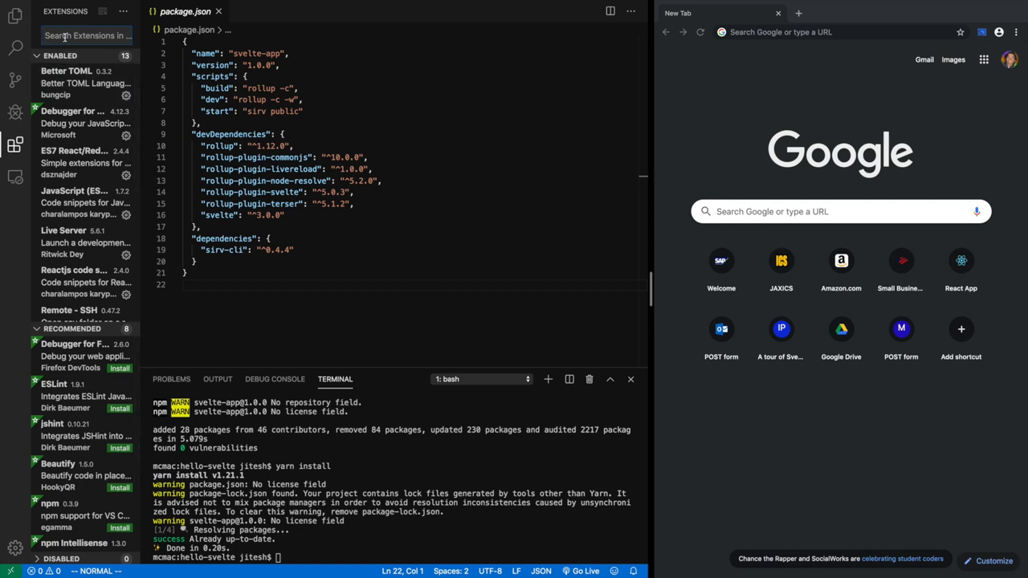
{"action": "type", "text": "svel"}
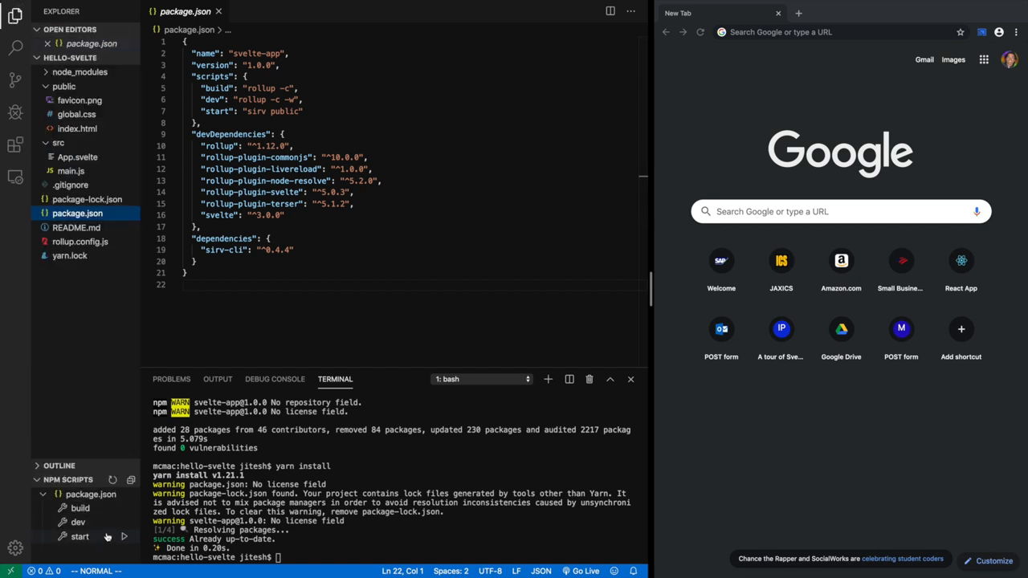
{"action": "mouse_move", "coordinate": [78, 523]}
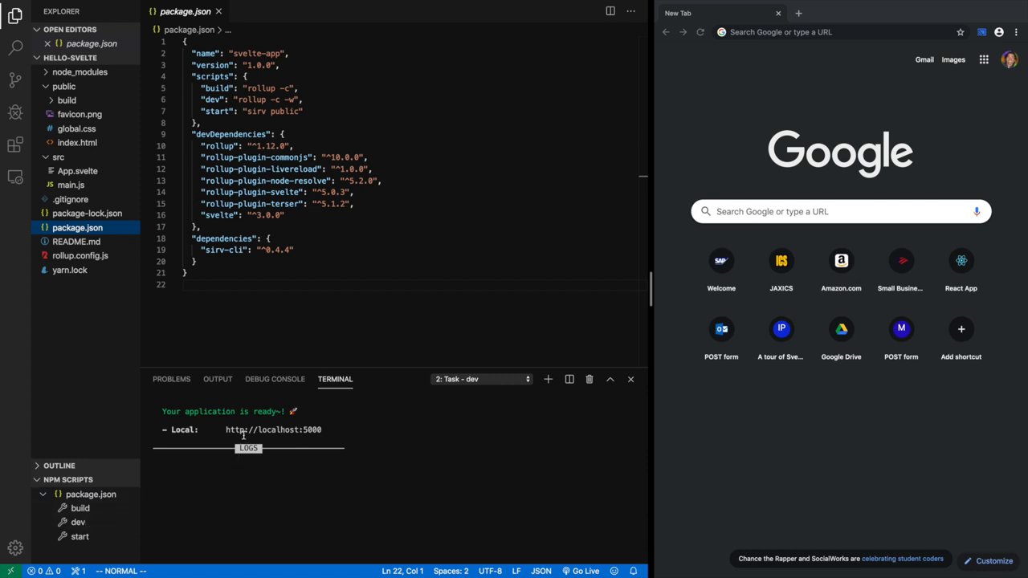
{"action": "mouse_move", "coordinate": [273, 429]}
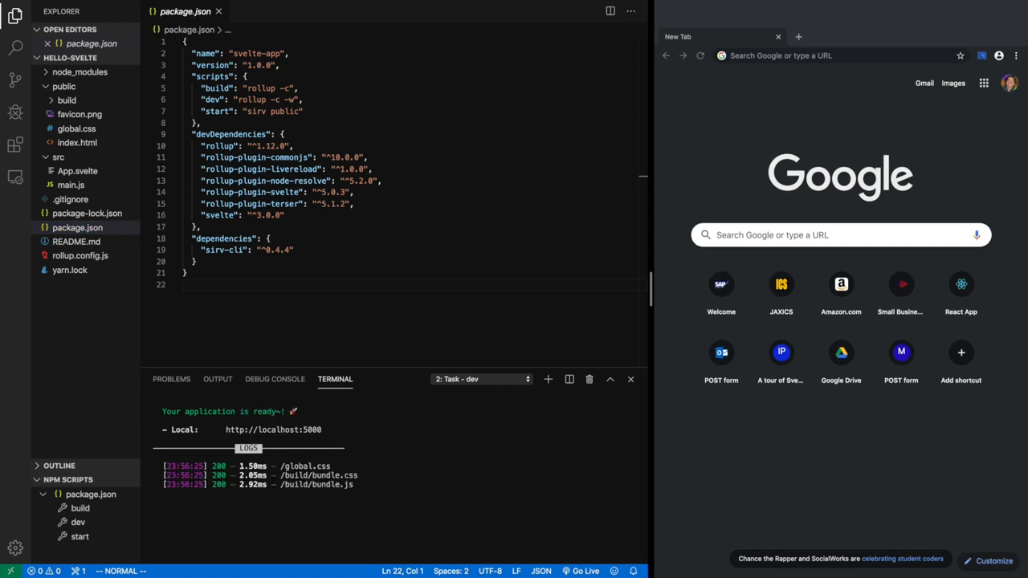
{"action": "mouse_move", "coordinate": [359, 468]}
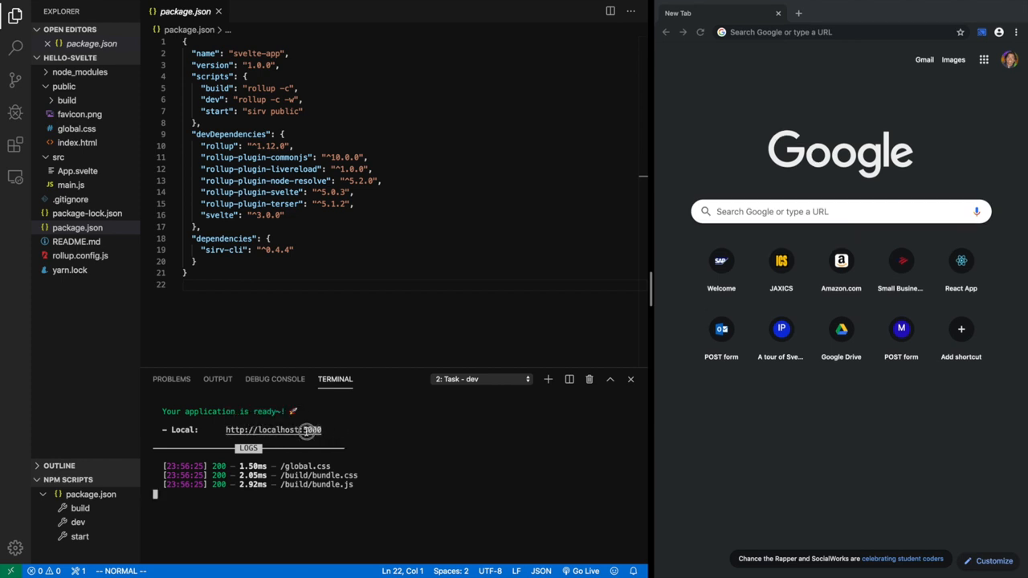
{"action": "mouse_move", "coordinate": [273, 429]}
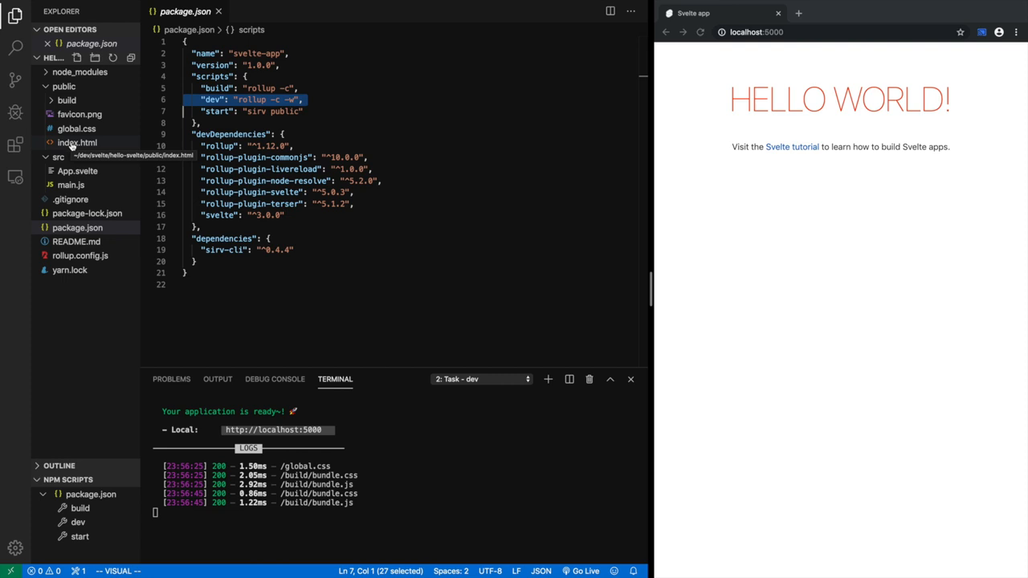
Inspect public/index.html's empty body and src/main.js mounting App to document.body.
{"action": "left_click", "coordinate": [77, 142]}
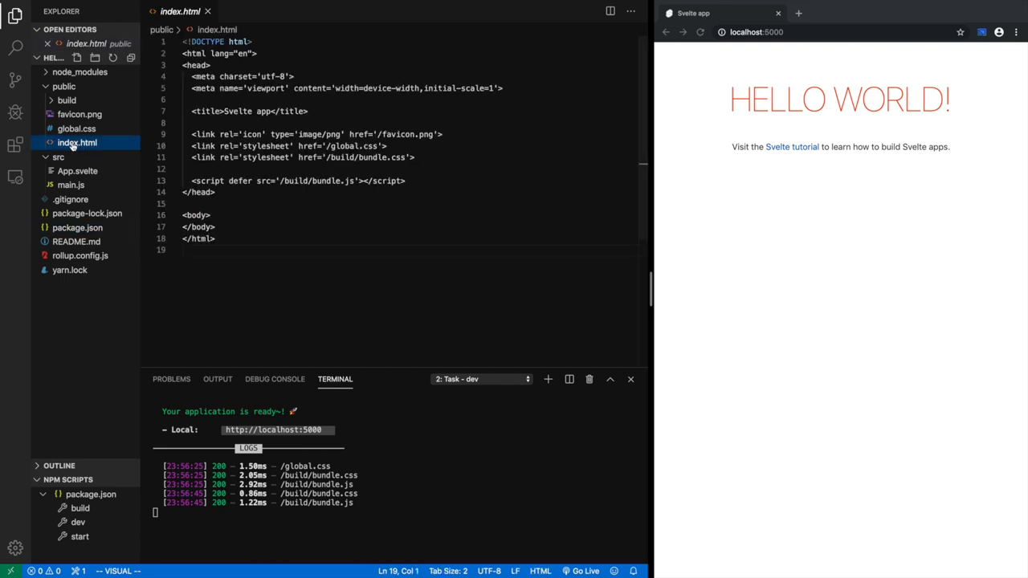
{"action": "left_click", "coordinate": [295, 180]}
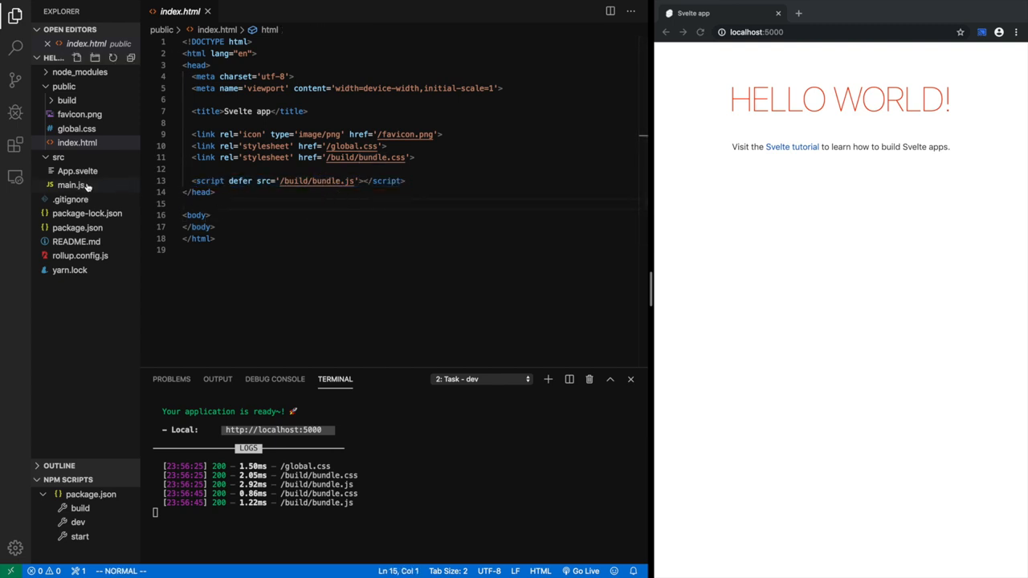
{"action": "left_click", "coordinate": [71, 185]}
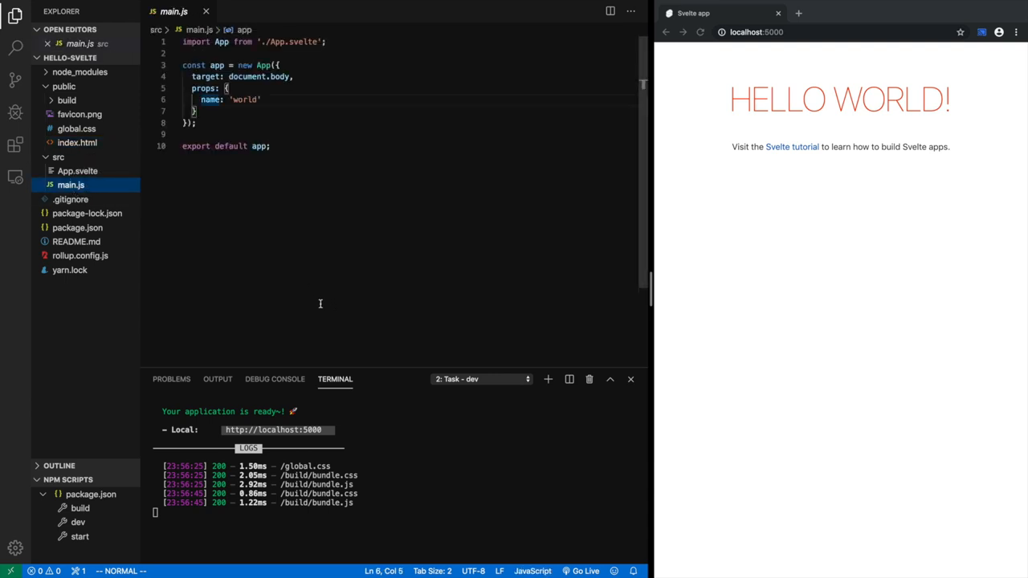
{"action": "mouse_move", "coordinate": [293, 243]}
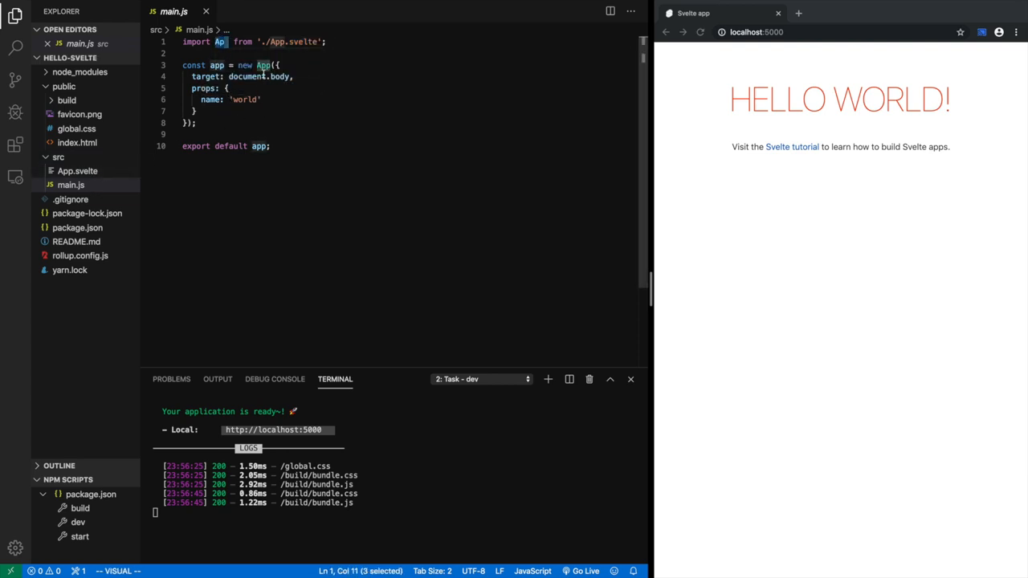
{"action": "key", "text": "Escape"}
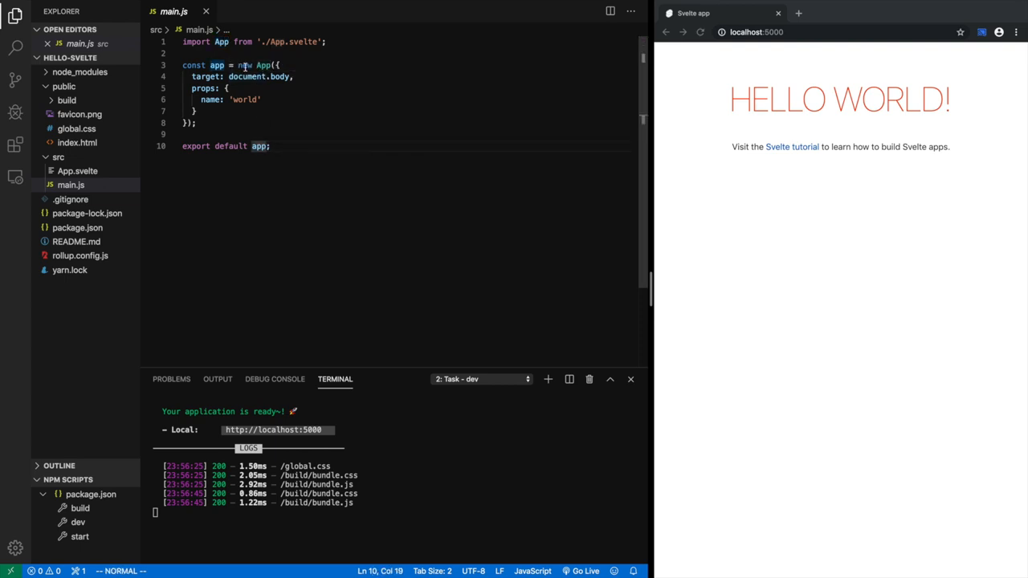
{"action": "left_click_drag", "start_coordinate": [238, 65], "coordinate": [193, 121]}
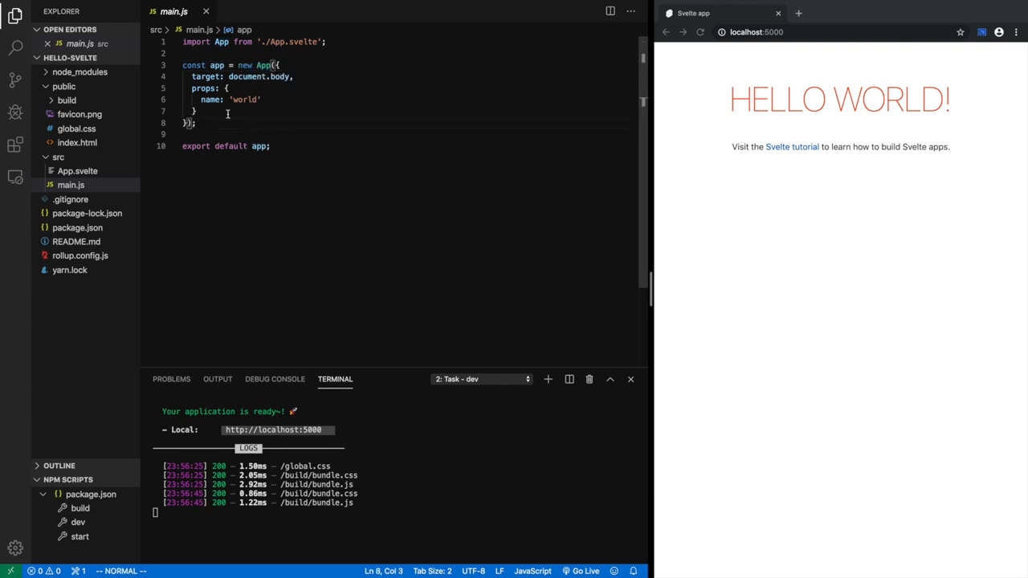
{"action": "double_click", "coordinate": [202, 76]}
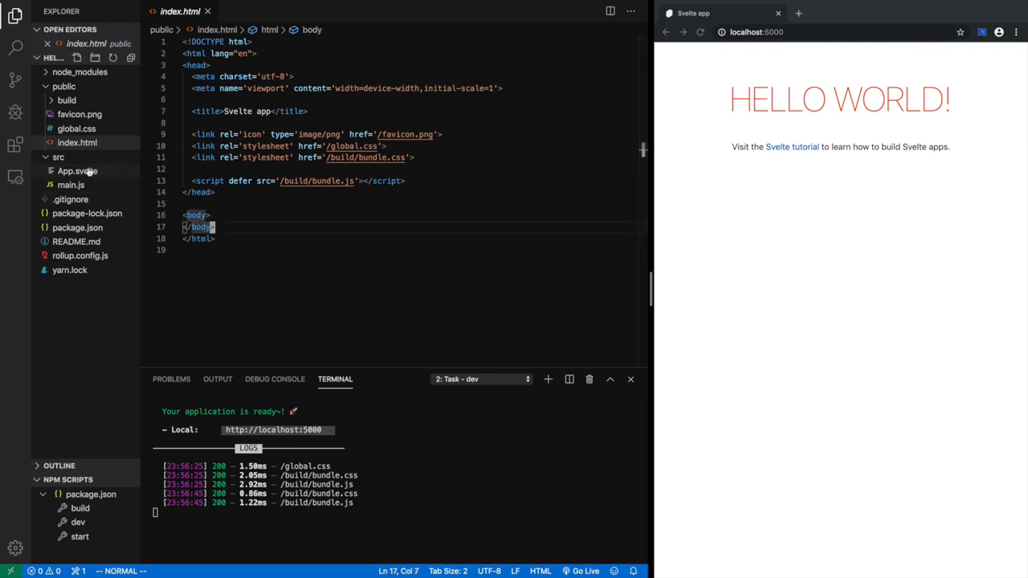
Return to src/main.js and select the name: 'world' prop passed to App.
{"action": "left_click", "coordinate": [71, 184]}
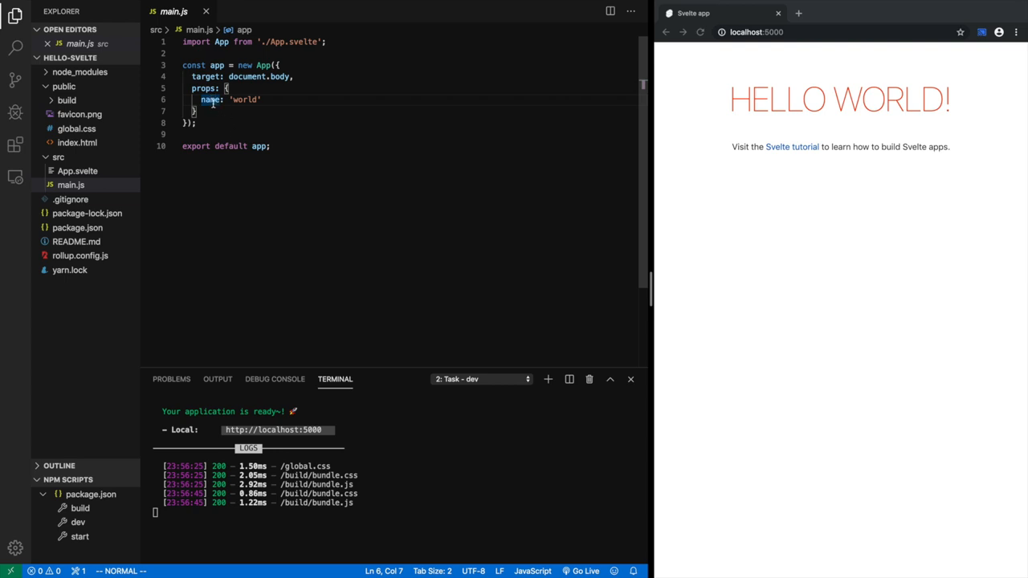
{"action": "double_click", "coordinate": [244, 99]}
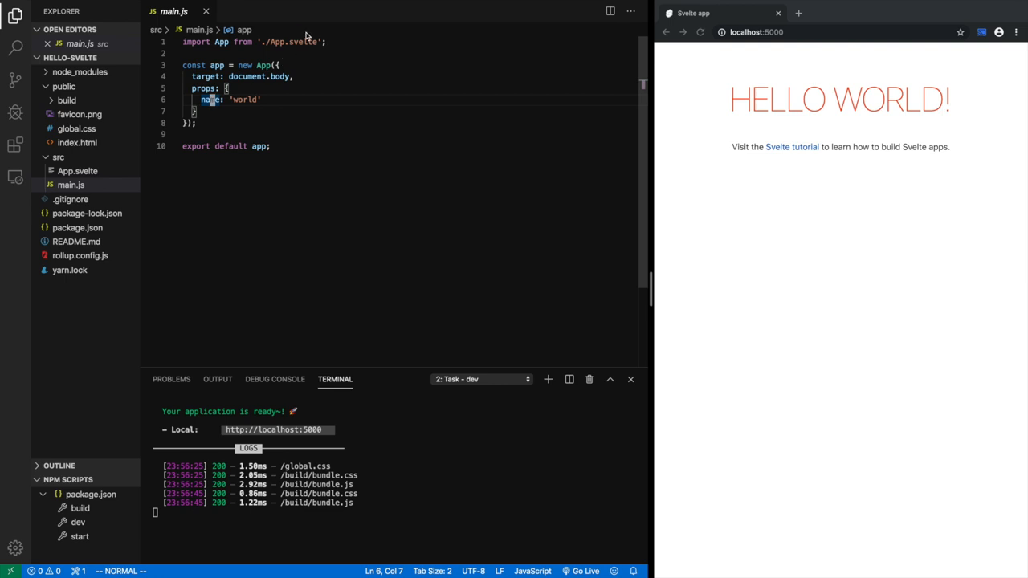
{"action": "mouse_move", "coordinate": [303, 46]}
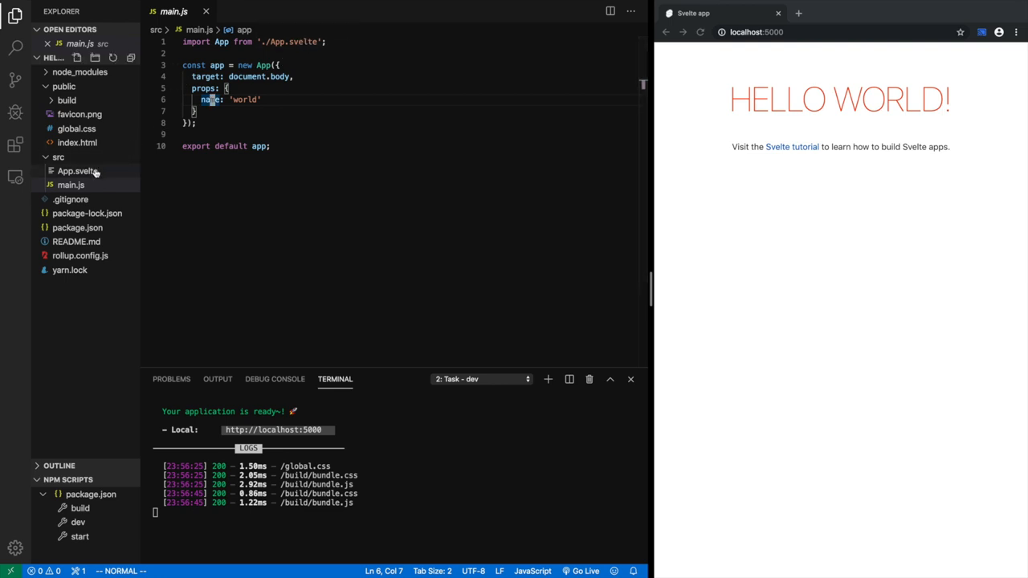
{"action": "mouse_move", "coordinate": [289, 41]}
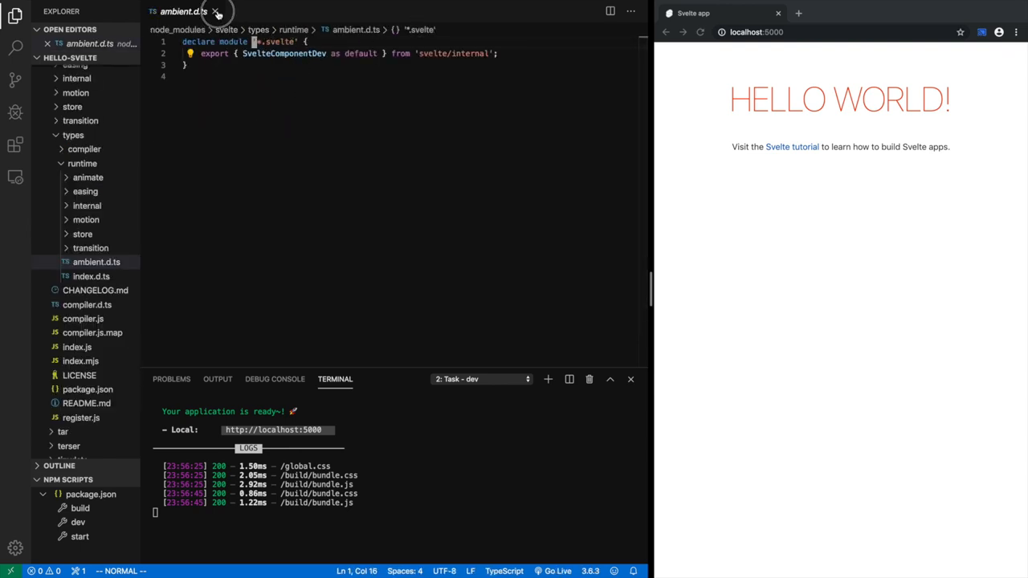
Close ambient.d.ts and open src/App.svelte with its name prop and Hello {name}! heading.
{"action": "left_click", "coordinate": [216, 12]}
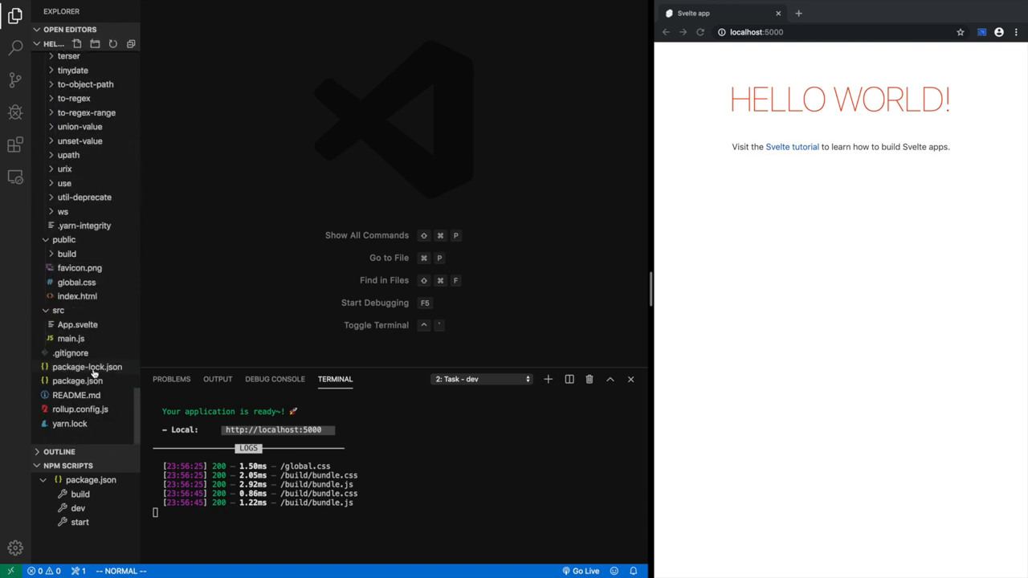
{"action": "left_click", "coordinate": [77, 325]}
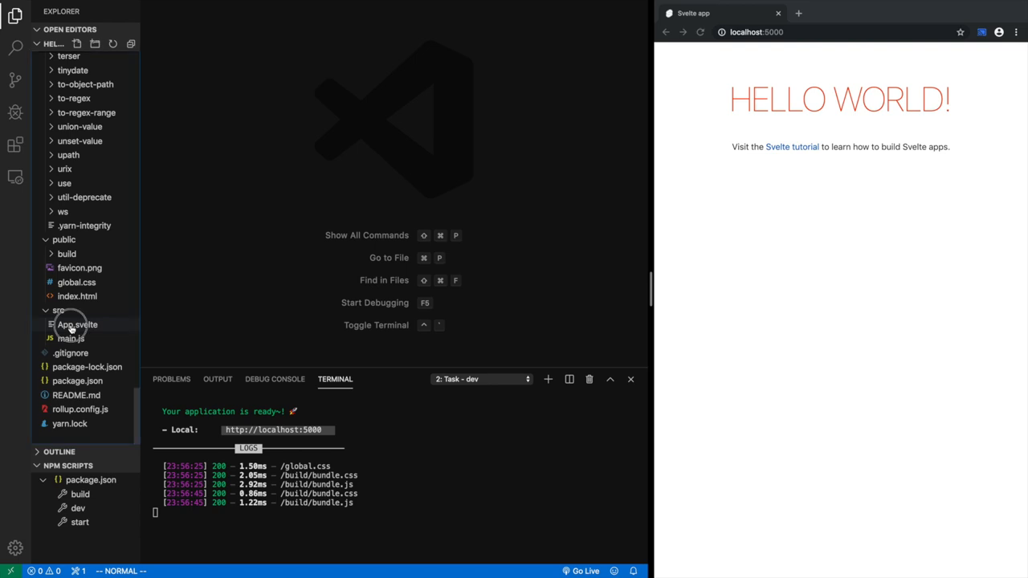
{"action": "left_click", "coordinate": [77, 325]}
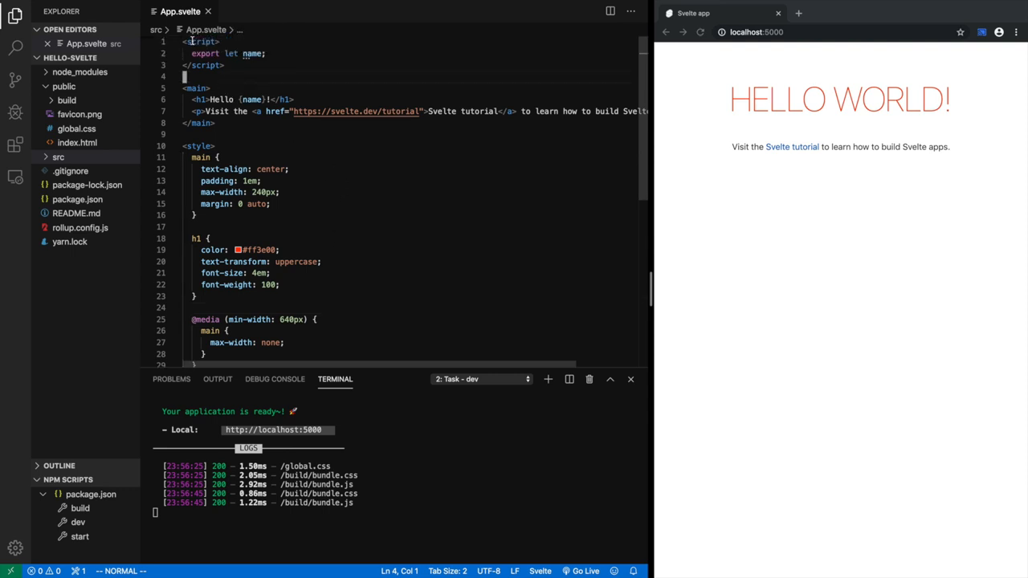
Reformat App.svelte with styles above the markup and move to the tutorial paragraph.
{"action": "left_click_drag", "start_coordinate": [188, 42], "coordinate": [215, 71]}
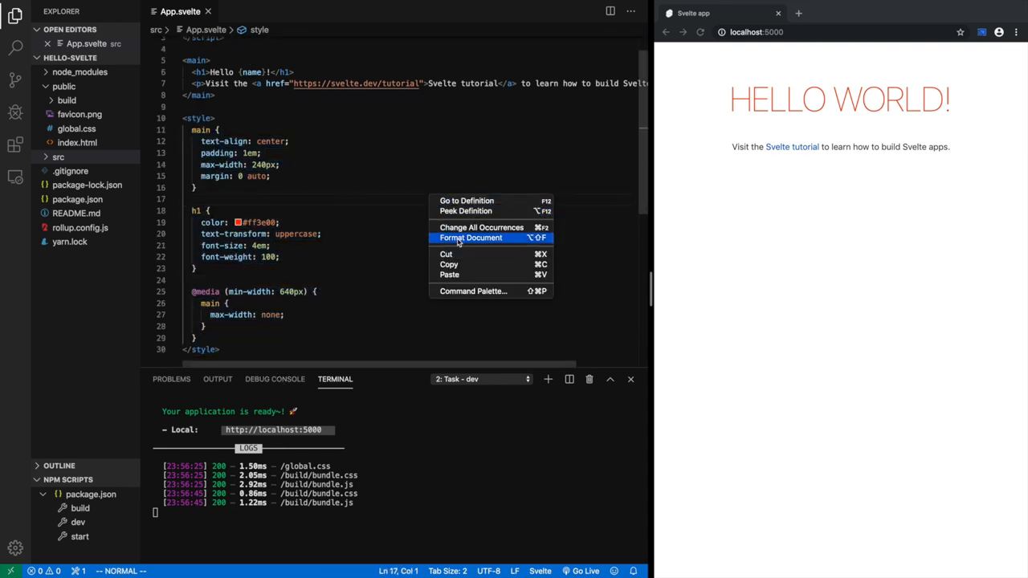
{"action": "left_click", "coordinate": [472, 237]}
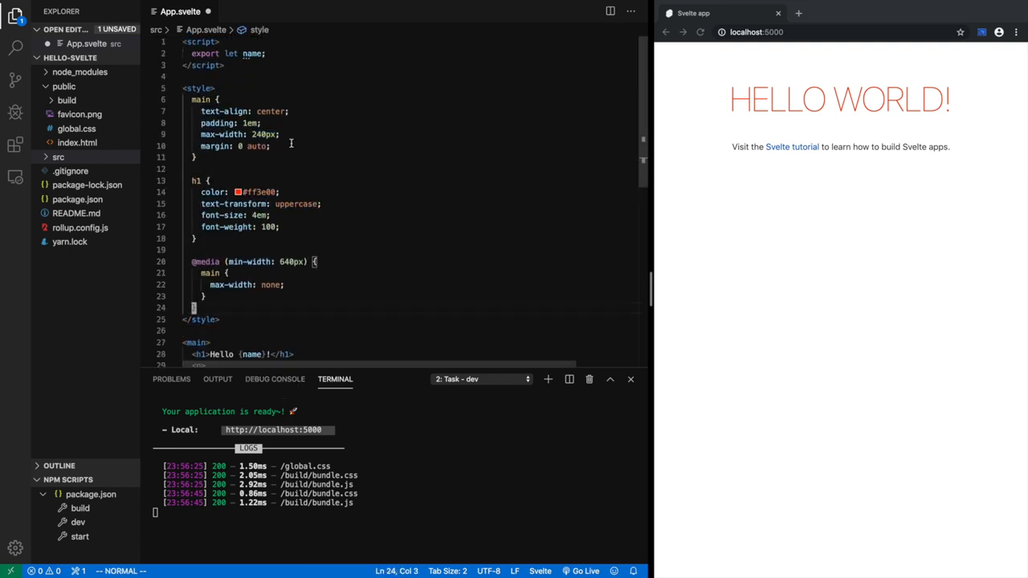
{"action": "scroll", "scroll_direction": "down", "scroll_amount": 3}
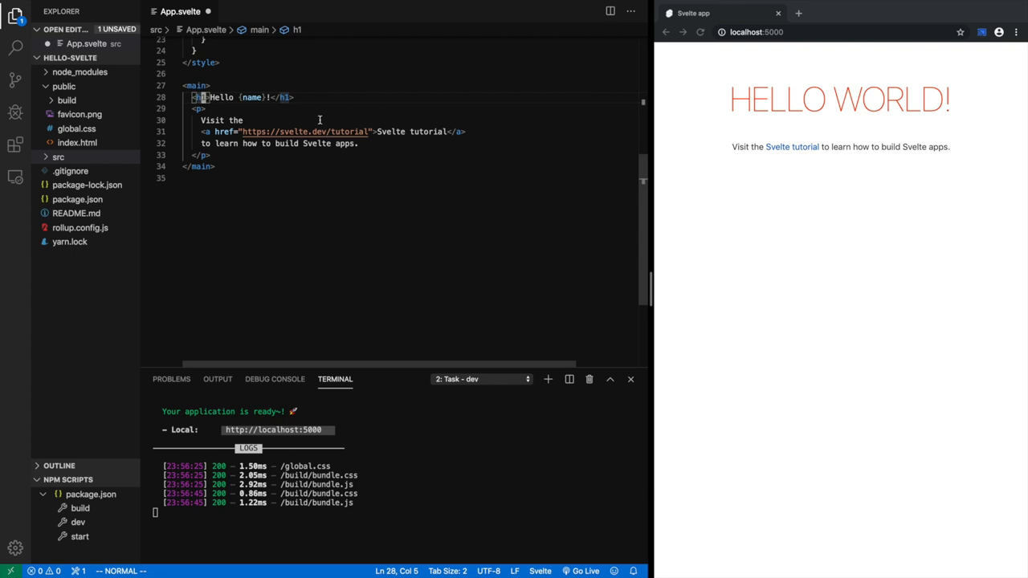
{"action": "mouse_move", "coordinate": [230, 136]}
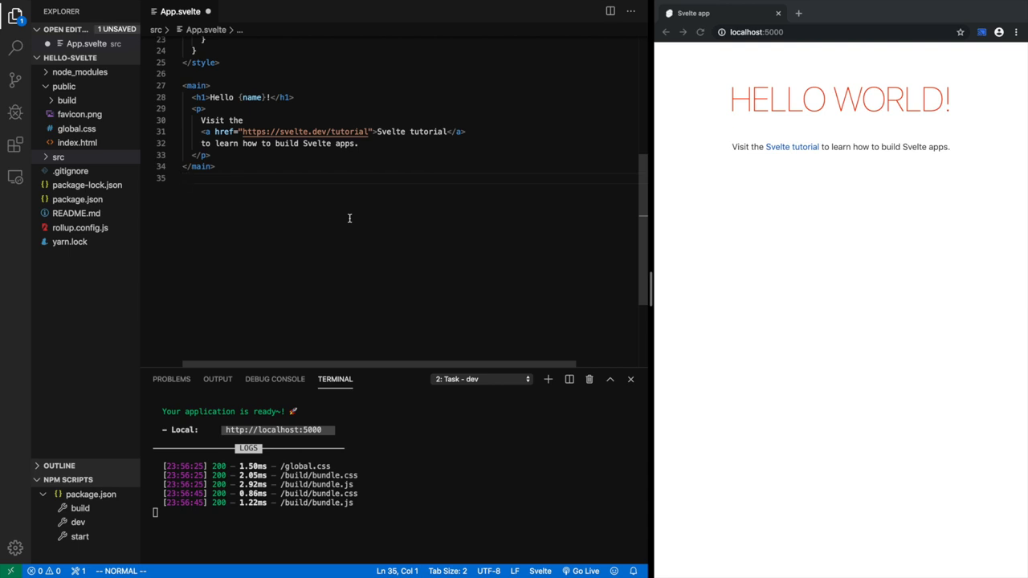
{"action": "mouse_move", "coordinate": [296, 133]}
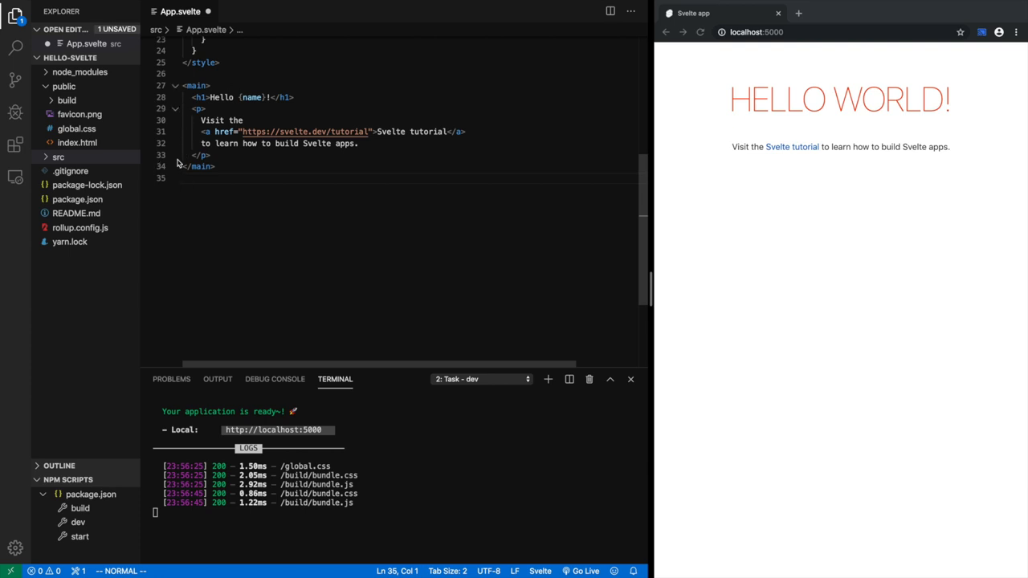
{"action": "mouse_move", "coordinate": [814, 164]}
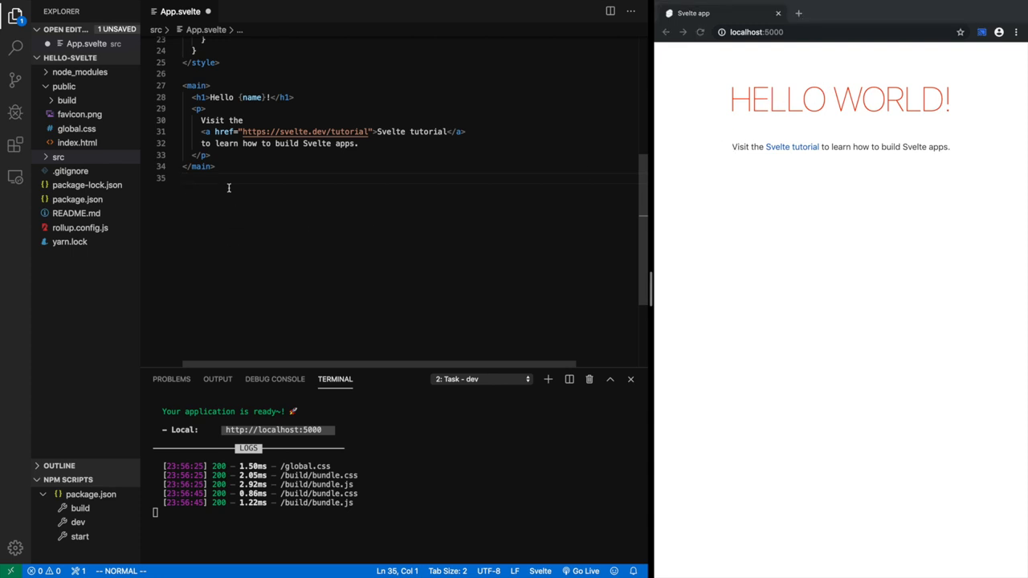
{"action": "left_click", "coordinate": [200, 109]}
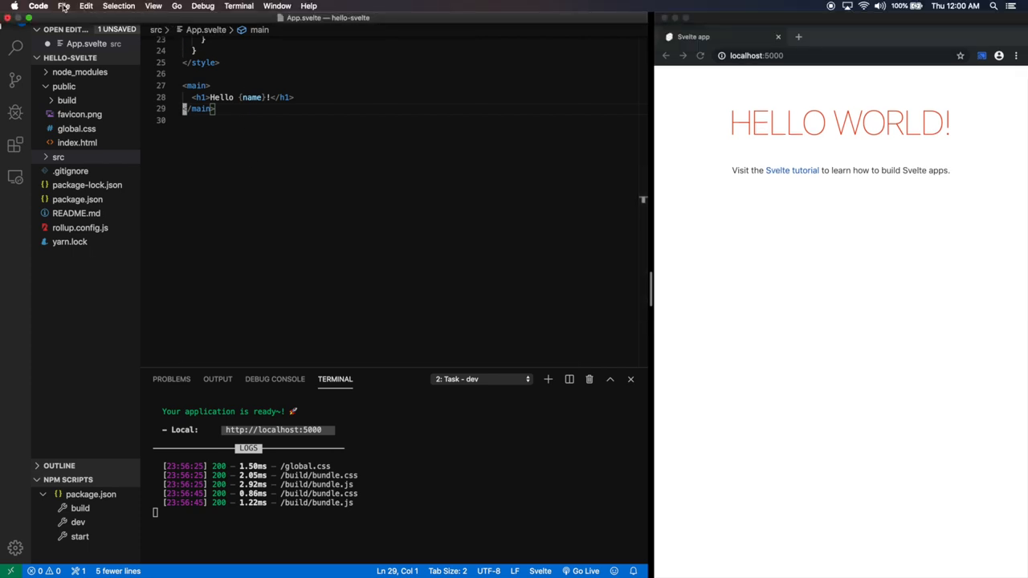
Save App.svelte and check the live-reloaded page now showing only HELLO WORLD!
{"action": "left_click", "coordinate": [64, 5]}
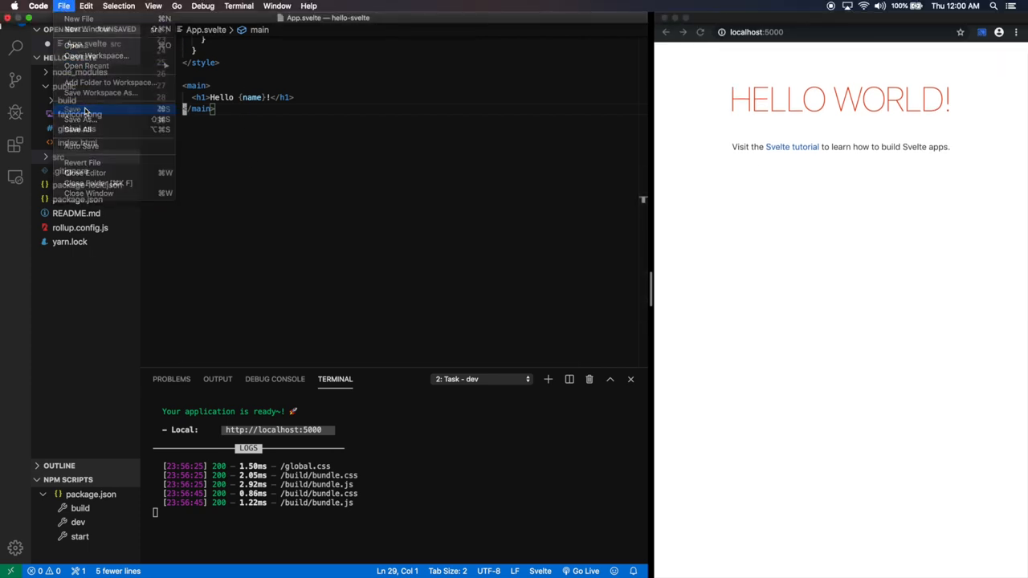
{"action": "left_click", "coordinate": [75, 108]}
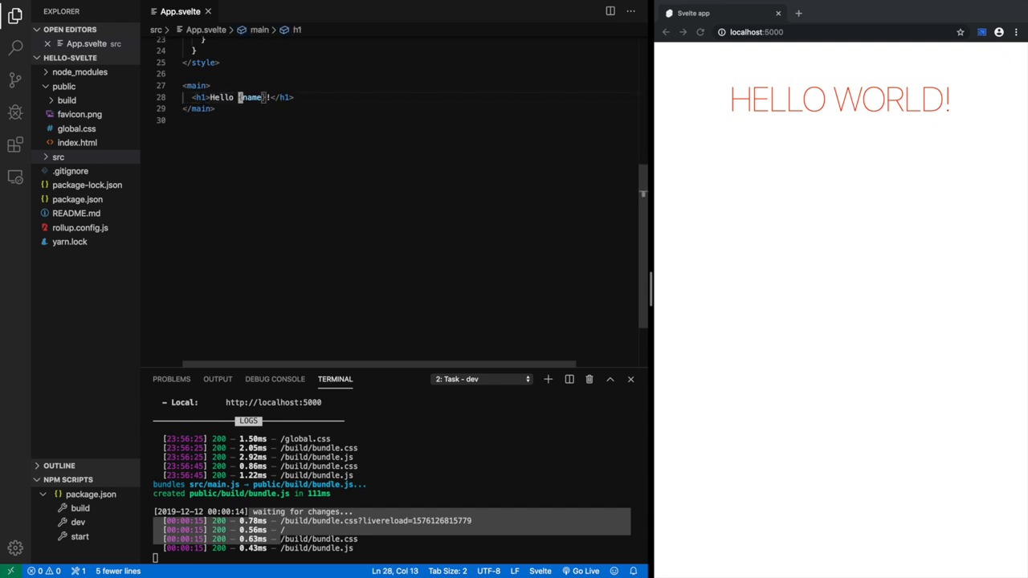
{"action": "type", "text": "..."}
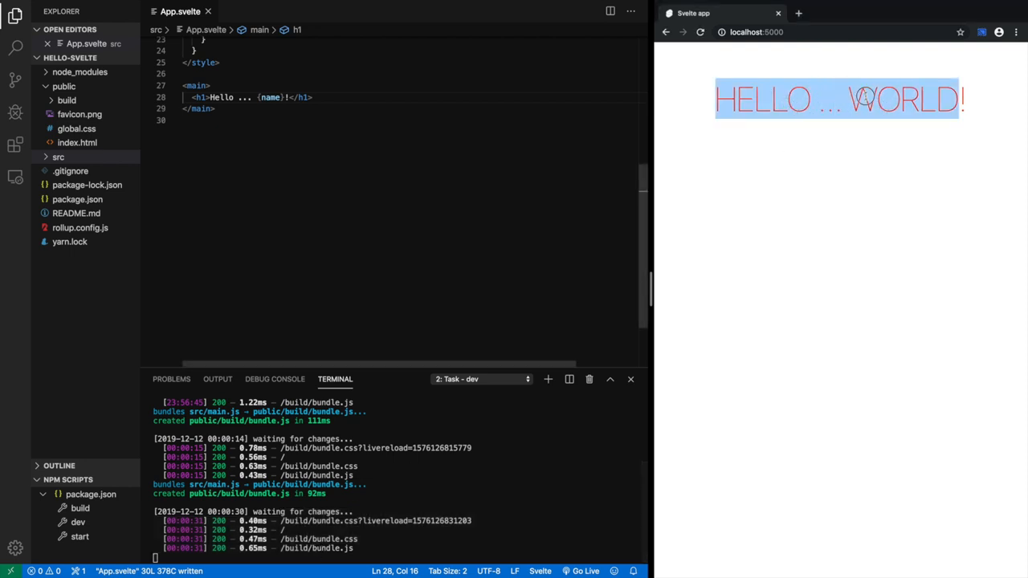
{"action": "left_click", "coordinate": [574, 160]}
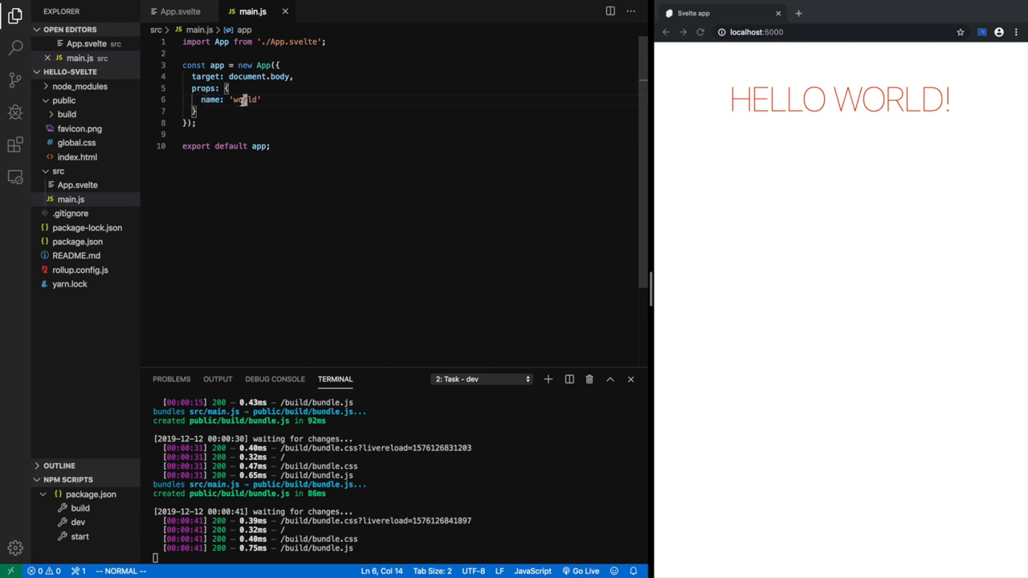
Check the {name} variable in App.svelte's heading, then return to main.js.
{"action": "left_click", "coordinate": [180, 11]}
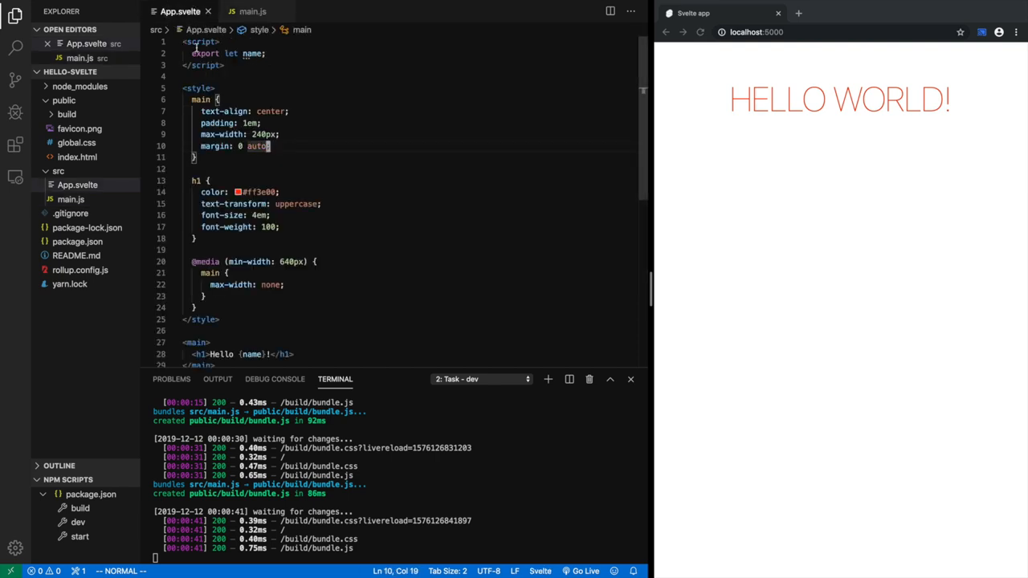
{"action": "left_click_drag", "start_coordinate": [192, 54], "coordinate": [263, 53]}
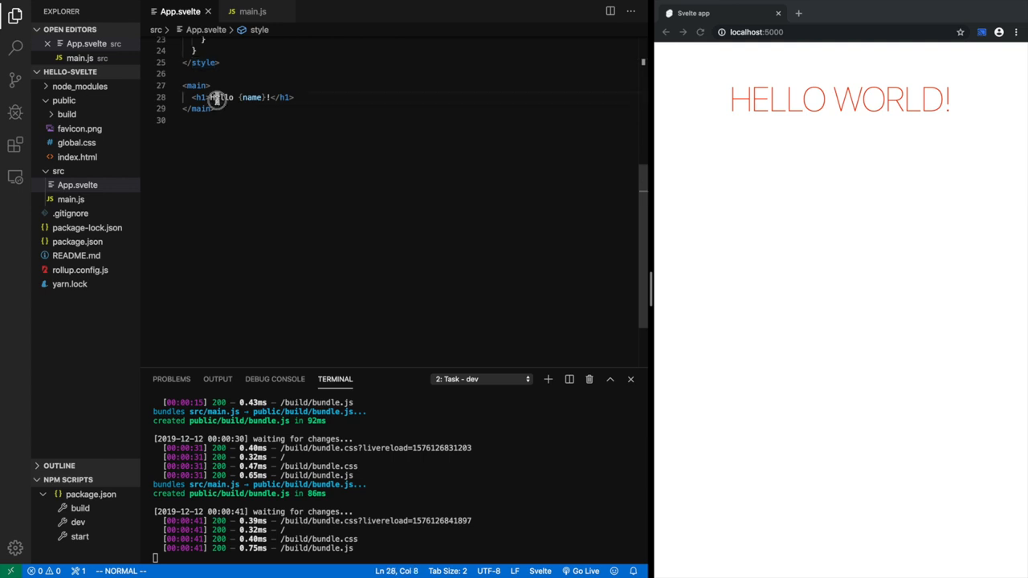
{"action": "double_click", "coordinate": [251, 97]}
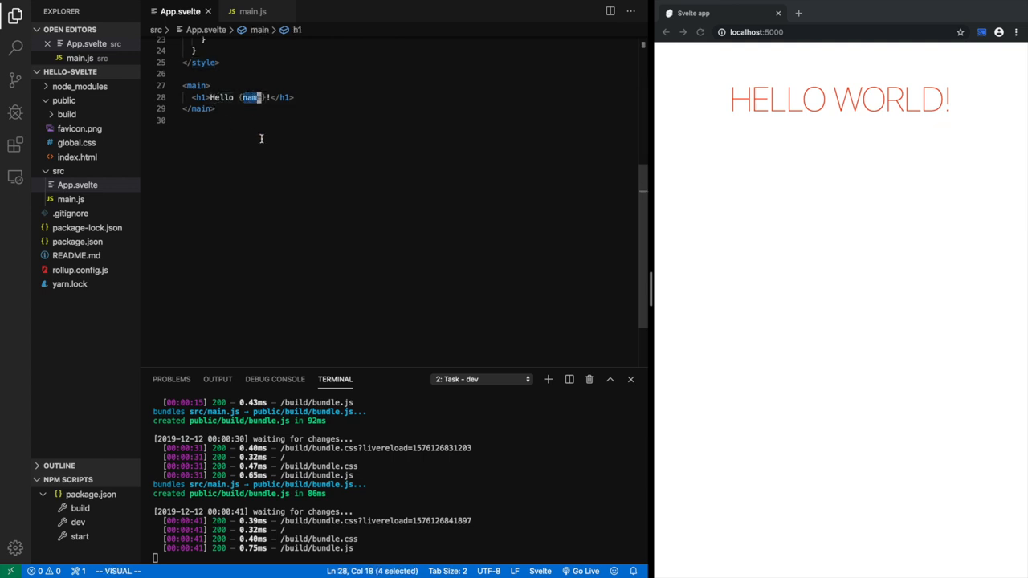
{"action": "key", "text": "Escape"}
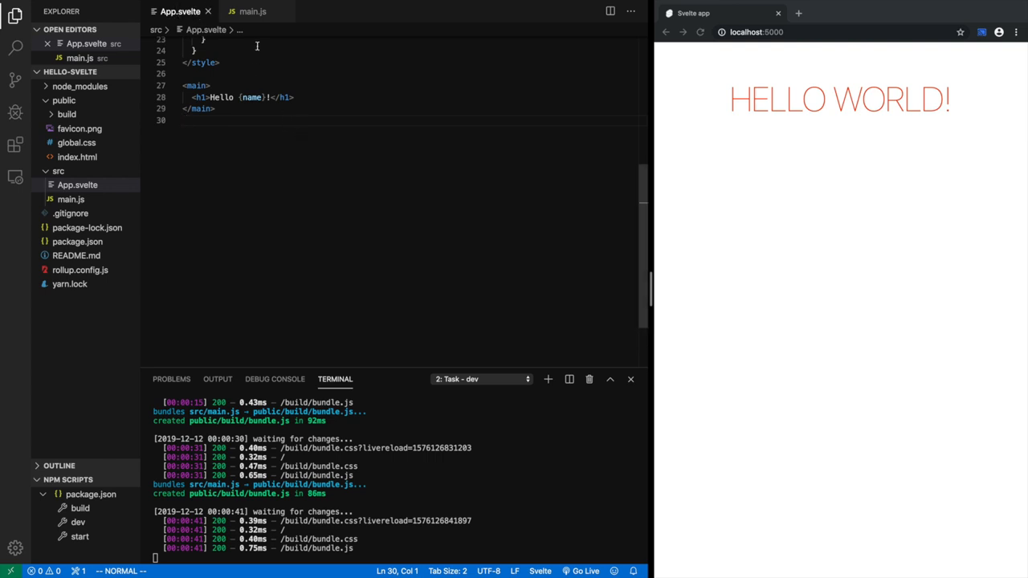
{"action": "left_click", "coordinate": [253, 11]}
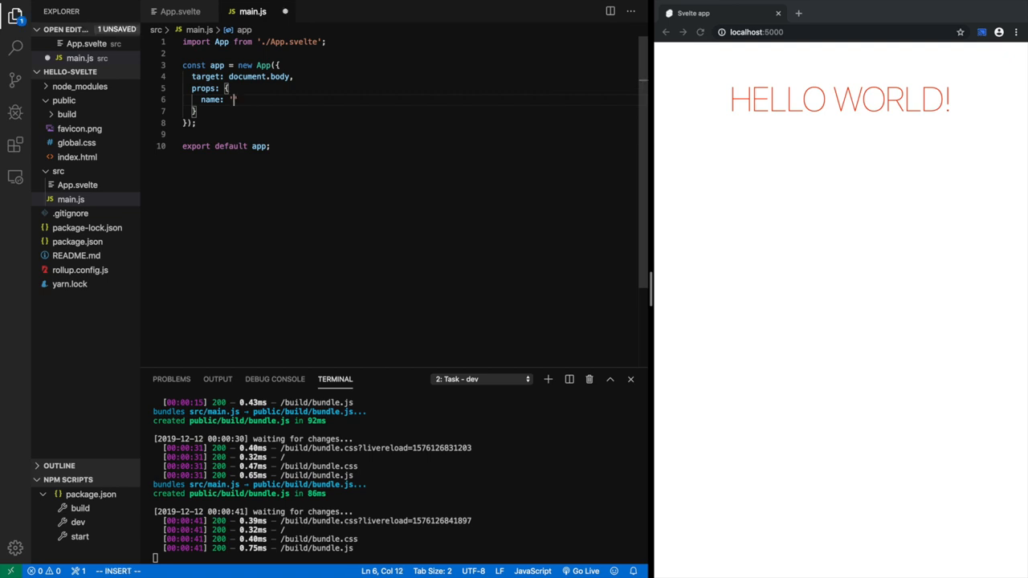
Change main.js's name prop to 'developer' and save the file.
{"action": "type", "text": "h"}
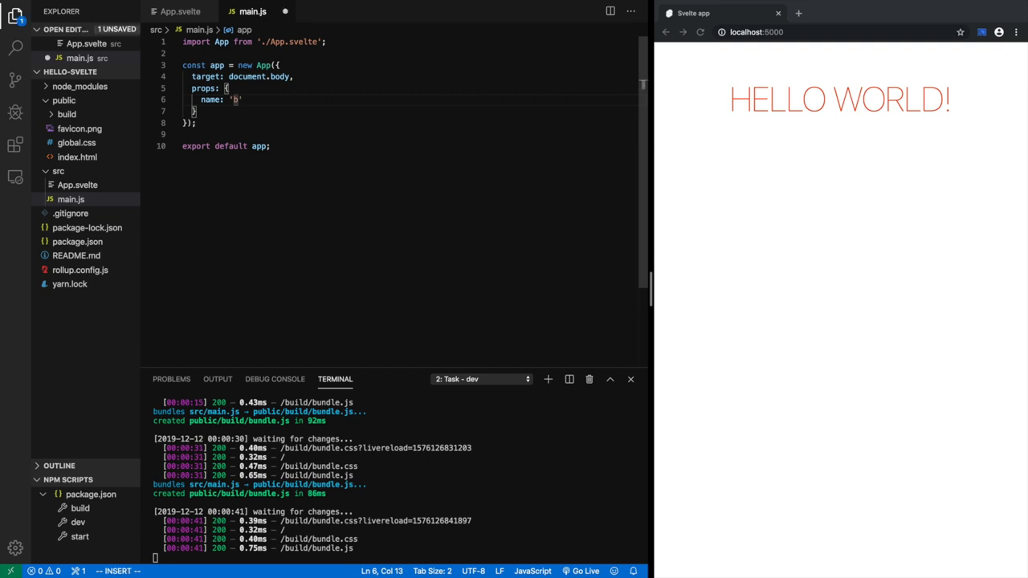
{"action": "type", "text": "developer"}
{"action": "left_click", "coordinate": [118, 571]}
{"action": "type", "text": ":w"}
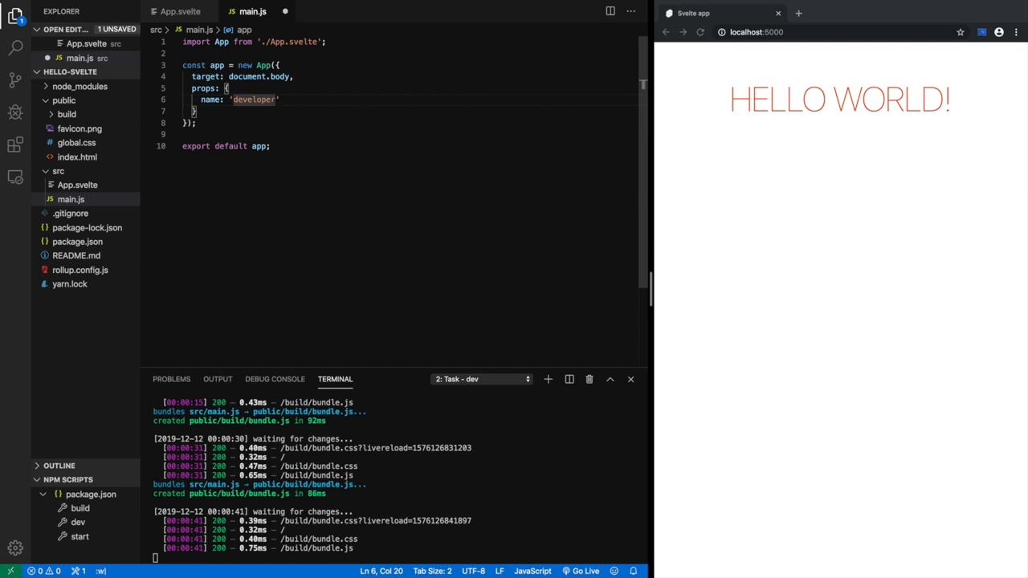
{"action": "key", "text": "ctrl+s"}
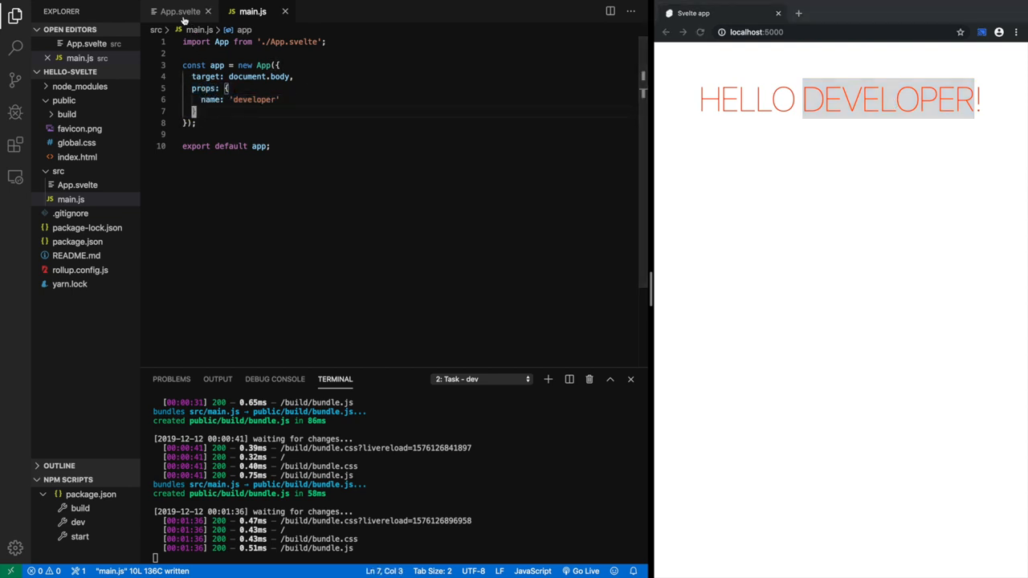
Start an <input tag on a new line under App.svelte's Hello {name} heading.
{"action": "left_click", "coordinate": [179, 12]}
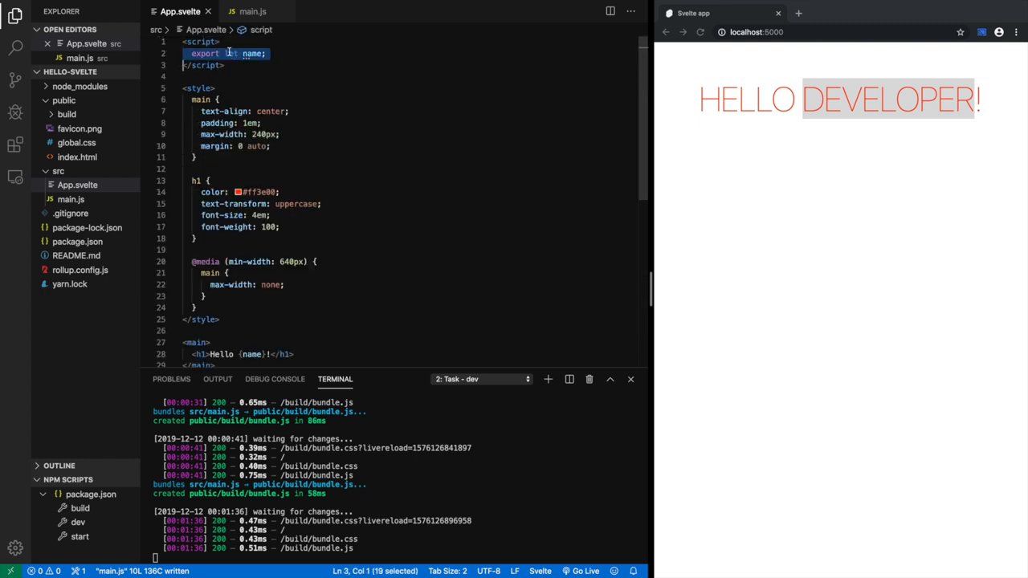
{"action": "scroll", "scroll_direction": "down", "scroll_amount": 3}
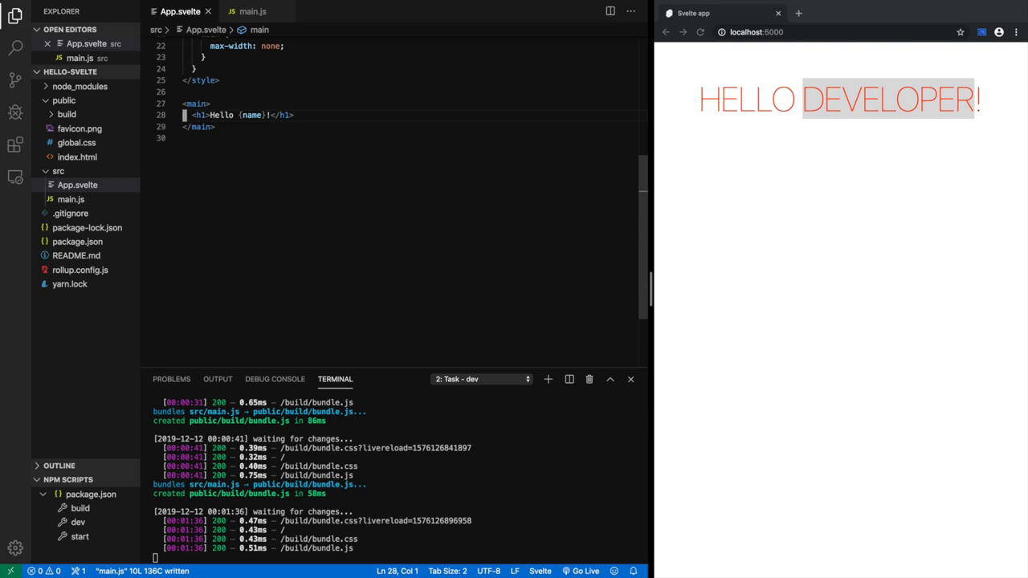
{"action": "key", "text": "Enter"}
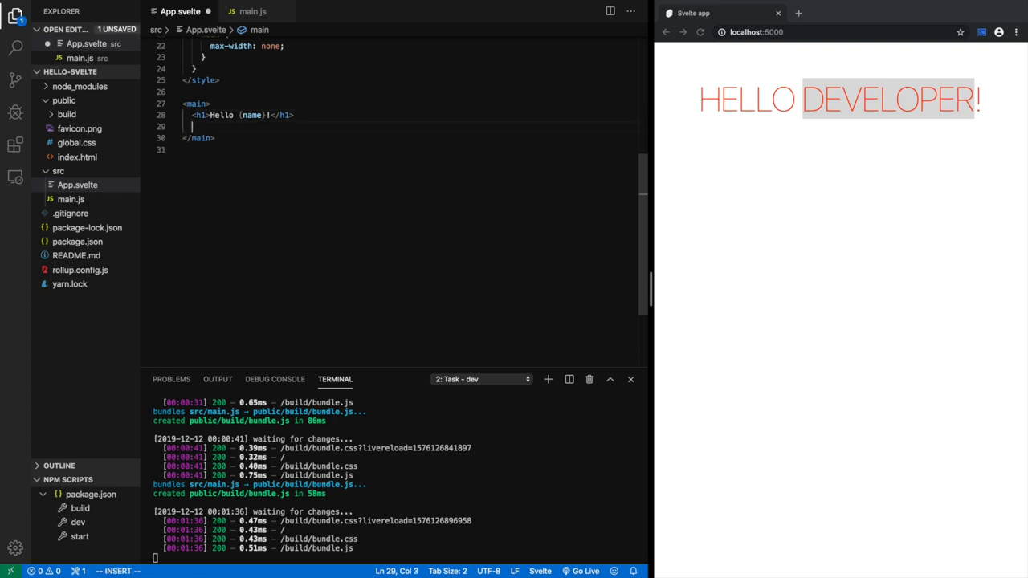
{"action": "type", "text": "<"}
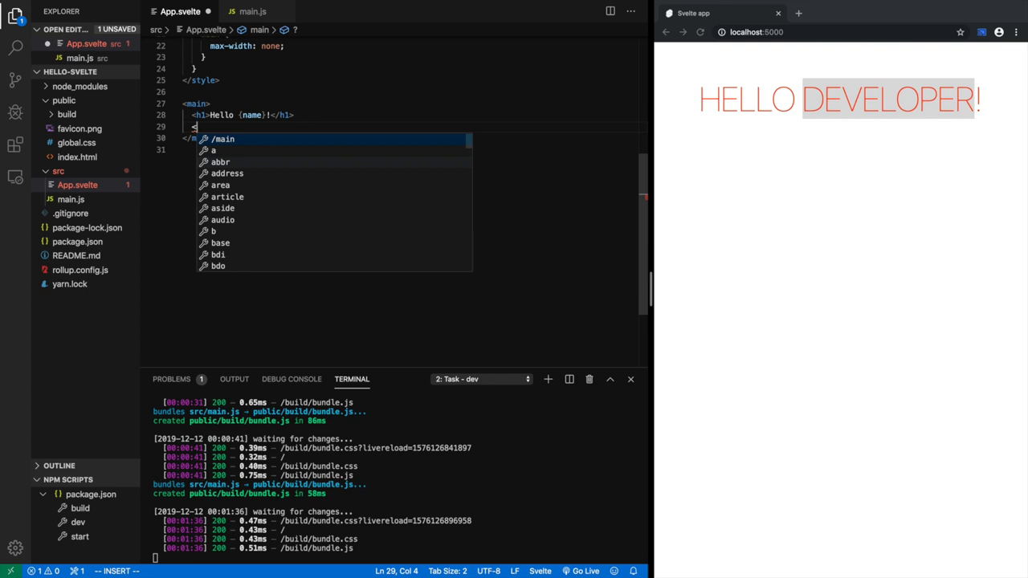
{"action": "type", "text": "input"}
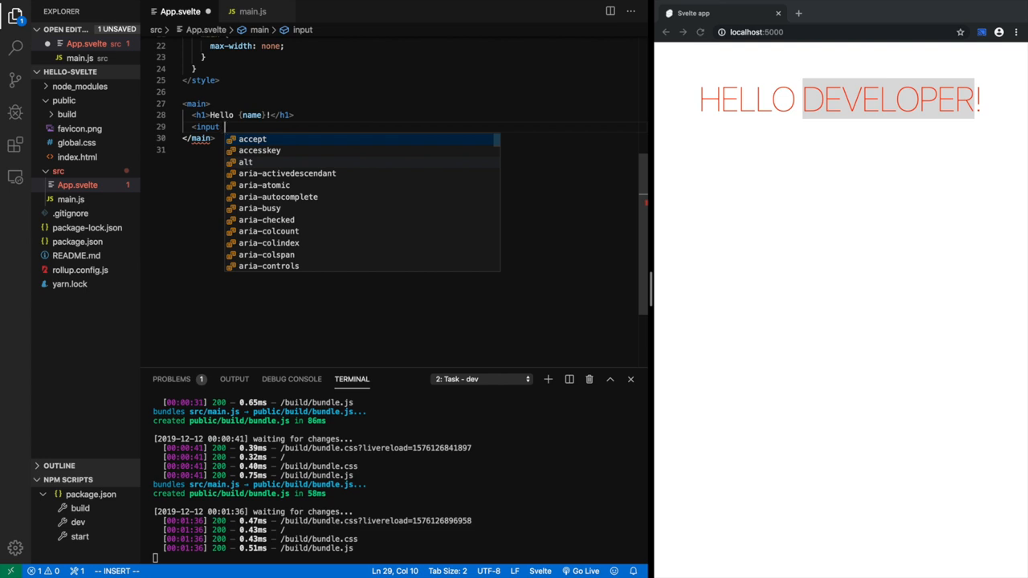
Complete the line as <input bind:value={name} /> and save App.svelte.
{"action": "type", "text": "bind:value="}
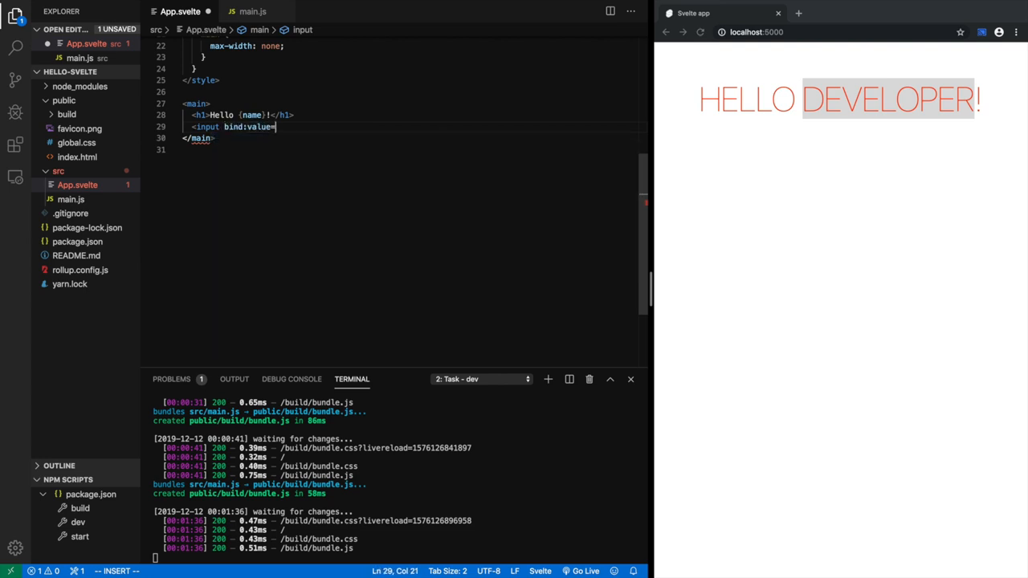
{"action": "type", "text": "{name}"}
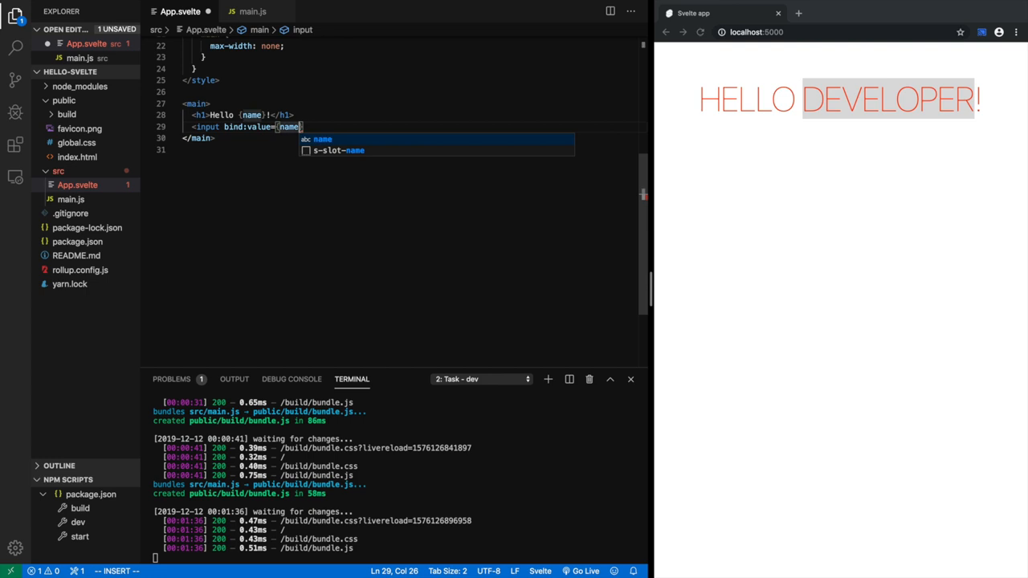
{"action": "type", "text": "/>"}
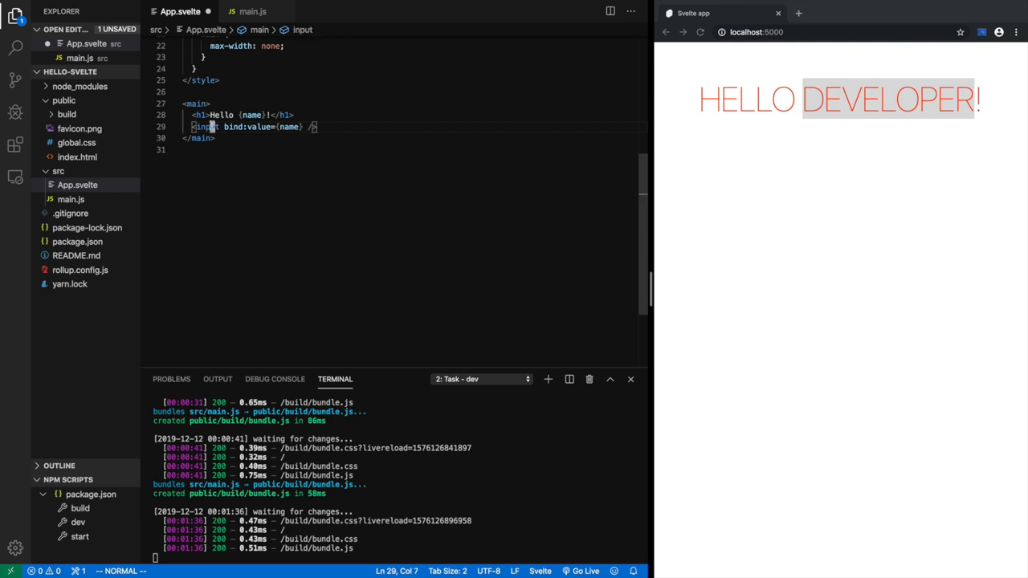
{"action": "double_click", "coordinate": [288, 127]}
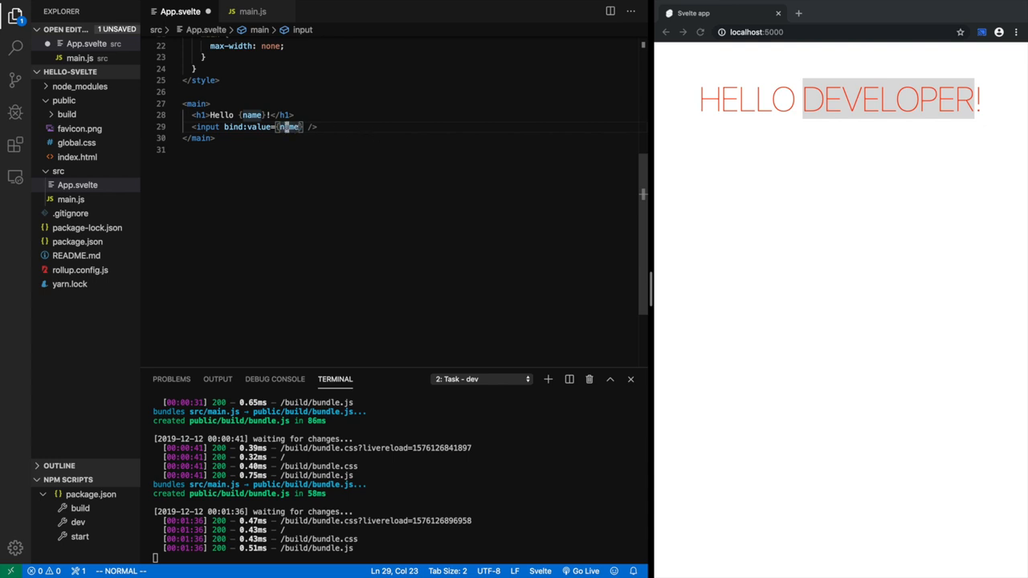
{"action": "key", "text": "ctrl+s"}
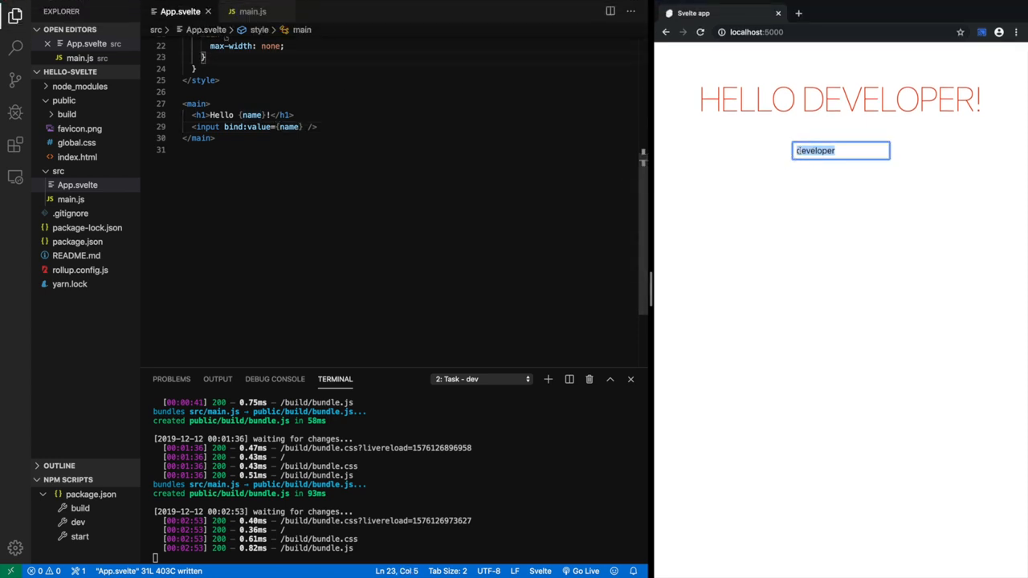
{"action": "type", "text": "Worl"}
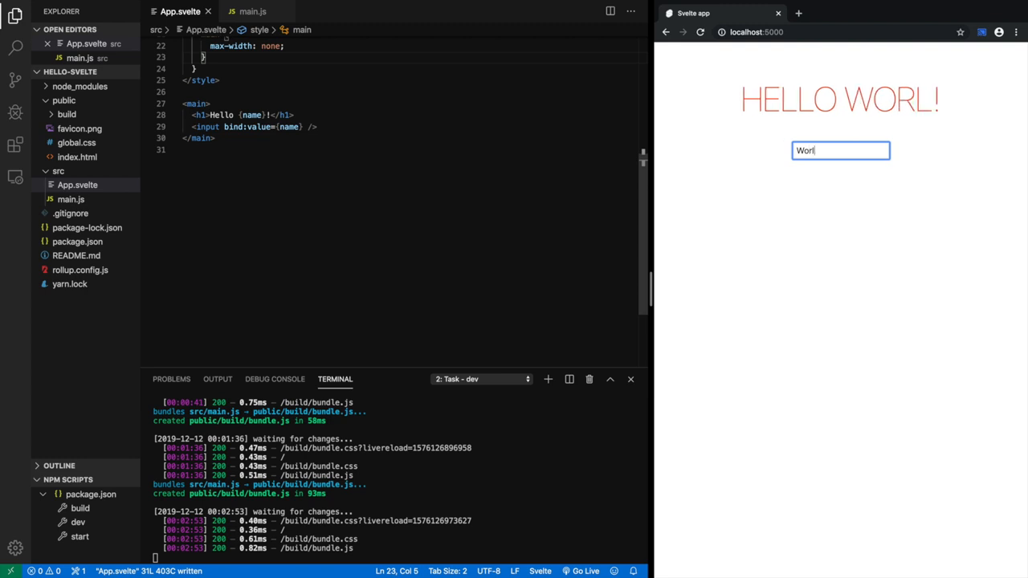
{"action": "type", "text": "d"}
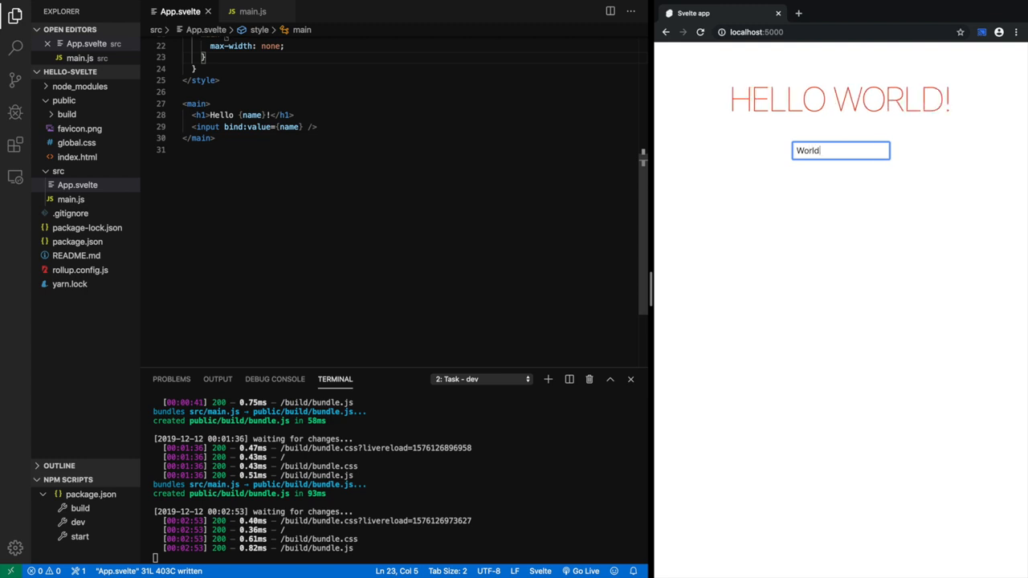
{"action": "key", "text": "Backspace"}
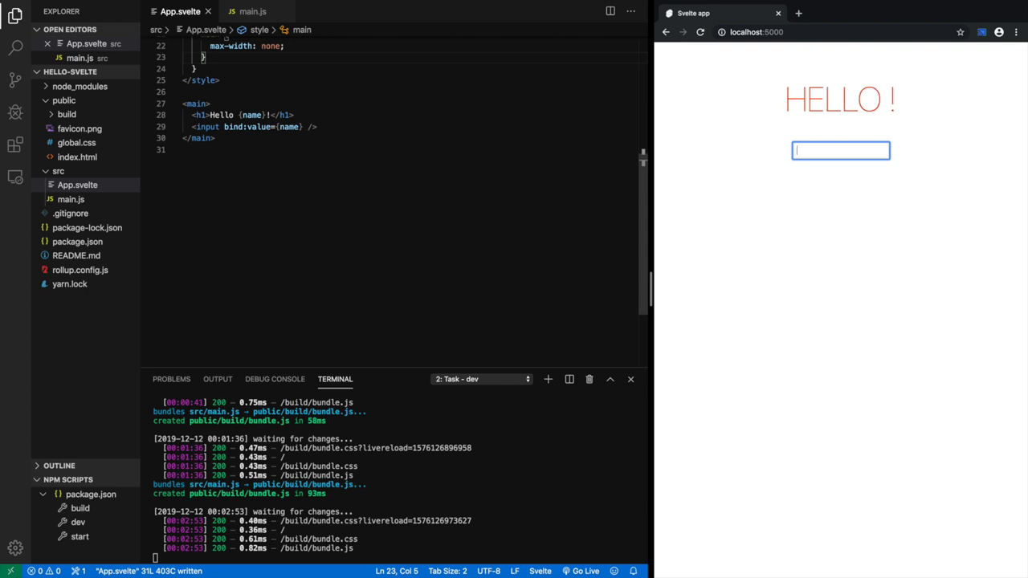
{"action": "type", "text": "sdflksjfl"}
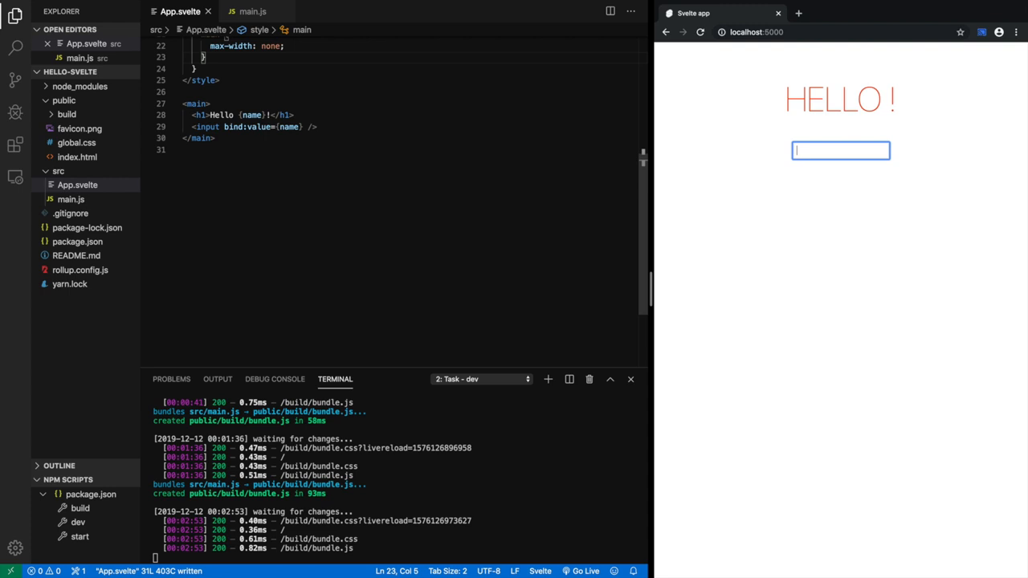
{"action": "type", "text": "asdflsjkwe"}
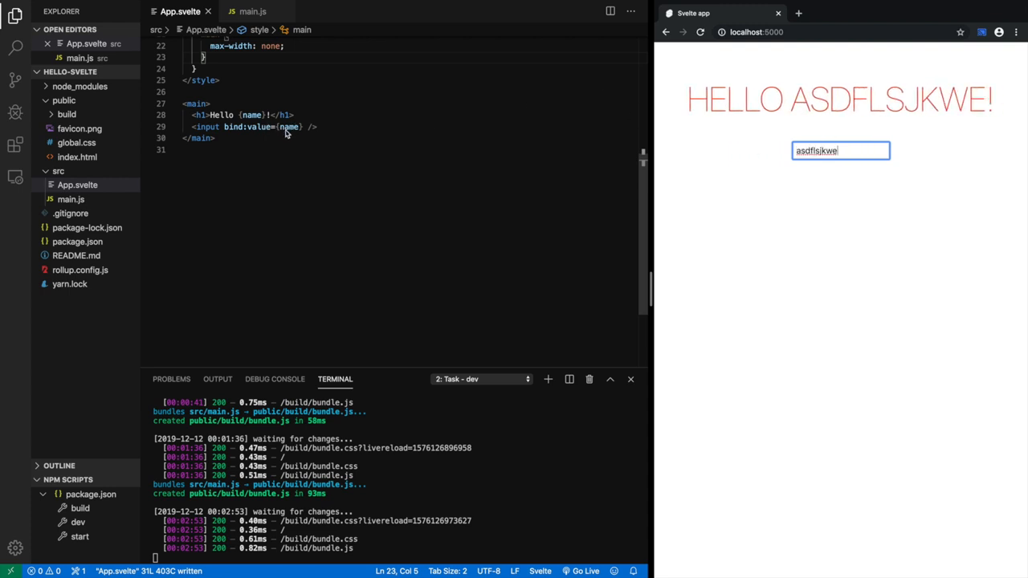
{"action": "left_click", "coordinate": [207, 126]}
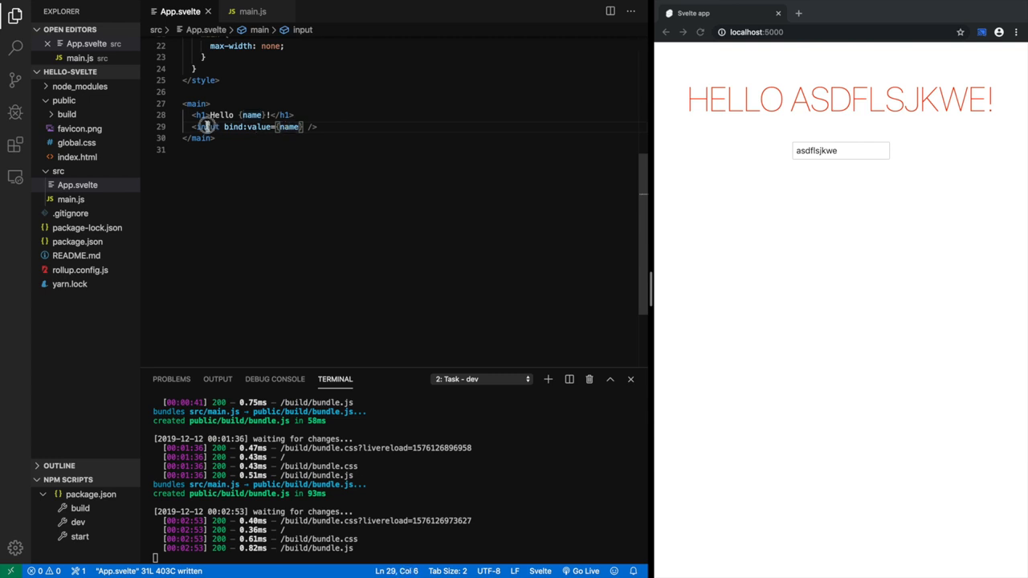
{"action": "double_click", "coordinate": [288, 127]}
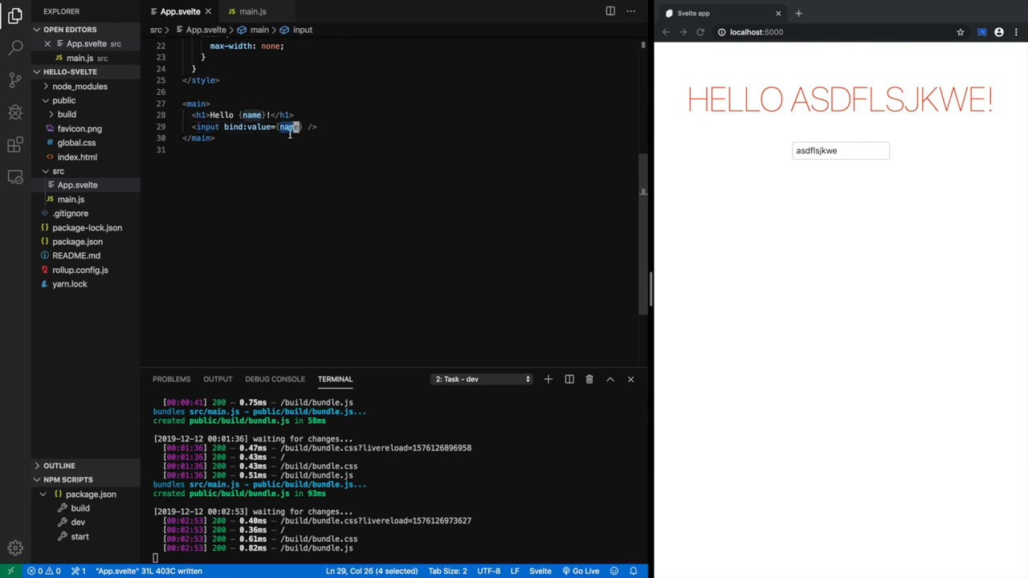
{"action": "left_click", "coordinate": [184, 150]}
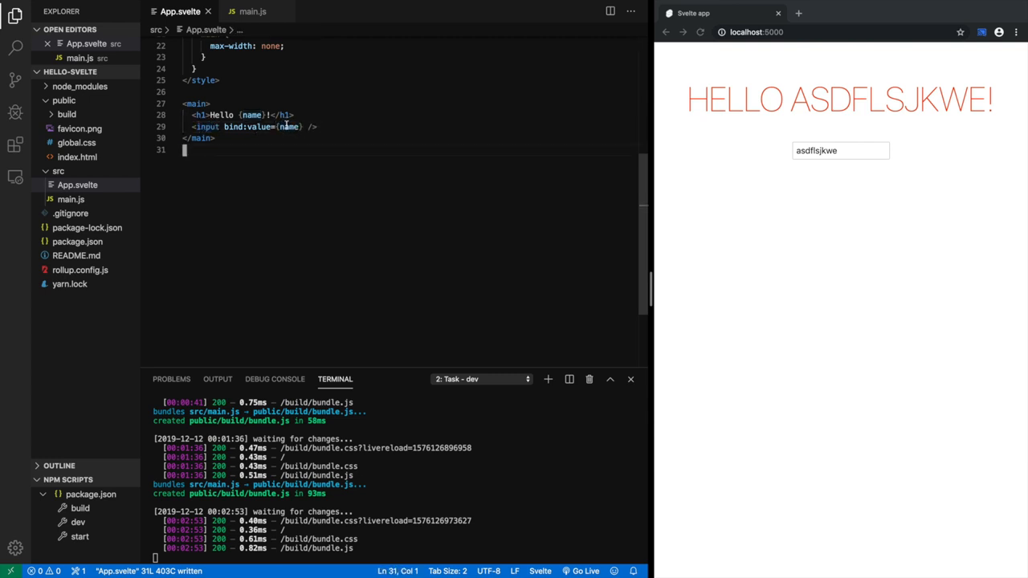
{"action": "left_click", "coordinate": [287, 127]}
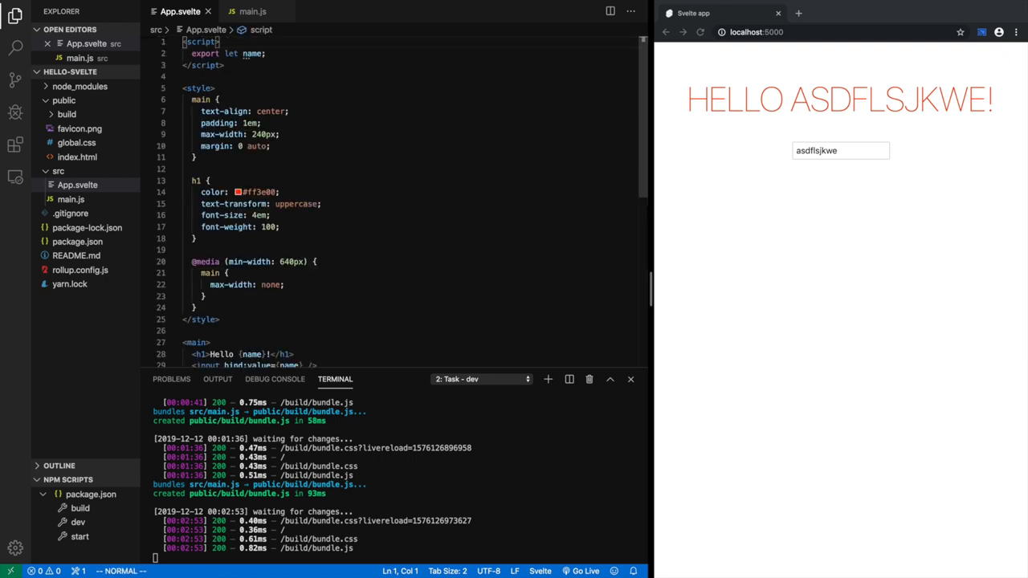
{"action": "scroll", "scroll_direction": "down", "scroll_amount": 3}
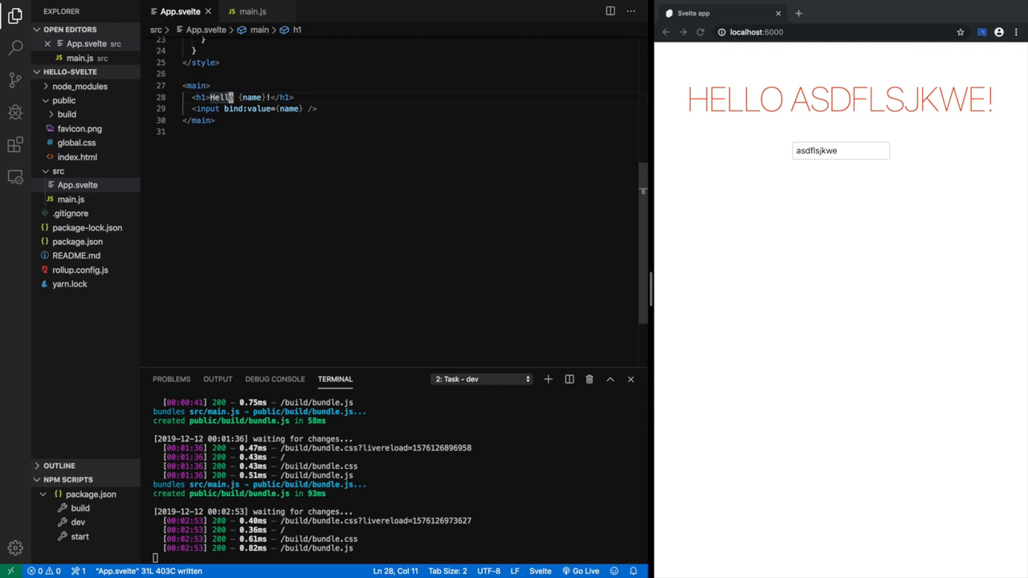
{"action": "mouse_move", "coordinate": [243, 147]}
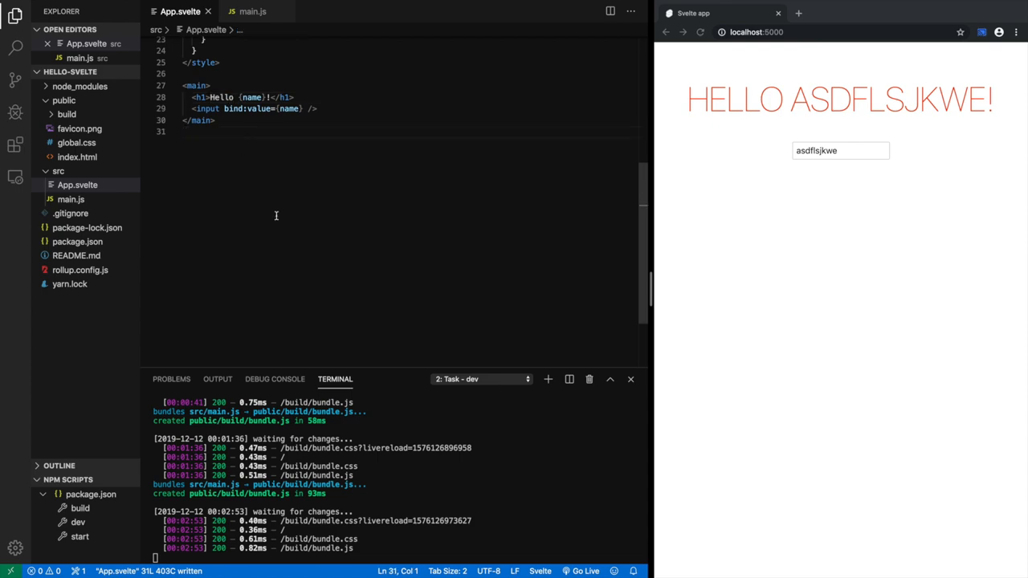
{"action": "mouse_move", "coordinate": [273, 215]}
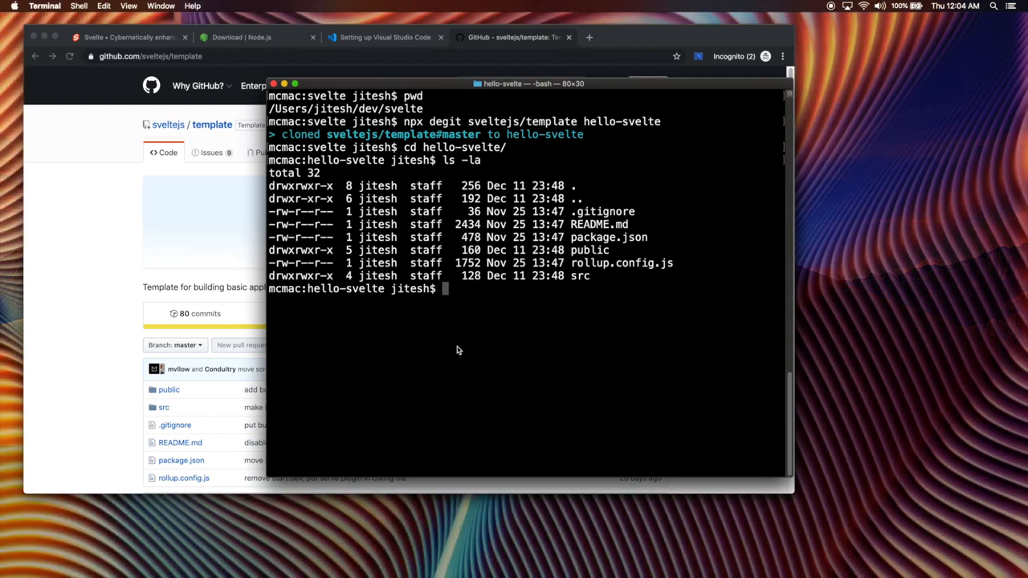
Draft npm, npx, yarn and 'npm run build' commands in Terminal without running them.
{"action": "type", "text": "npm"}
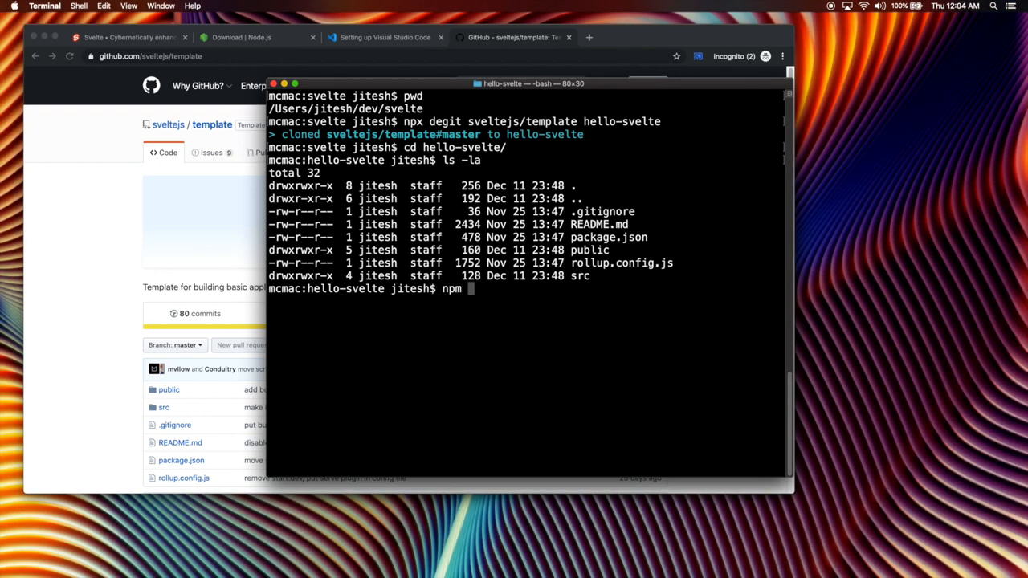
{"action": "type", "text": "np"}
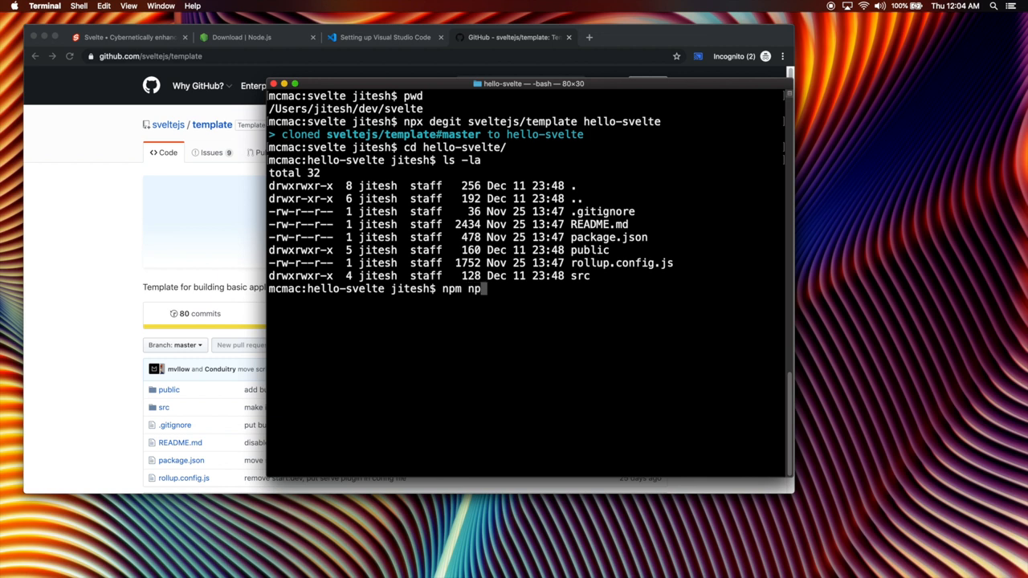
{"action": "type", "text": "x"}
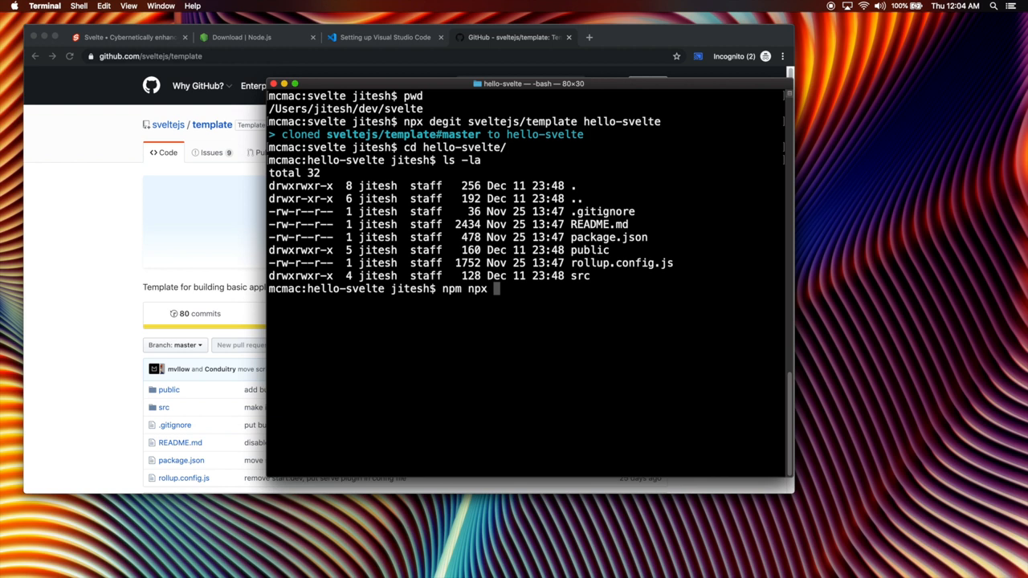
{"action": "type", "text": "yar"}
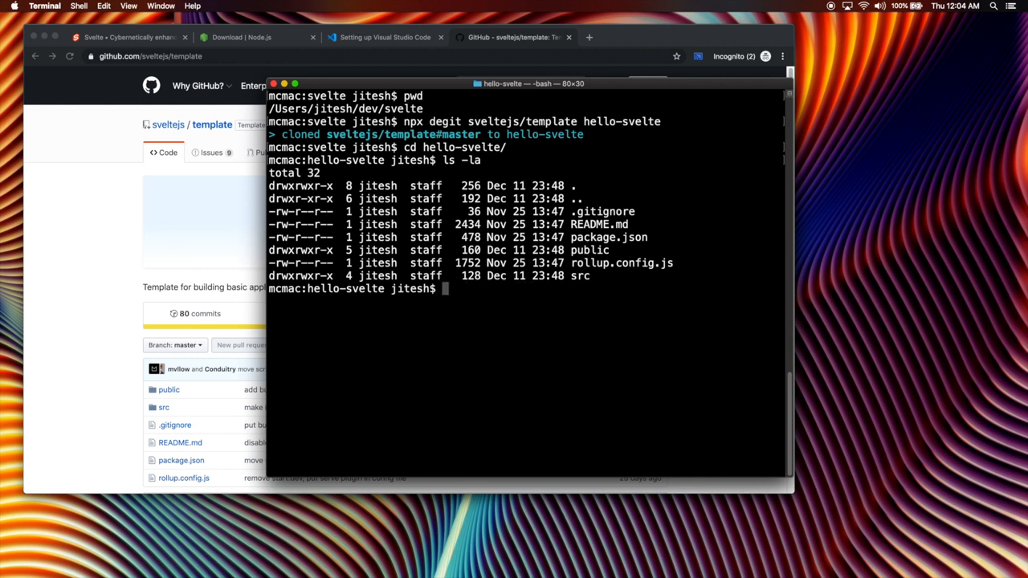
{"action": "type", "text": "npm"}
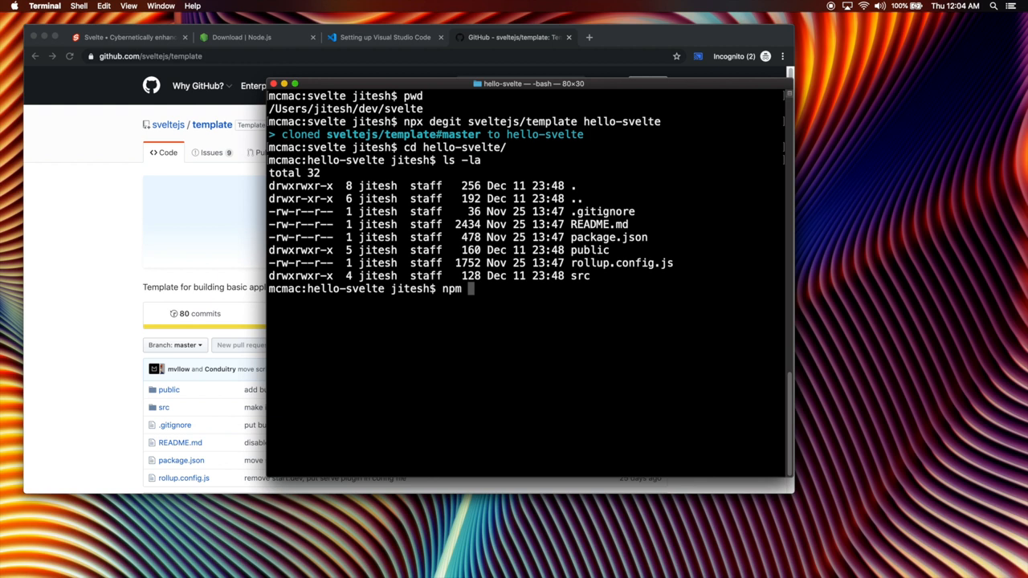
{"action": "type", "text": "run de"}
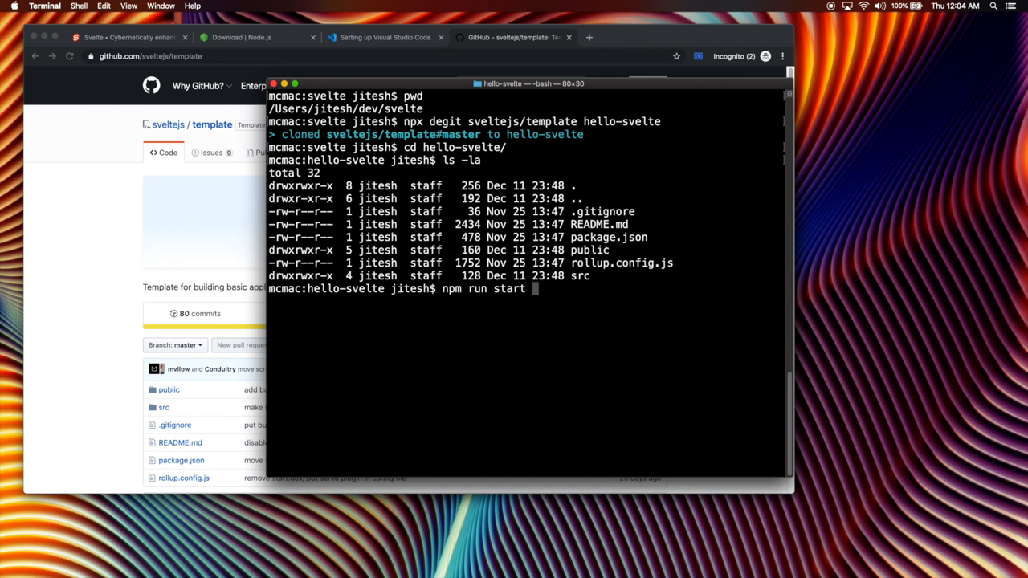
{"action": "type", "text": "build"}
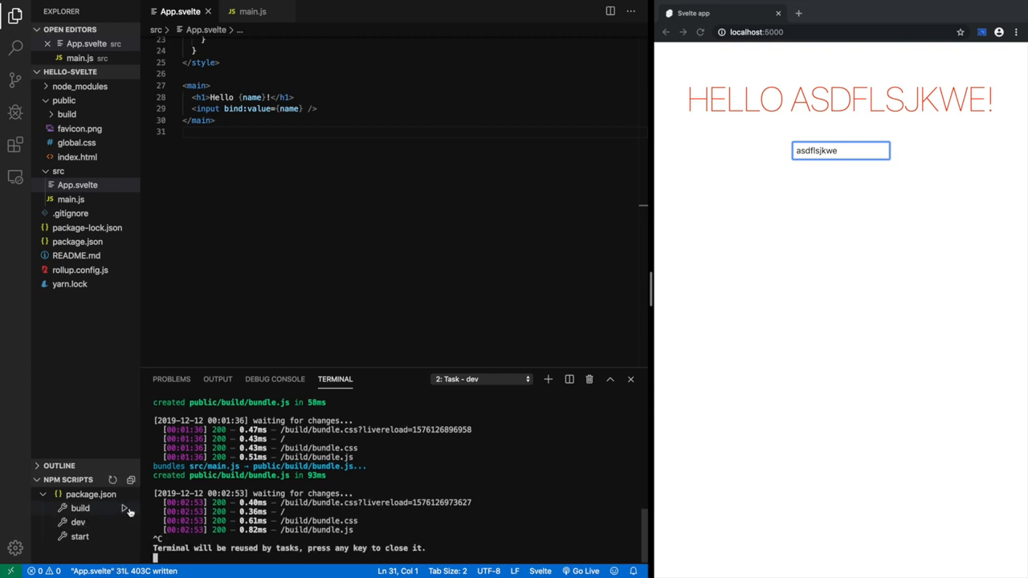
Run the build script, then open and close the generated public/build/bundle.js.
{"action": "left_click", "coordinate": [79, 507]}
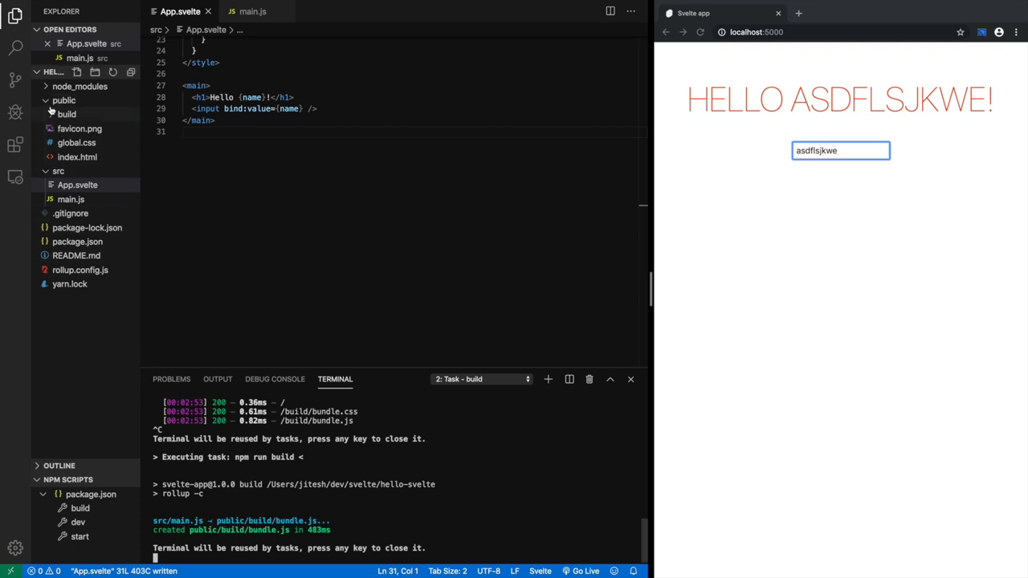
{"action": "left_click", "coordinate": [66, 113]}
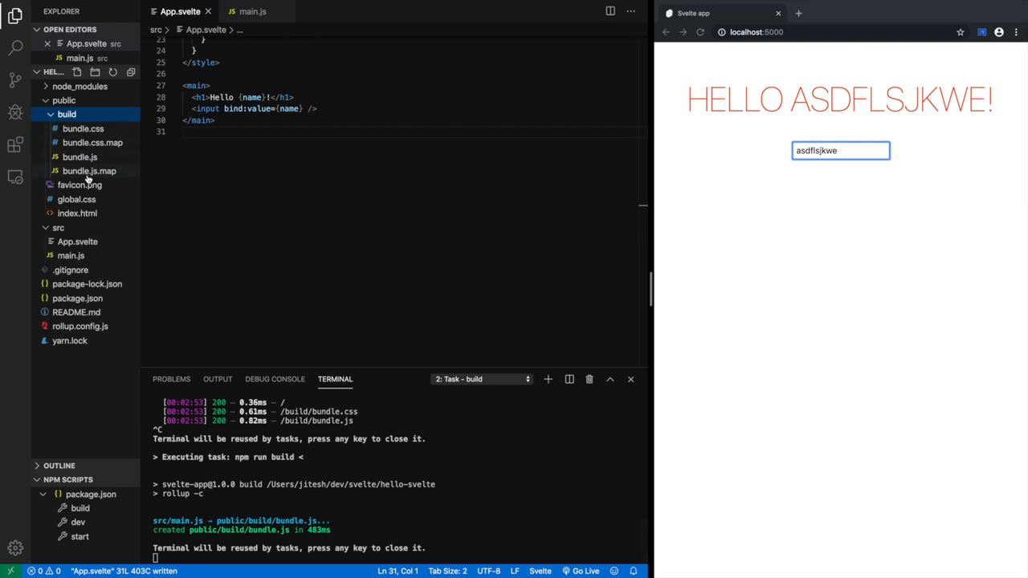
{"action": "left_click", "coordinate": [80, 156]}
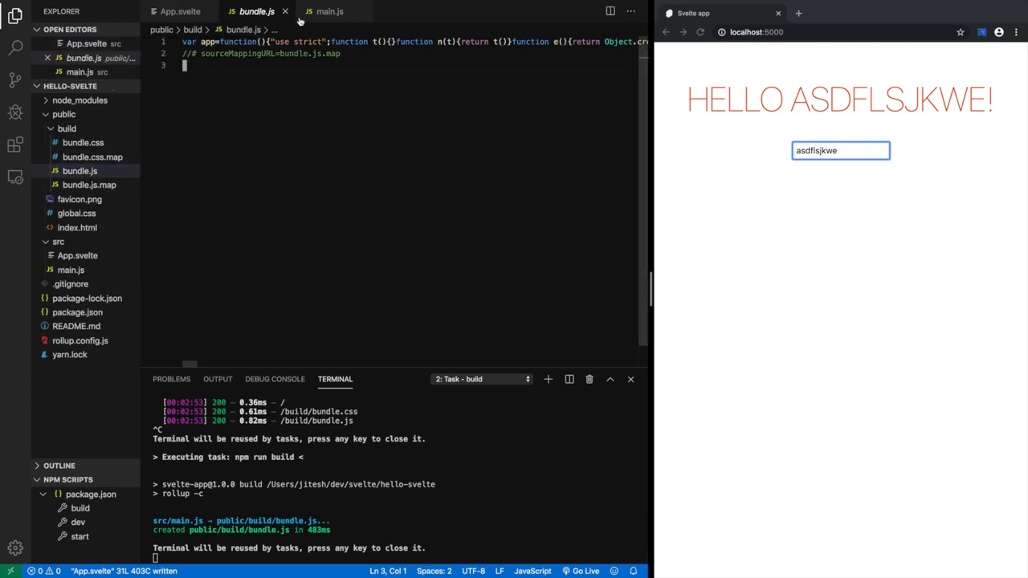
{"action": "left_click", "coordinate": [180, 12]}
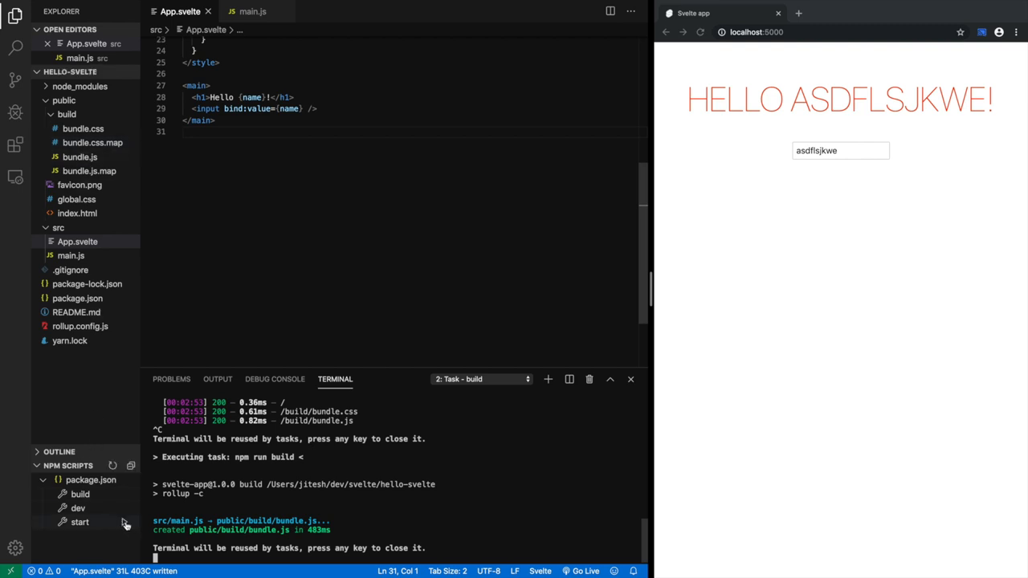
Run the start script, reload localhost:5000 and type 'World' into the input.
{"action": "left_click", "coordinate": [79, 522]}
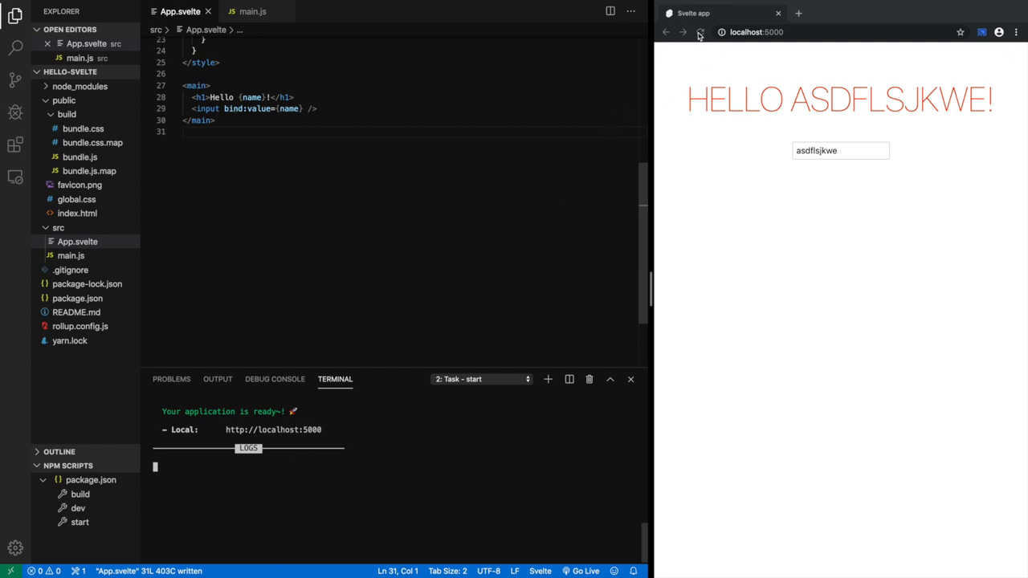
{"action": "left_click", "coordinate": [700, 32]}
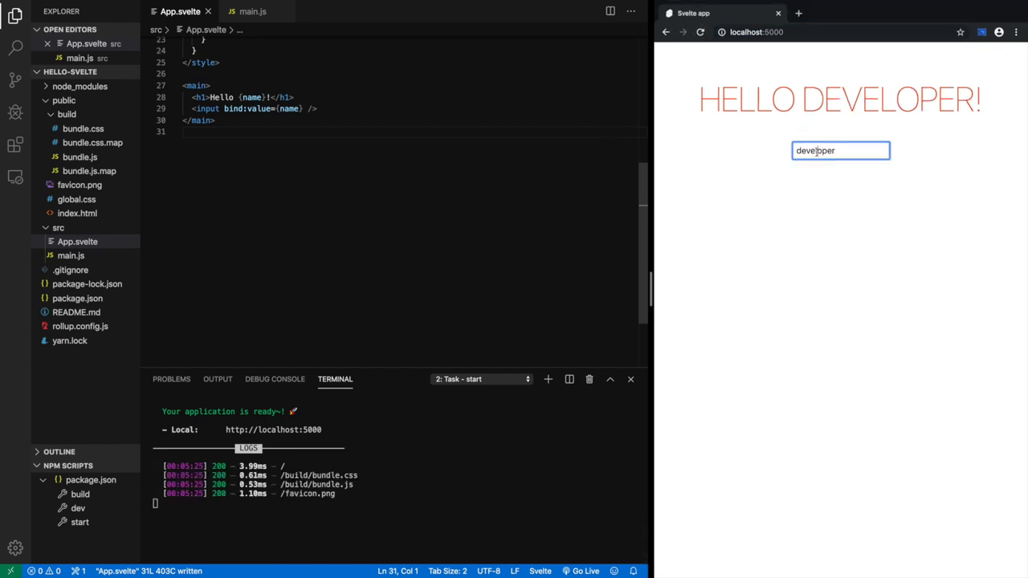
{"action": "type", "text": "Wor"}
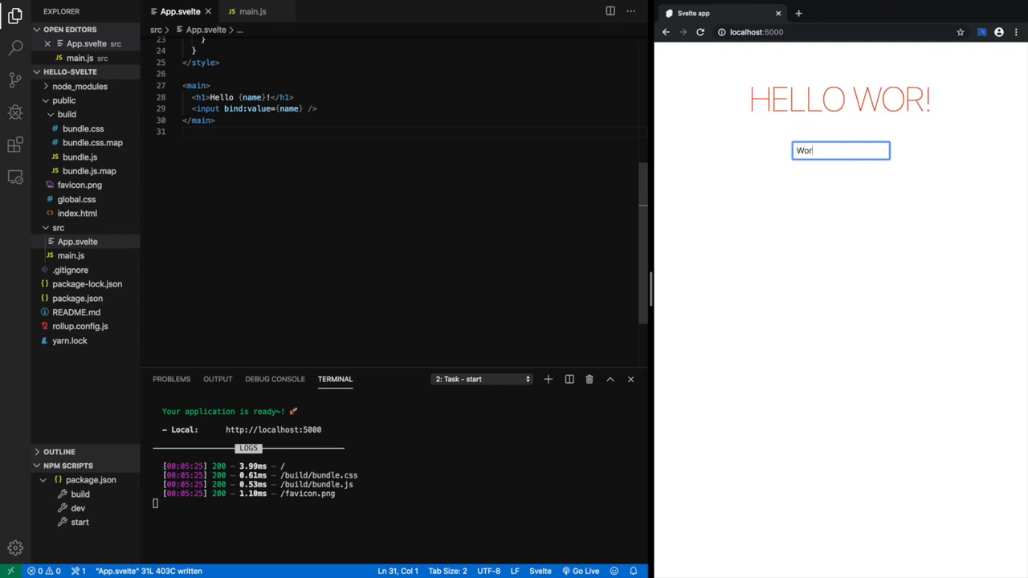
{"action": "type", "text": "ld"}
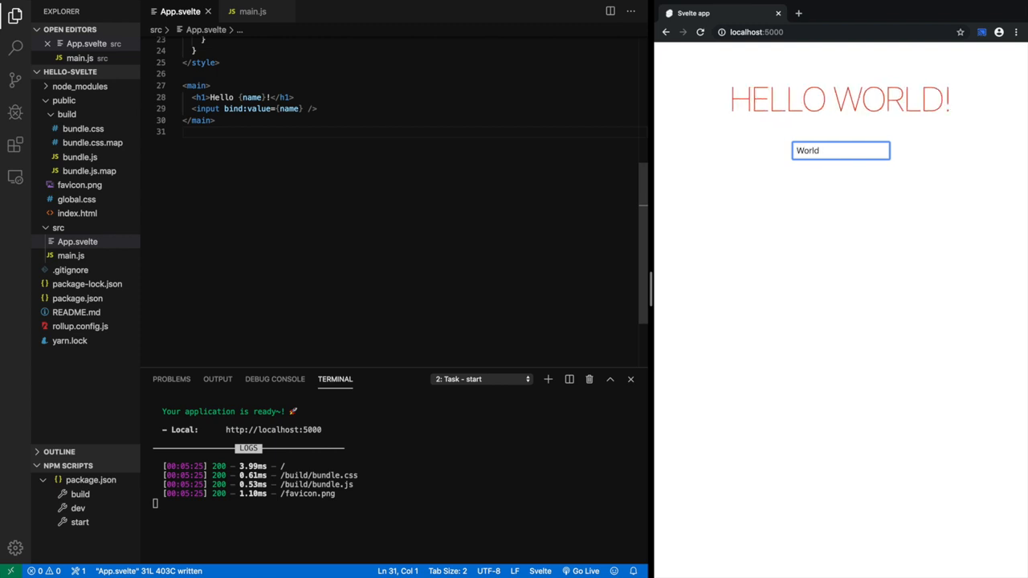
{"action": "mouse_move", "coordinate": [271, 505]}
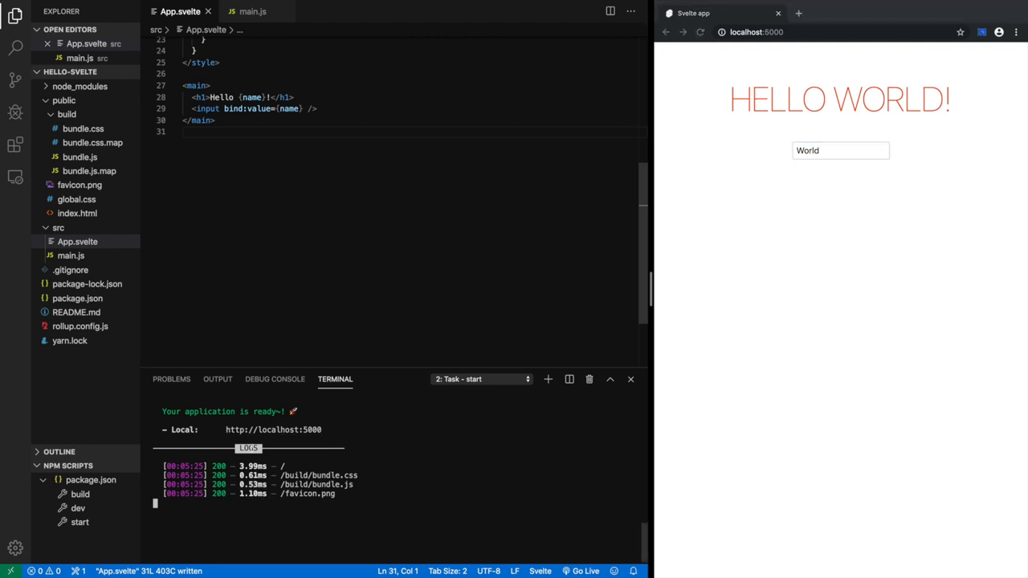
{"action": "left_click", "coordinate": [479, 379]}
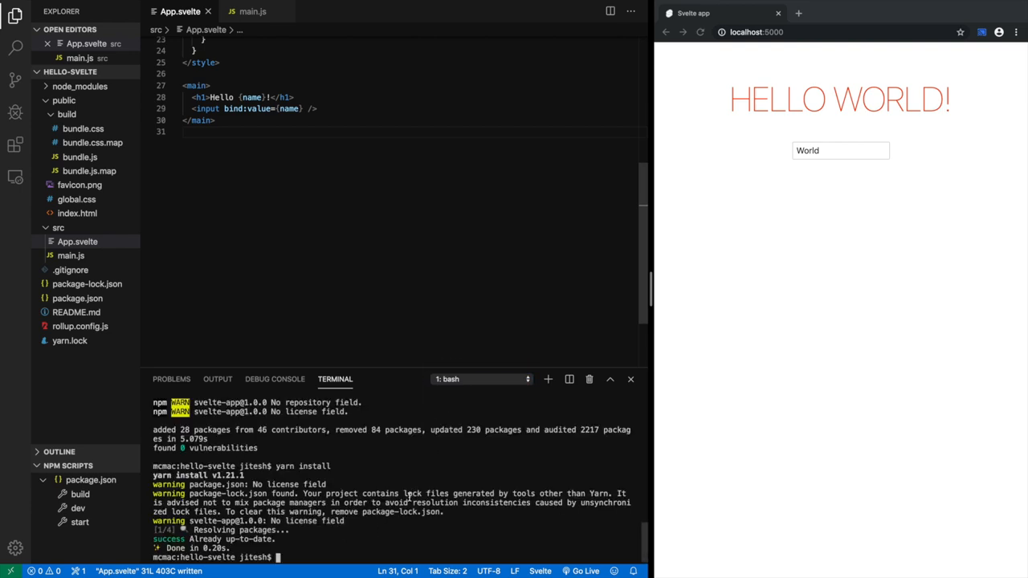
Run 'ls -l public/build/' to list the bundle files and their sizes.
{"action": "type", "text": "ls -l"}
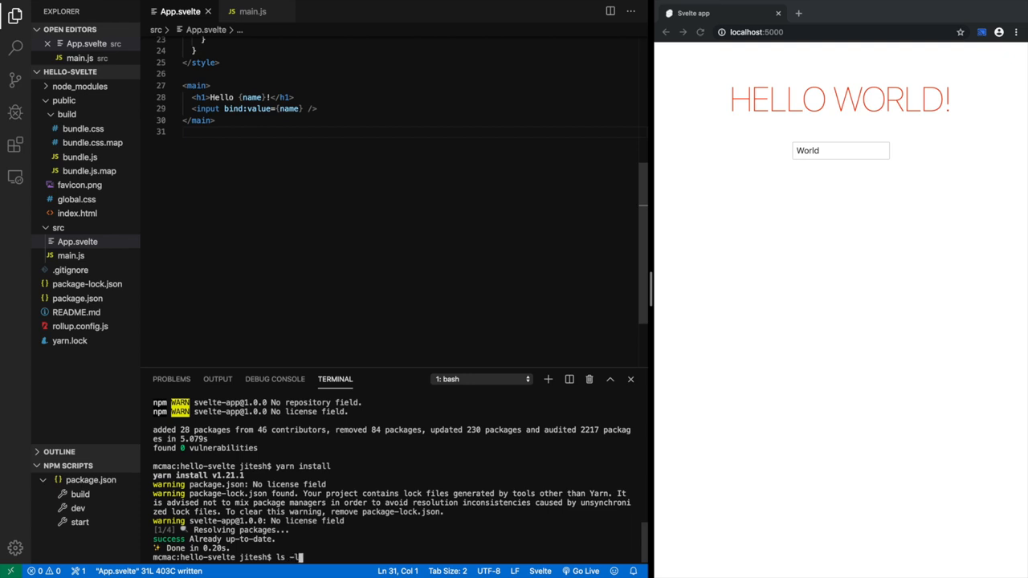
{"action": "type", "text": "bu"}
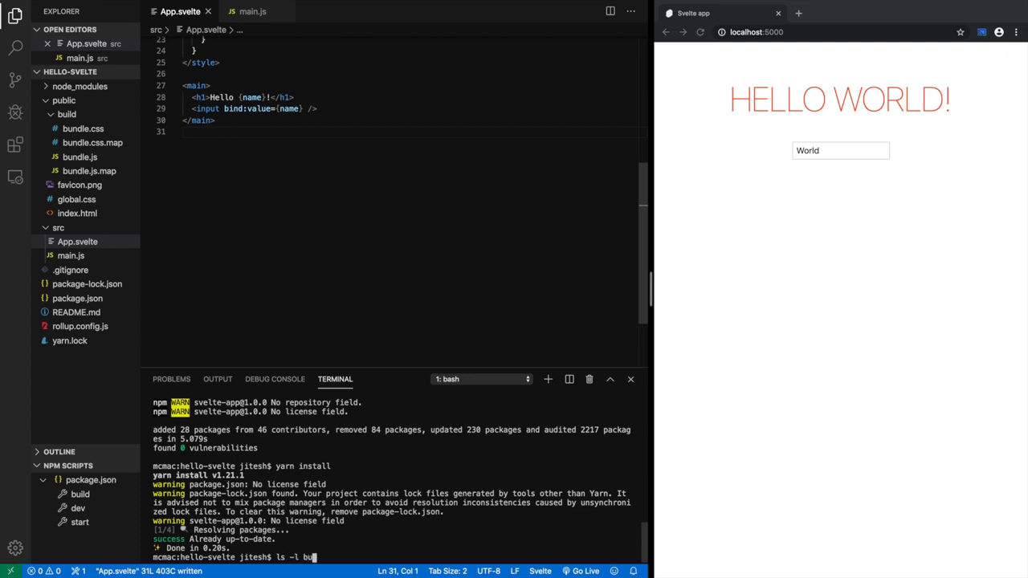
{"action": "type", "text": "public/build/"}
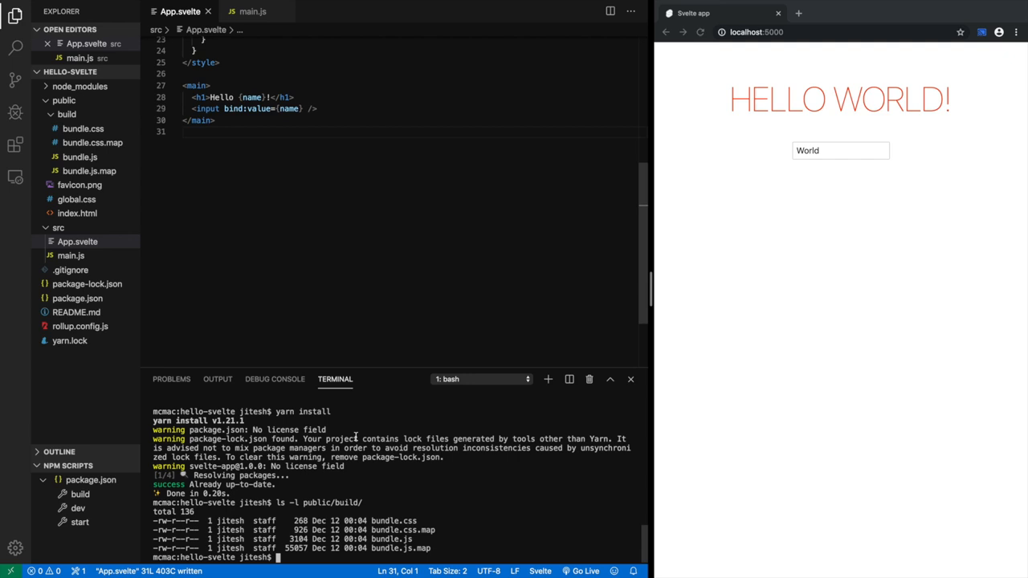
{"action": "mouse_move", "coordinate": [388, 556]}
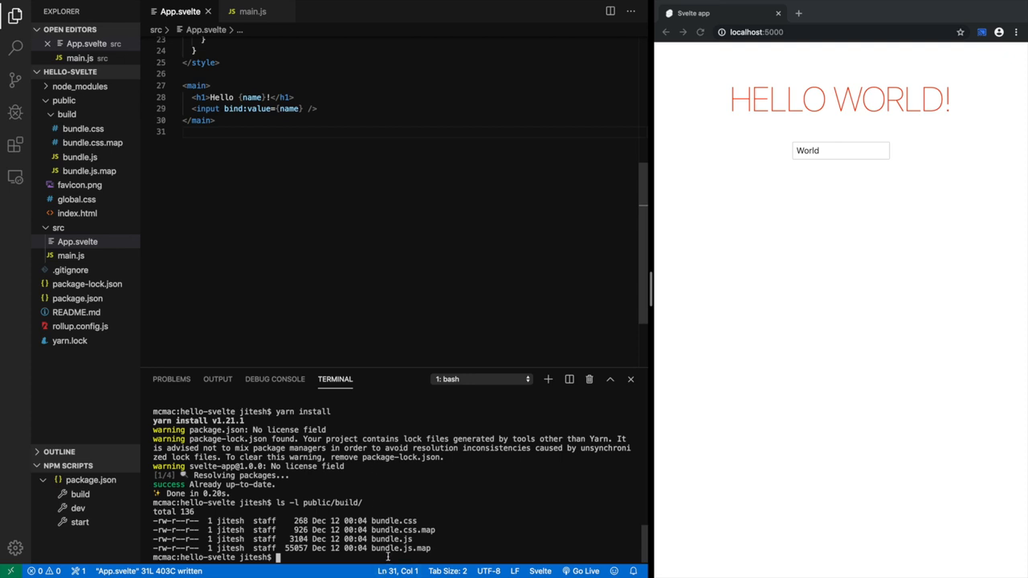